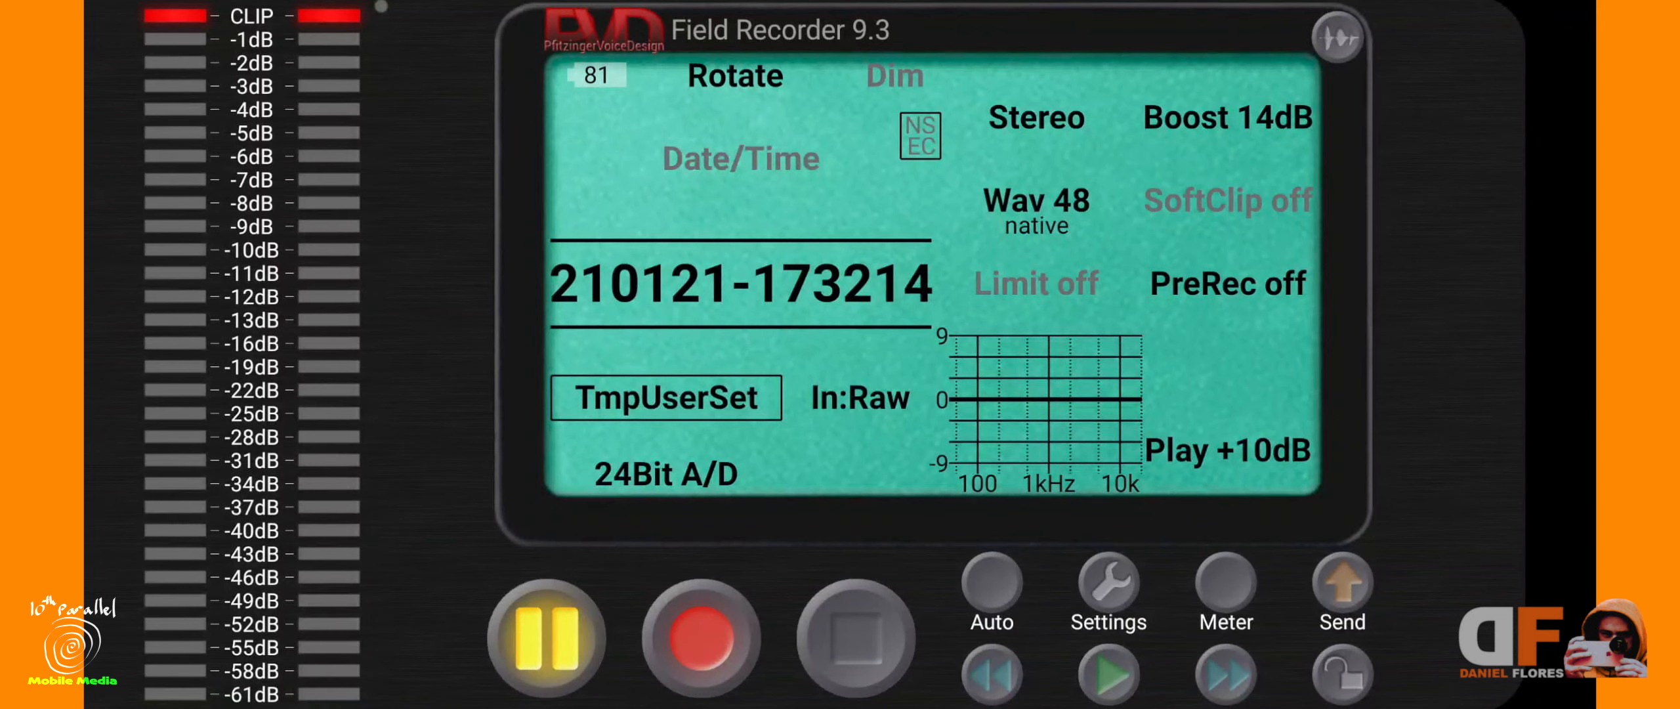
Step: Raise the recording boost to 17dB
{"action": "left_click", "coordinate": [740, 159]}
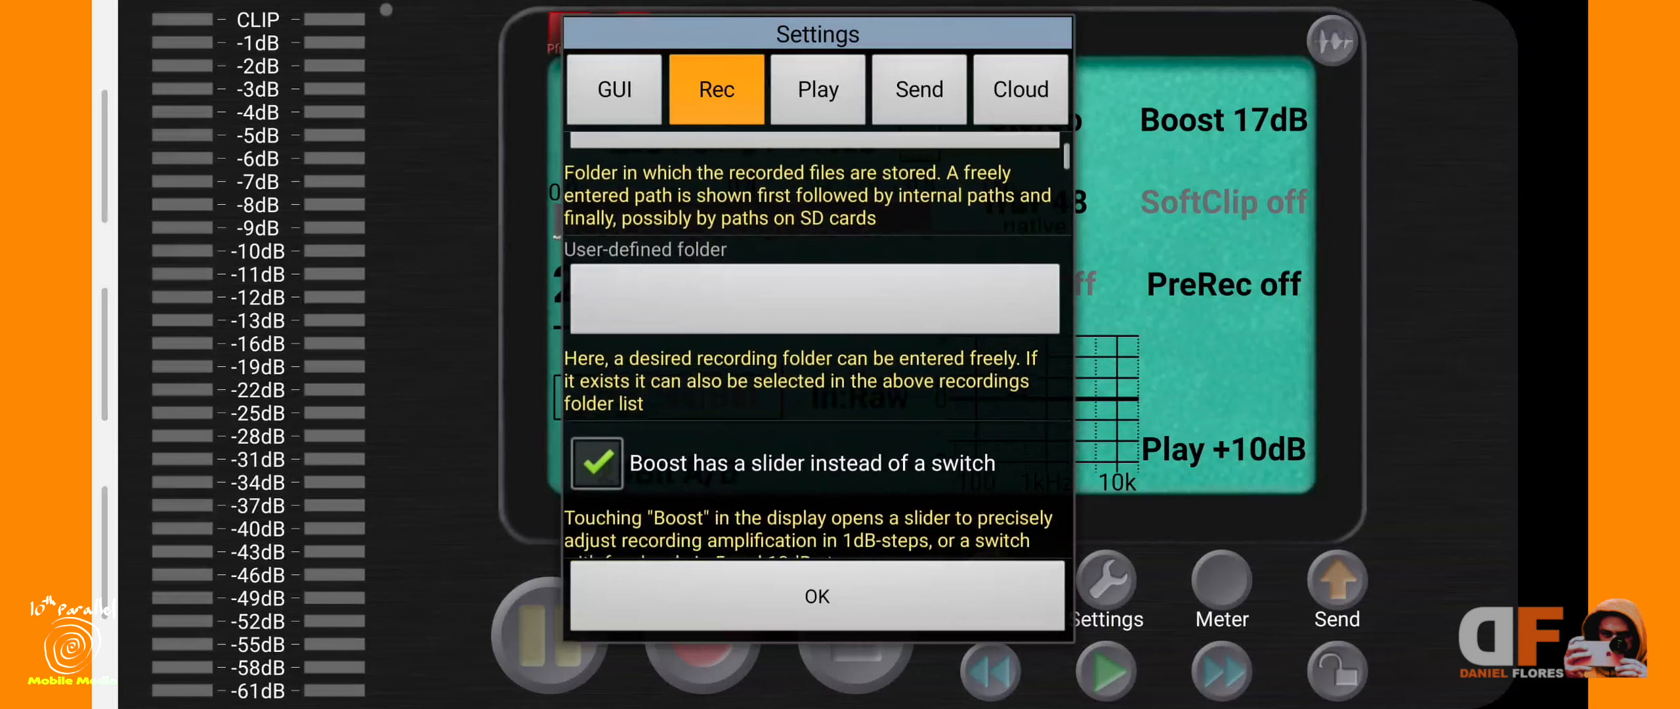
{"action": "scroll", "scroll_direction": "down", "scroll_amount": 3}
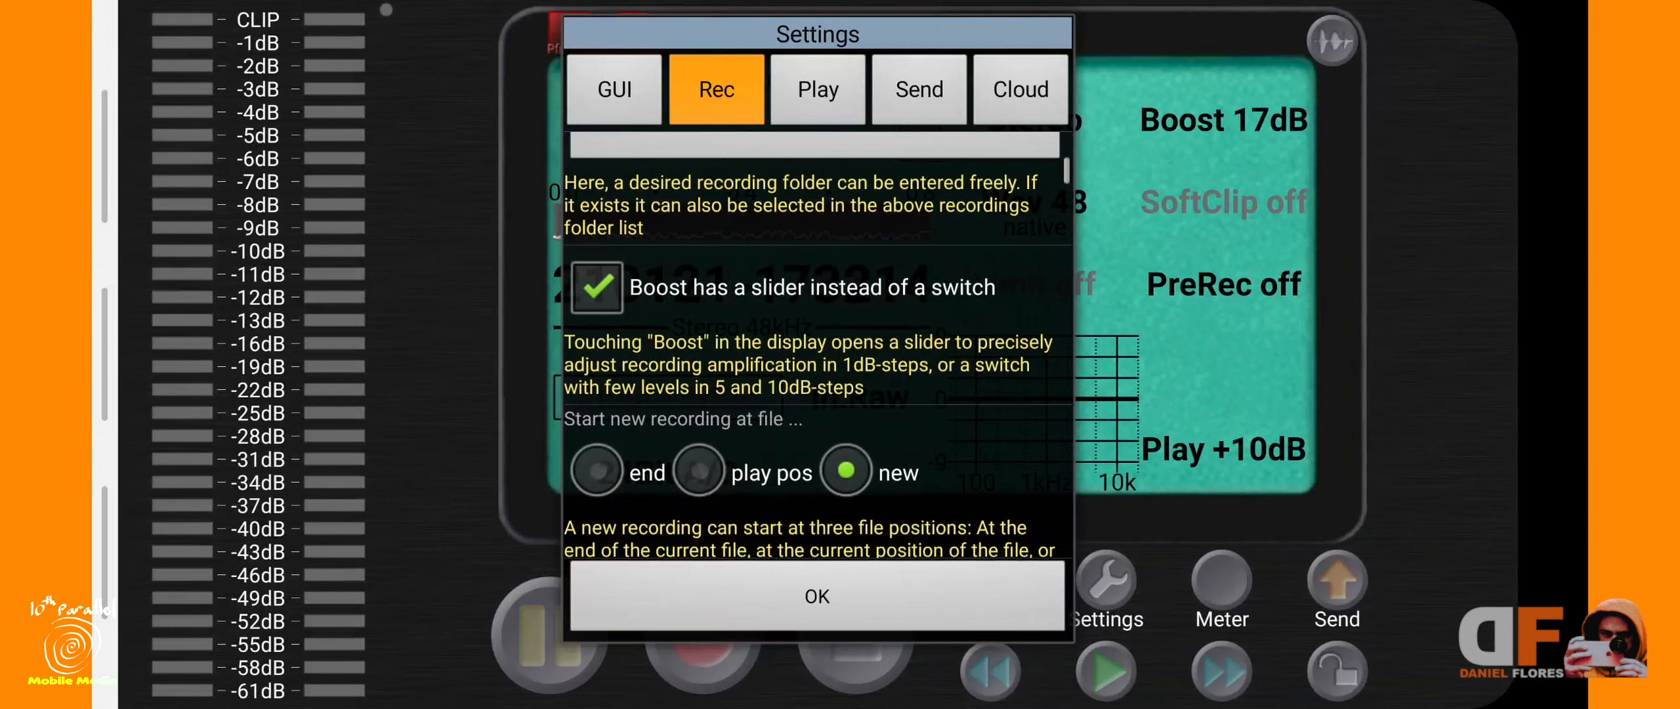
{"action": "scroll", "scroll_direction": "down", "scroll_amount": 3}
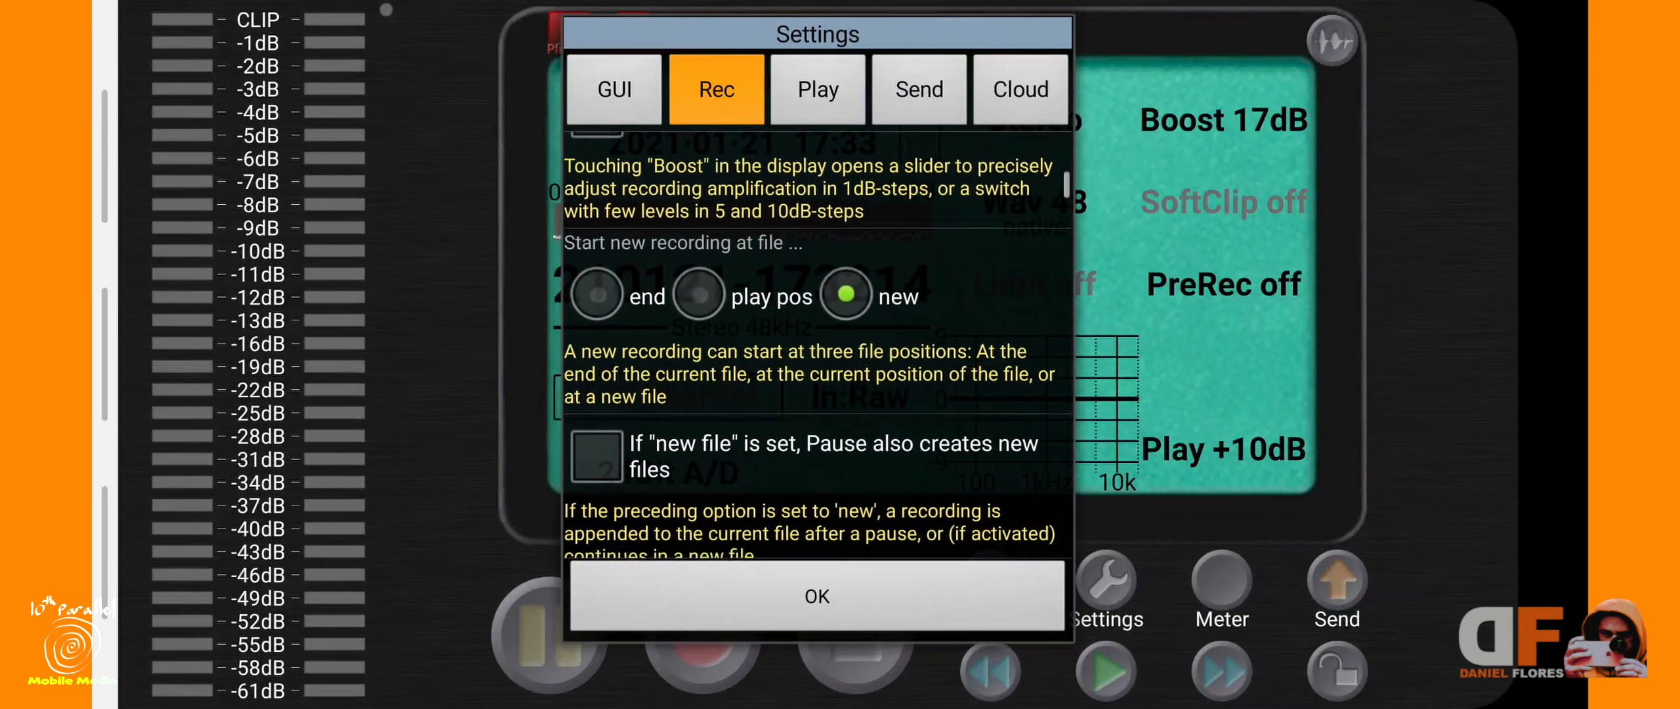
{"action": "scroll", "scroll_direction": "down", "scroll_amount": 3}
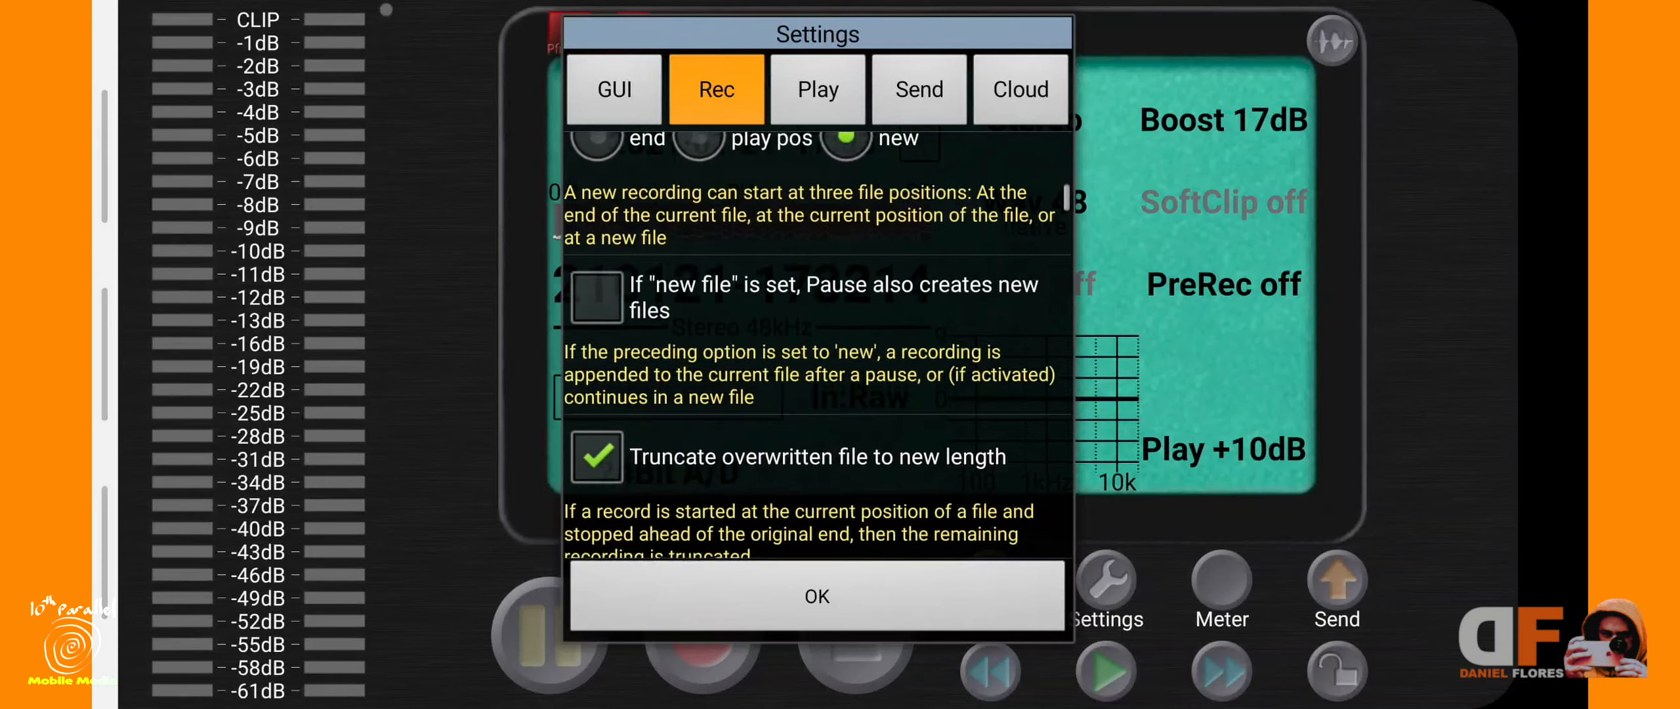
{"action": "scroll", "scroll_direction": "down", "scroll_amount": 3}
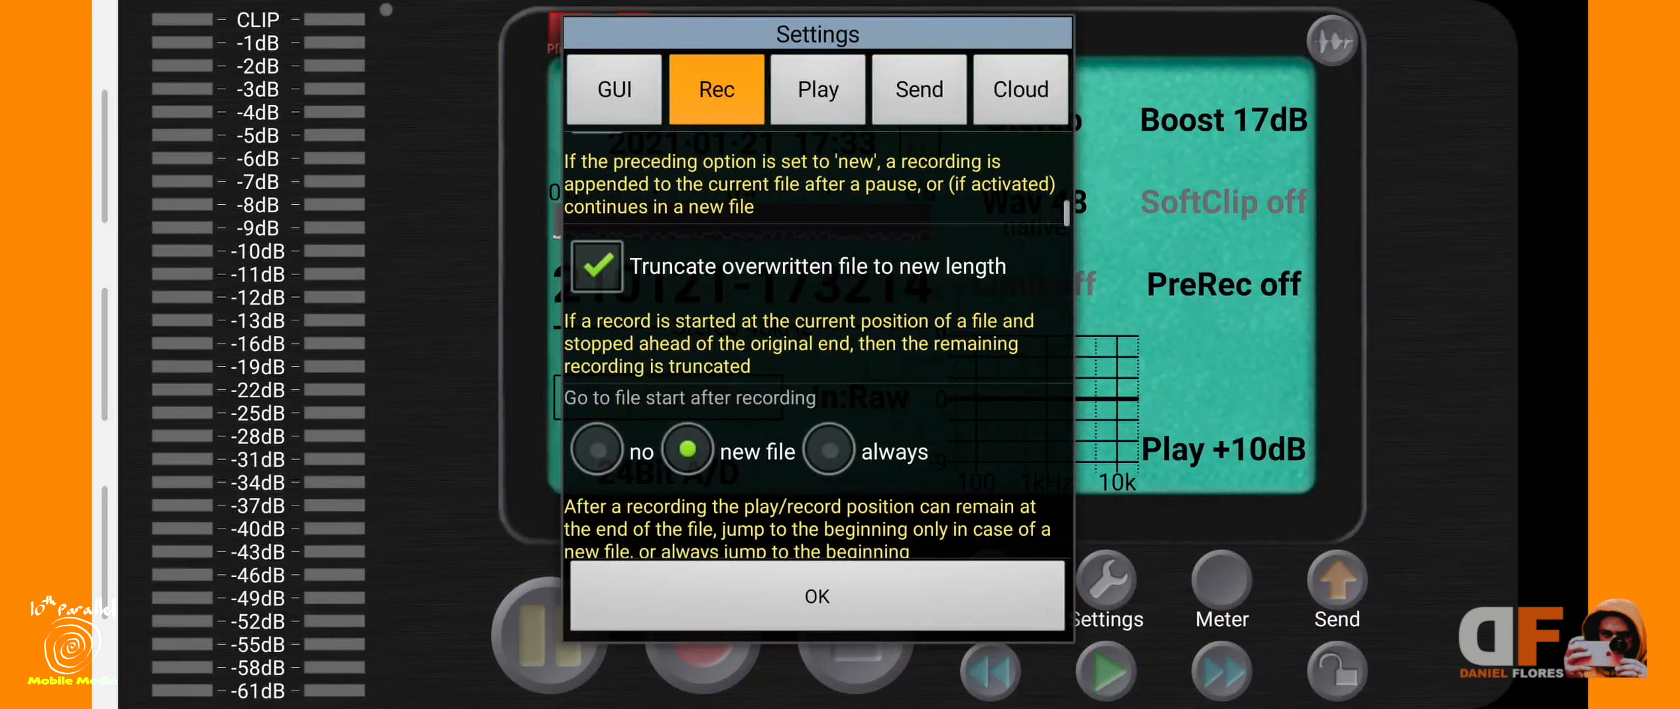
{"action": "scroll", "scroll_direction": "down", "scroll_amount": 3}
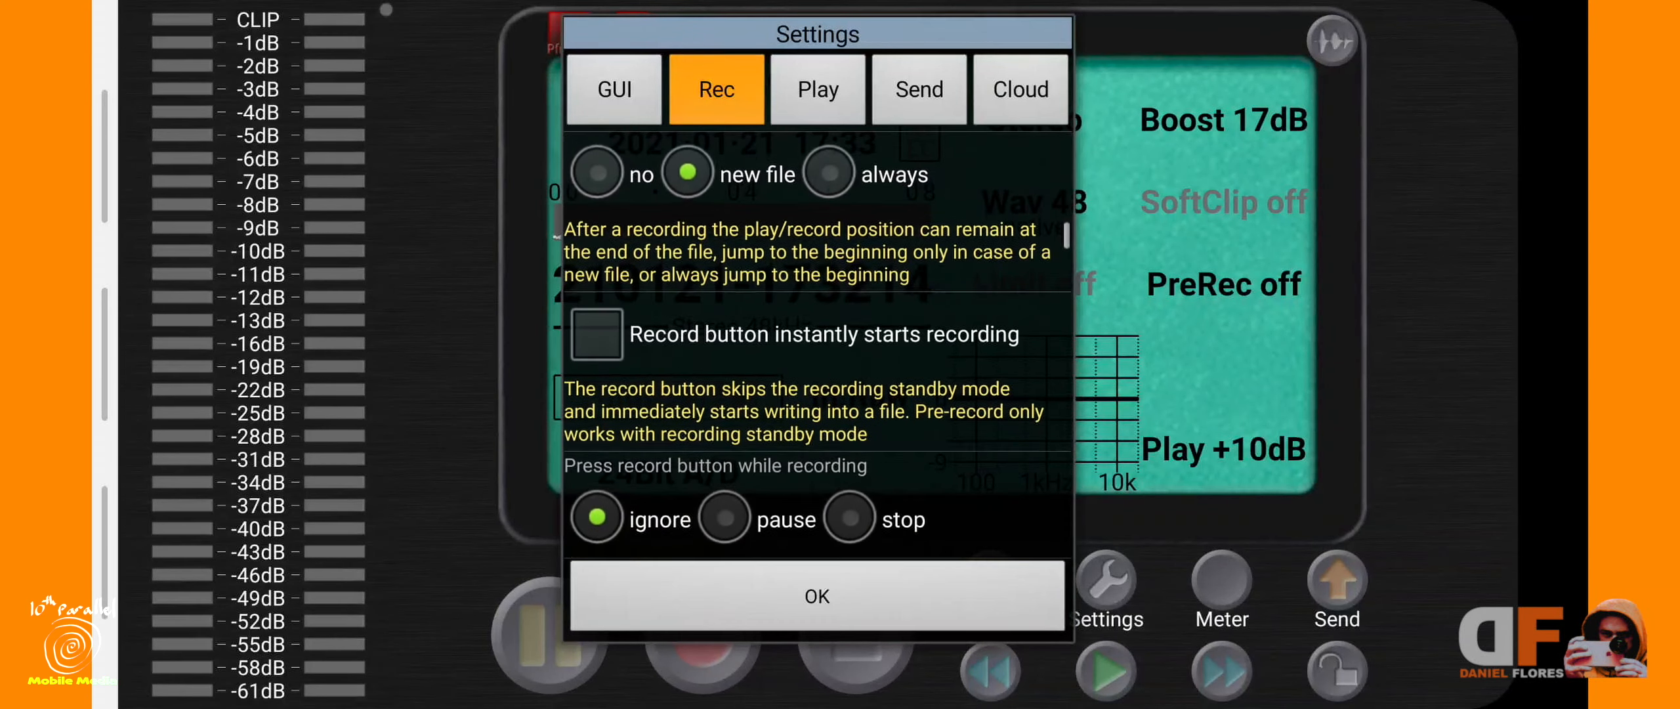
{"action": "scroll", "scroll_direction": "down", "scroll_amount": 3}
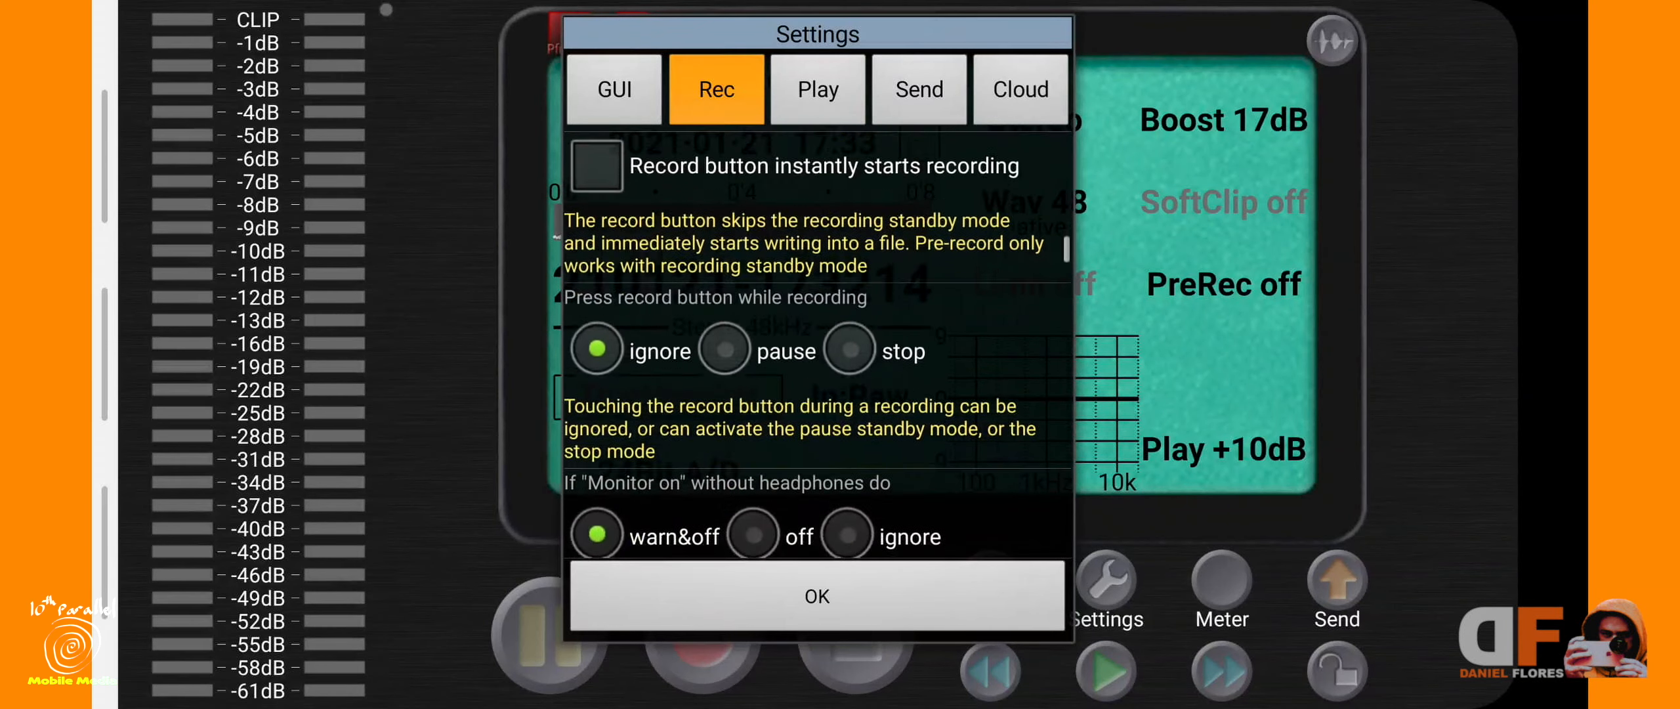
{"action": "scroll", "scroll_direction": "down", "scroll_amount": 3}
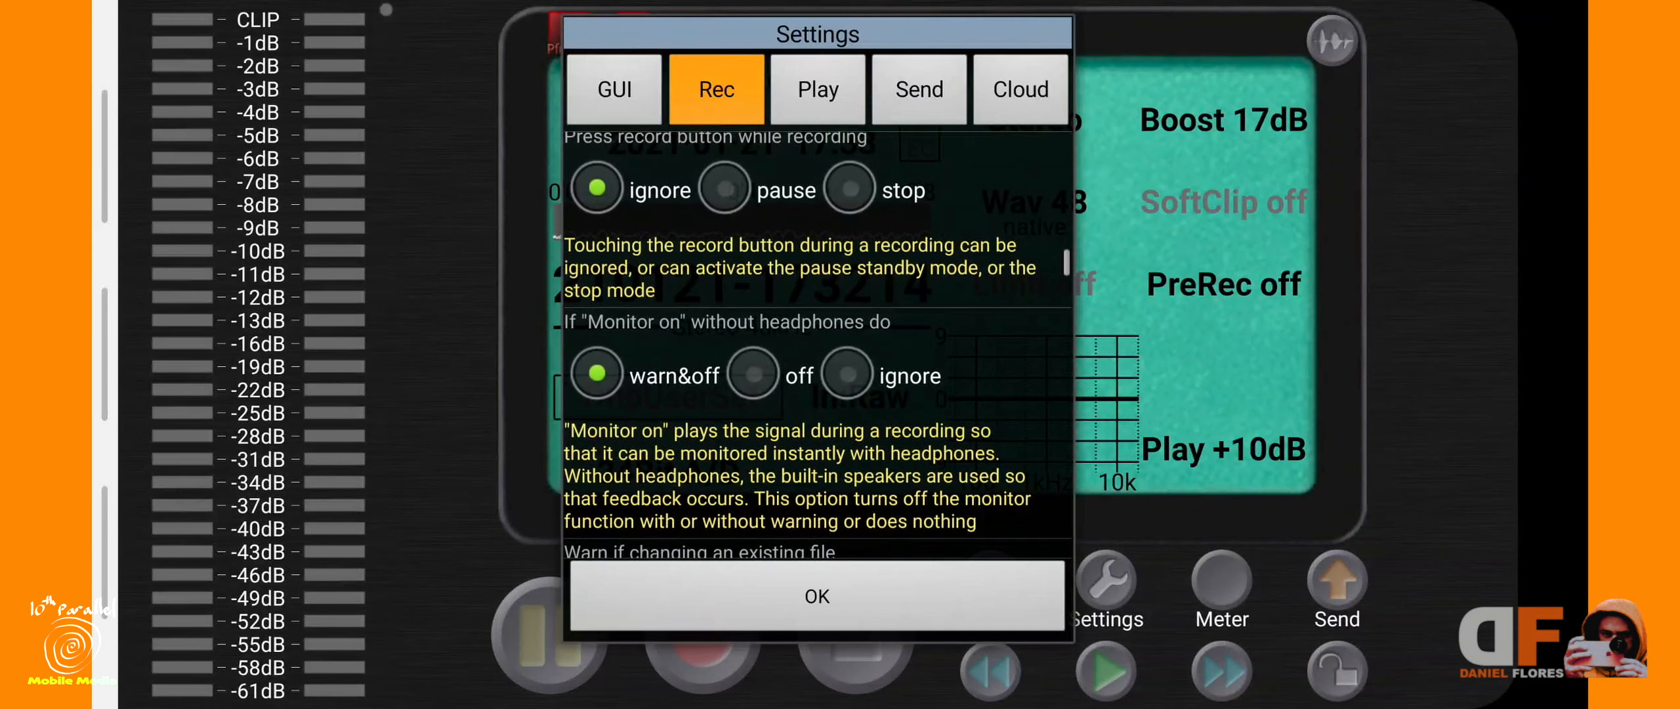
{"action": "scroll", "scroll_direction": "down", "scroll_amount": 3}
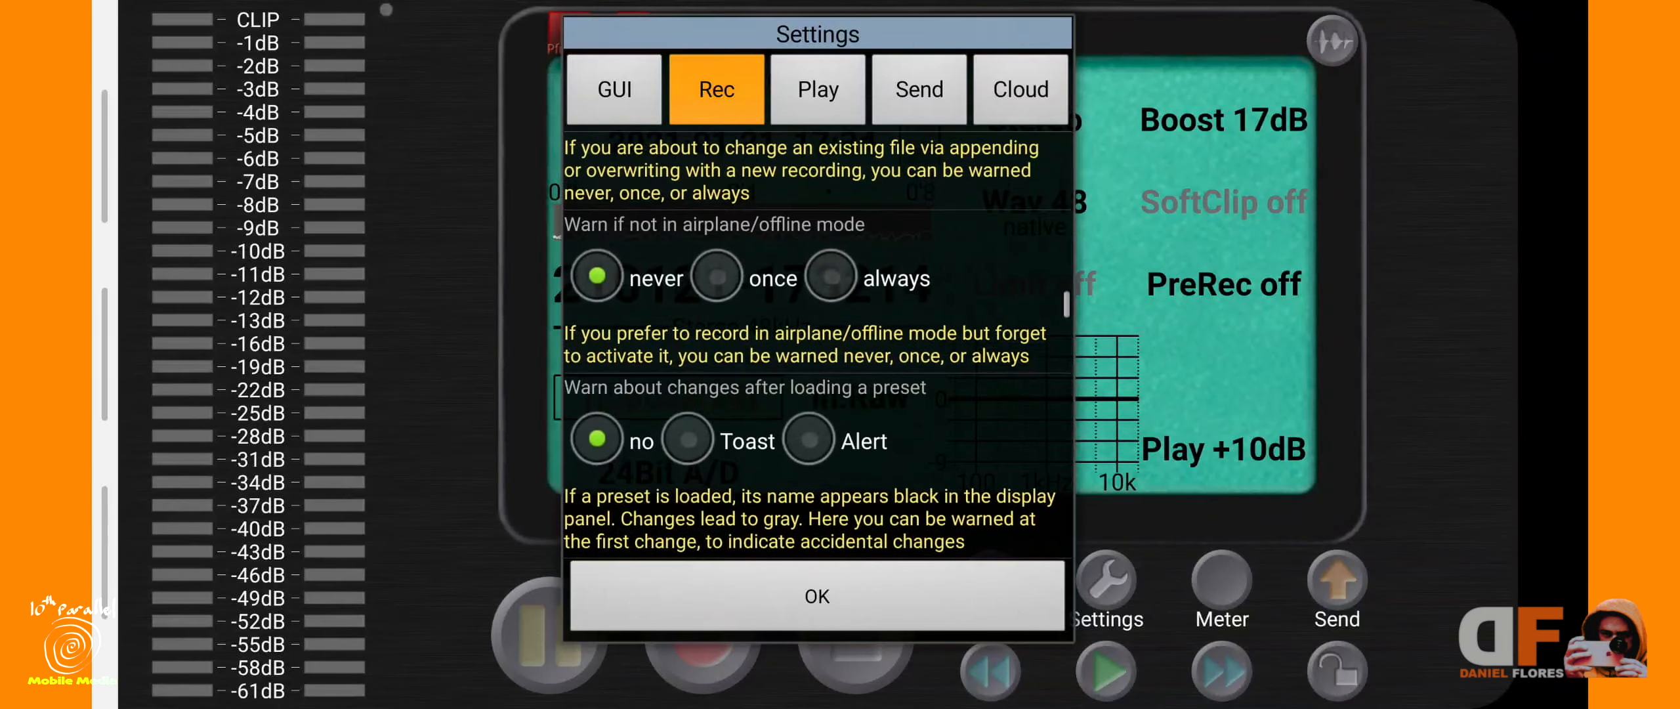
{"action": "scroll", "scroll_direction": "down", "scroll_amount": 3}
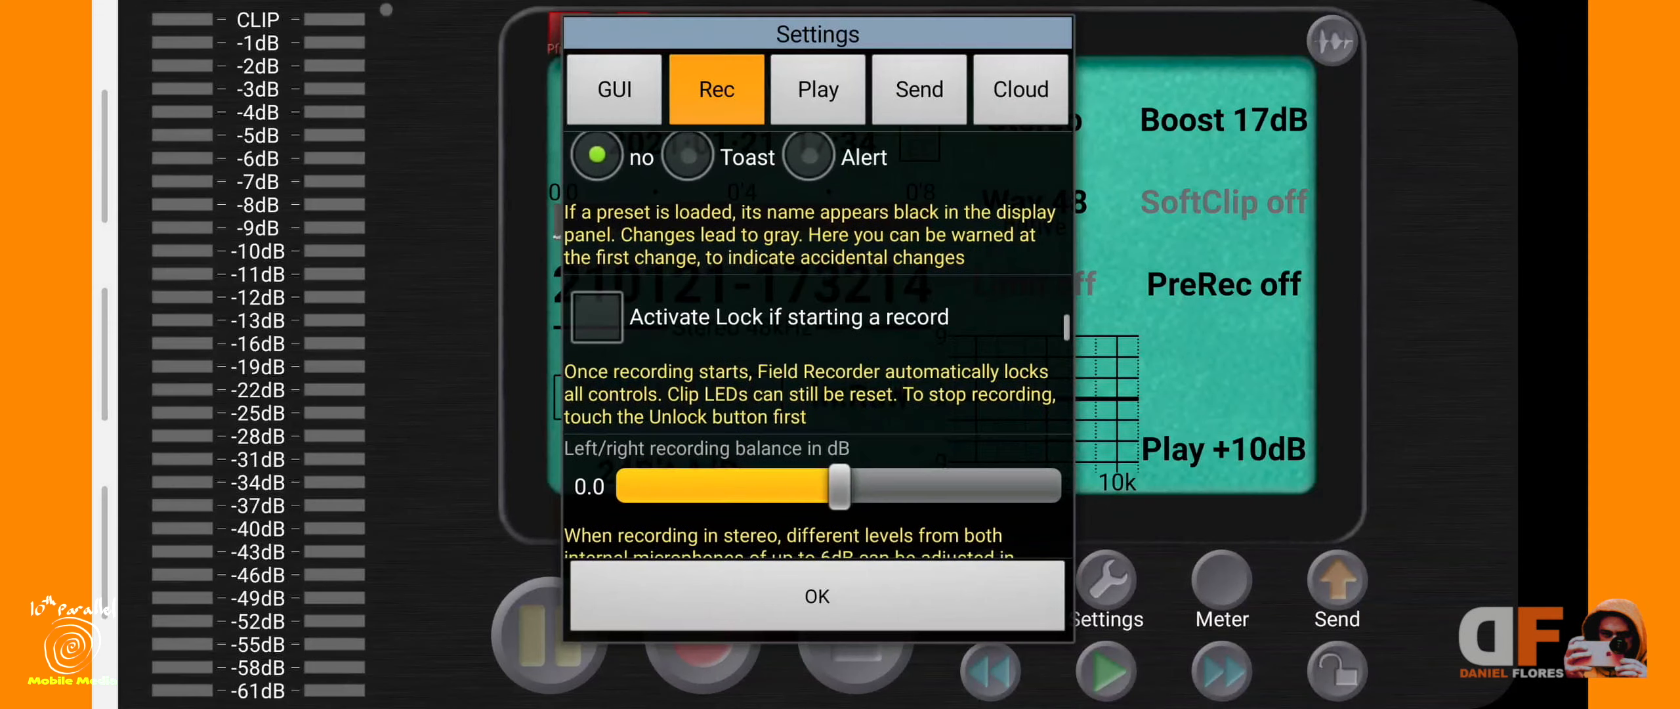
{"action": "scroll", "scroll_direction": "down", "scroll_amount": 3}
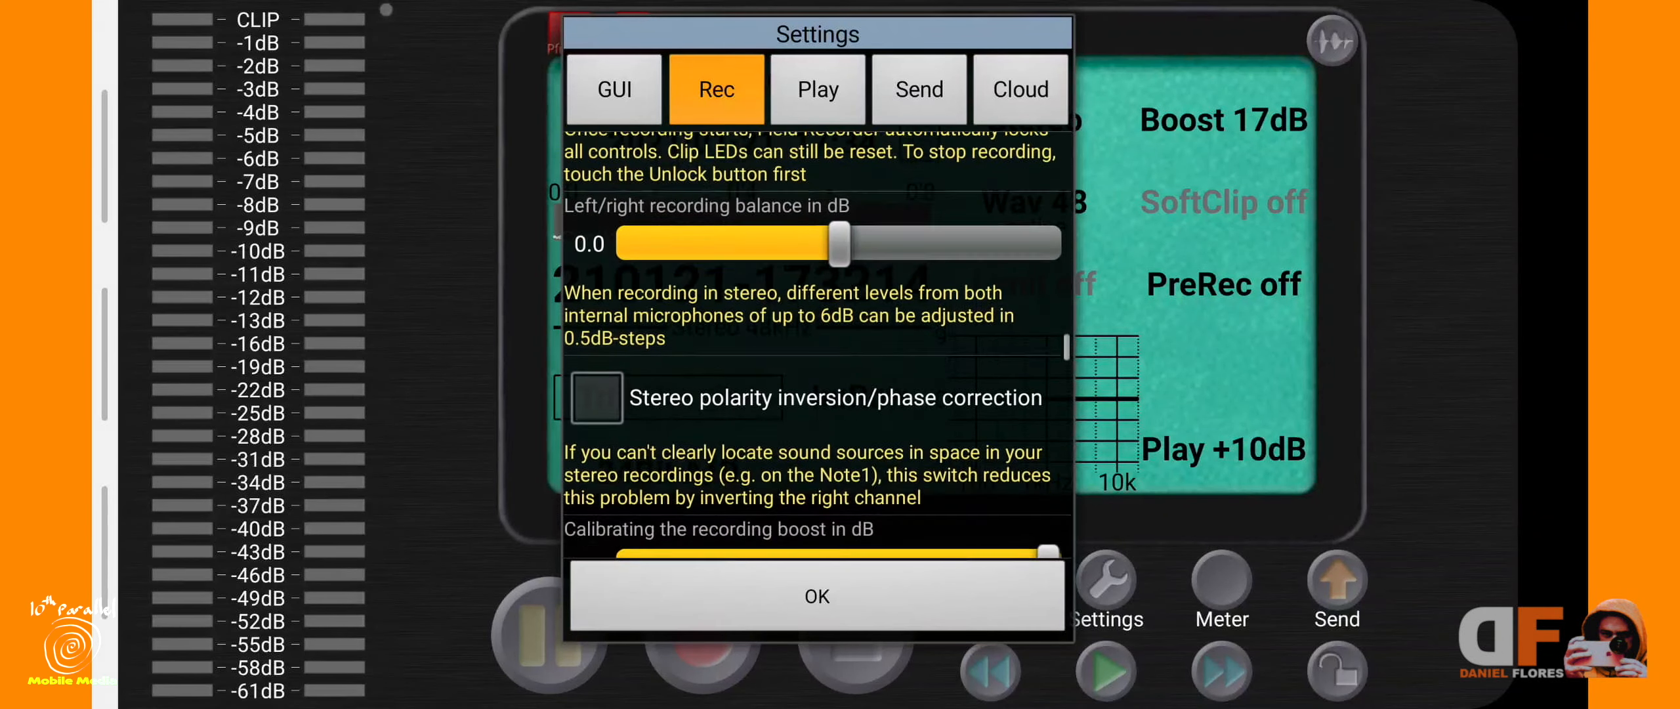
{"action": "scroll", "scroll_direction": "down", "scroll_amount": 3}
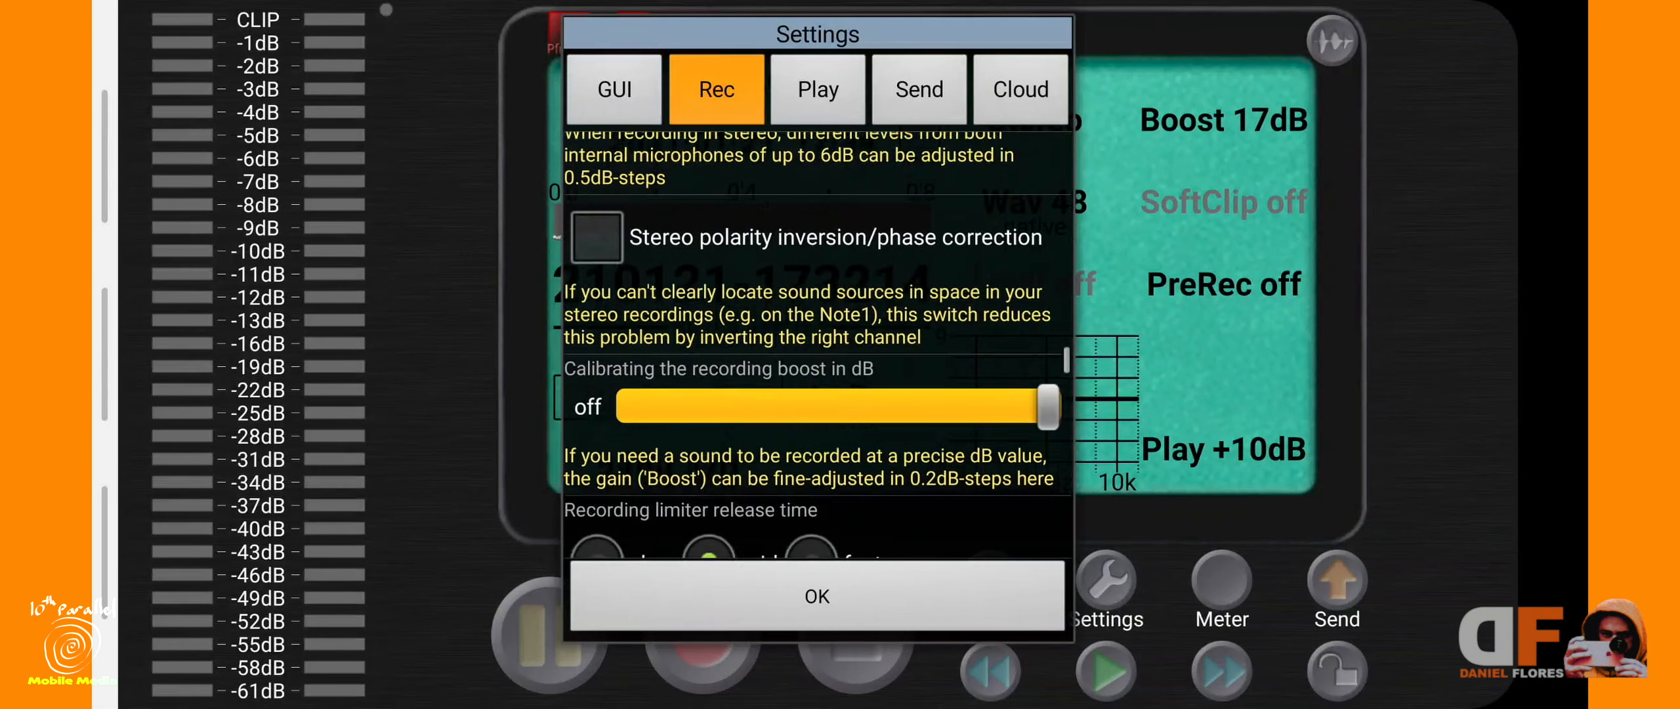
{"action": "scroll", "scroll_direction": "down", "scroll_amount": 3}
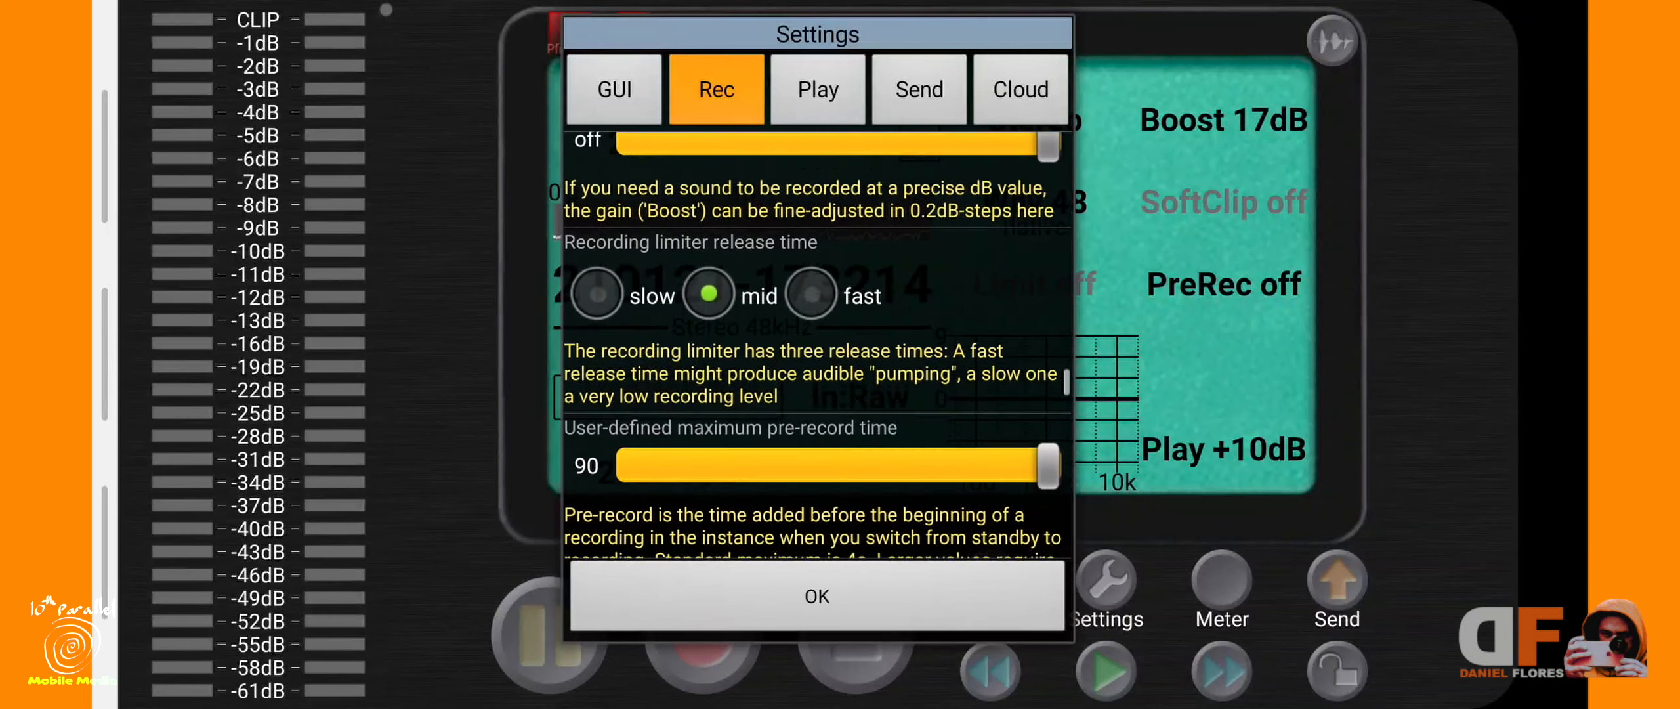
{"action": "scroll", "scroll_direction": "down", "scroll_amount": 3}
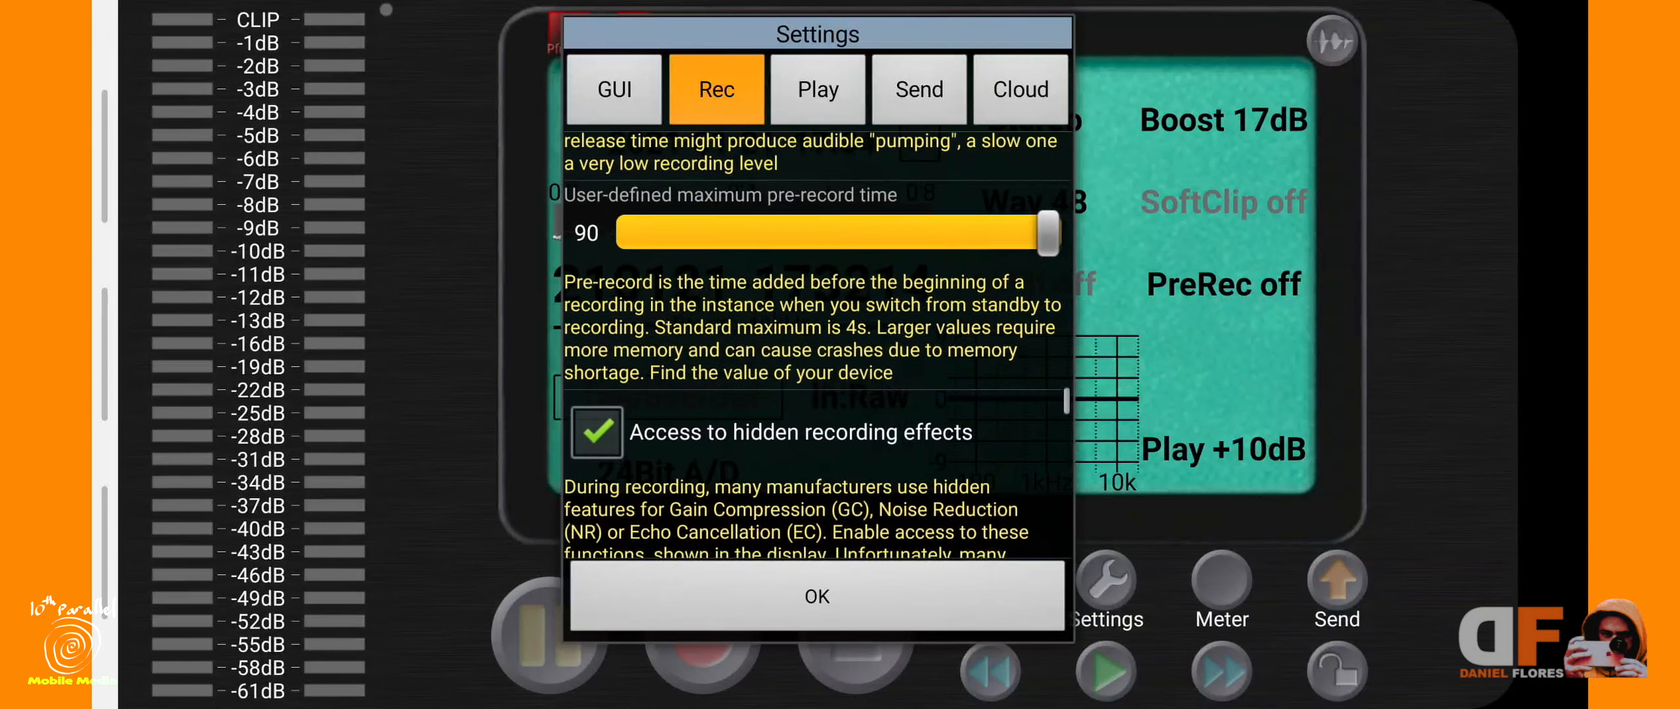
{"action": "scroll", "scroll_direction": "down", "scroll_amount": 3}
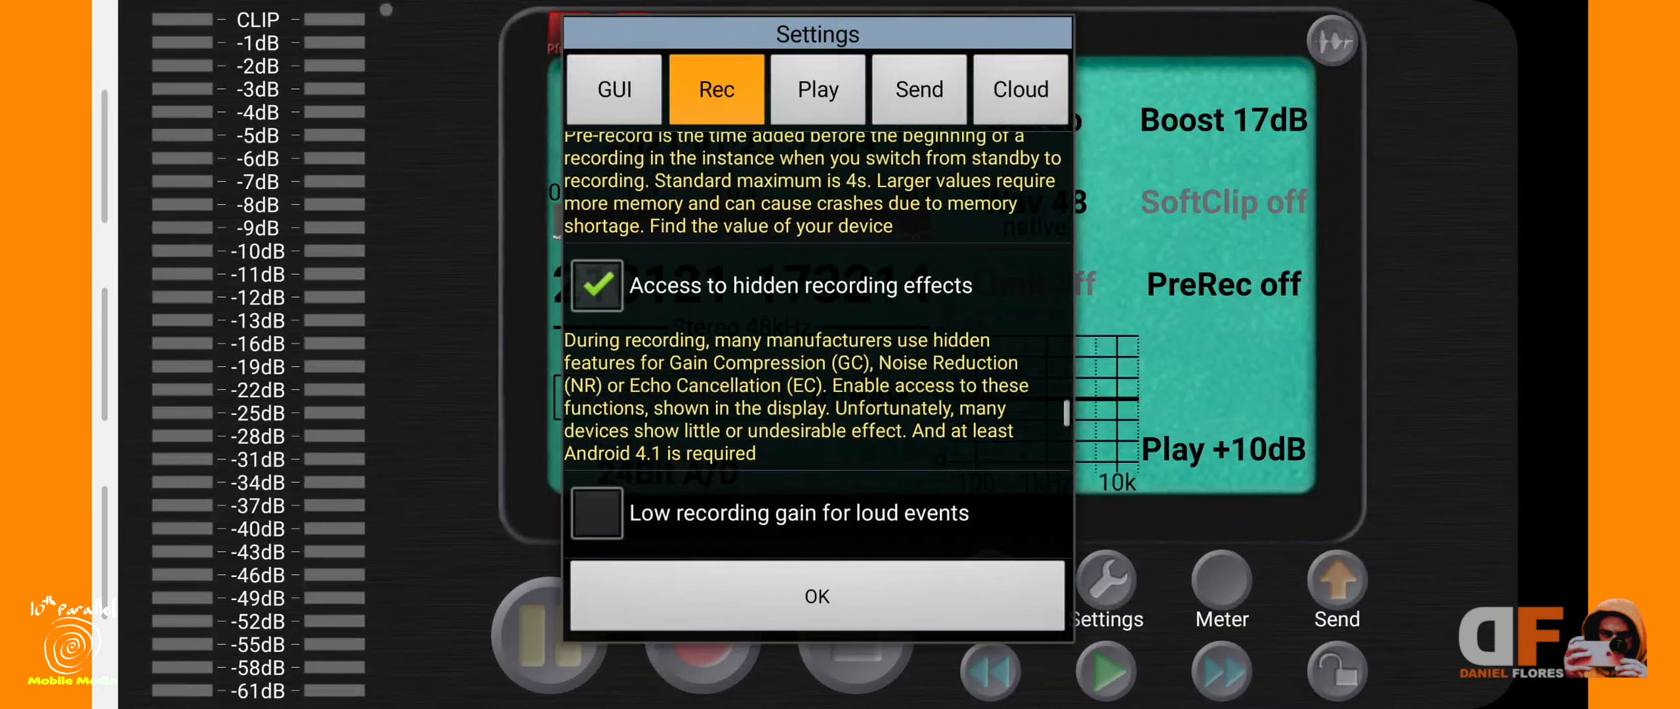
{"action": "scroll", "scroll_direction": "down", "scroll_amount": 3}
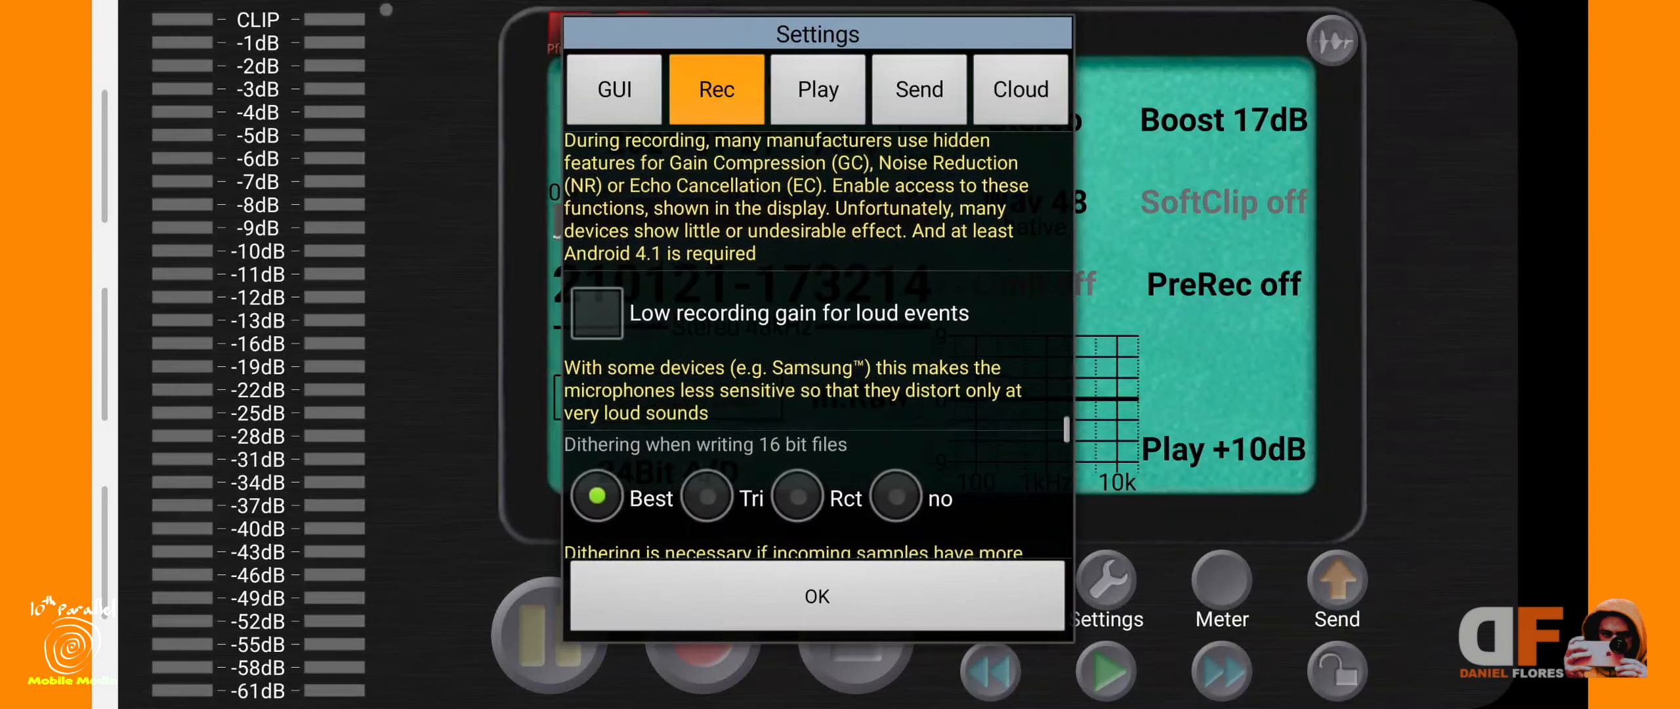
{"action": "scroll", "scroll_direction": "down", "scroll_amount": 3}
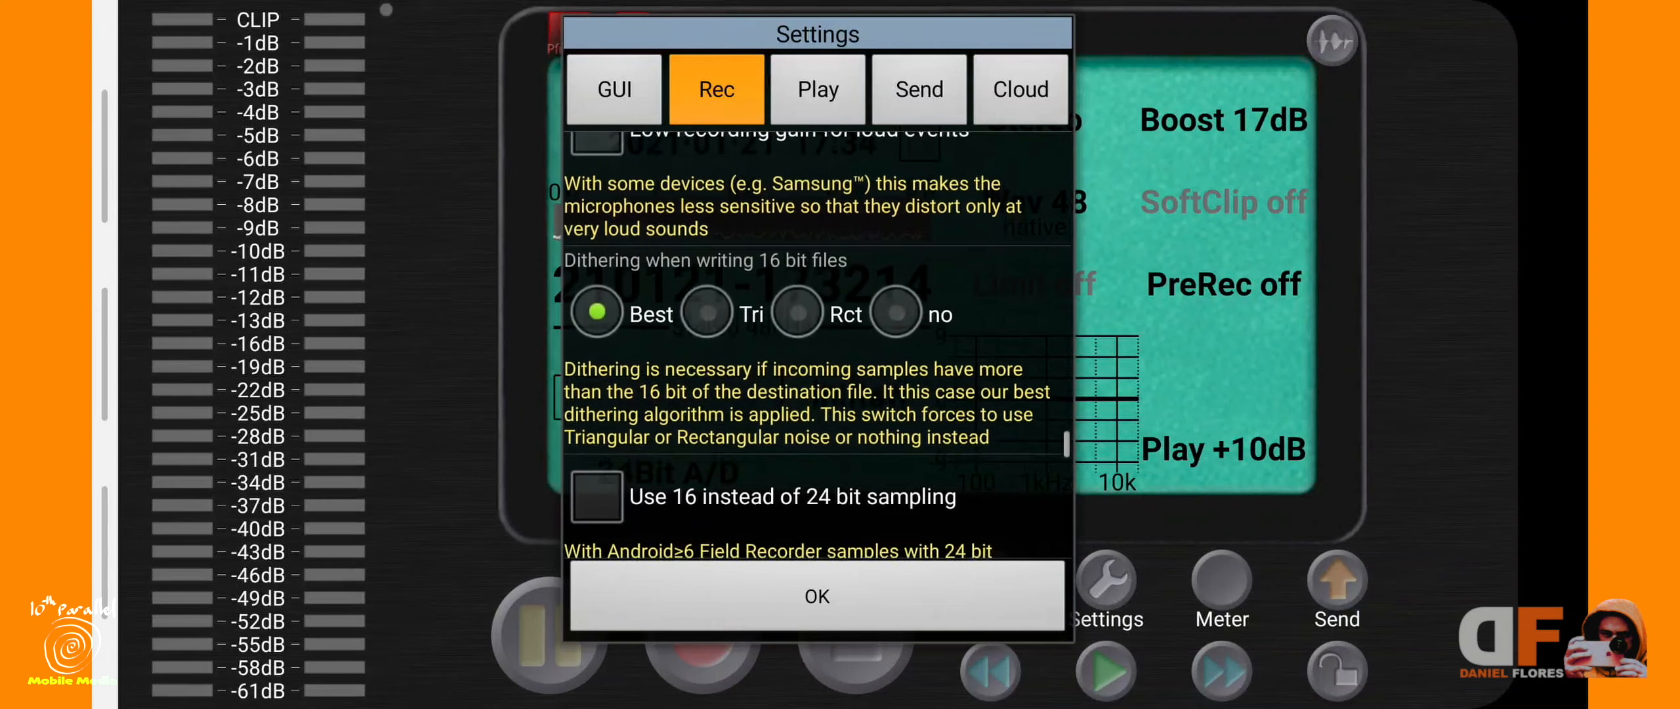
{"action": "scroll", "scroll_direction": "up", "scroll_amount": 3}
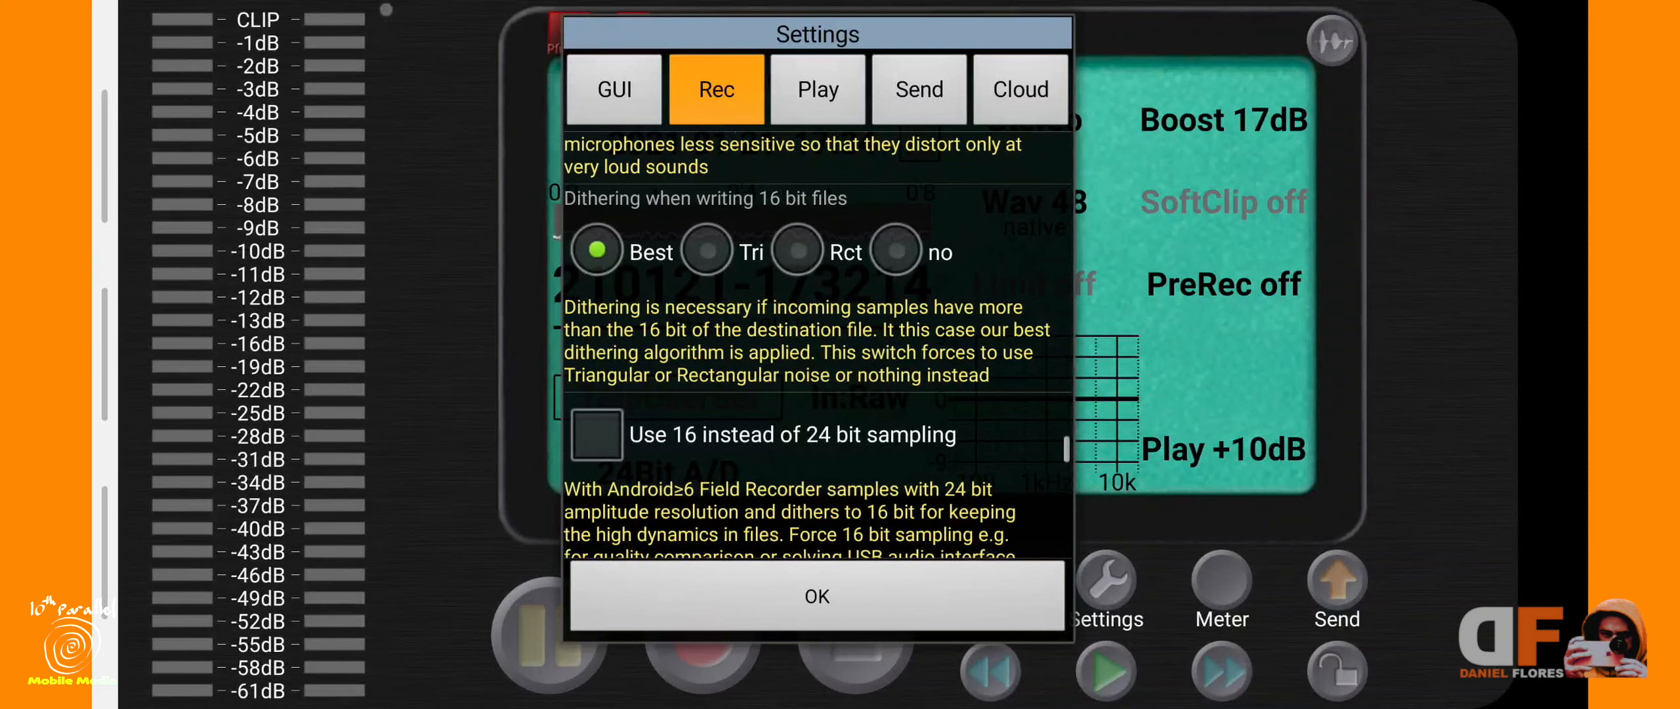
{"action": "scroll", "scroll_direction": "down", "scroll_amount": 3}
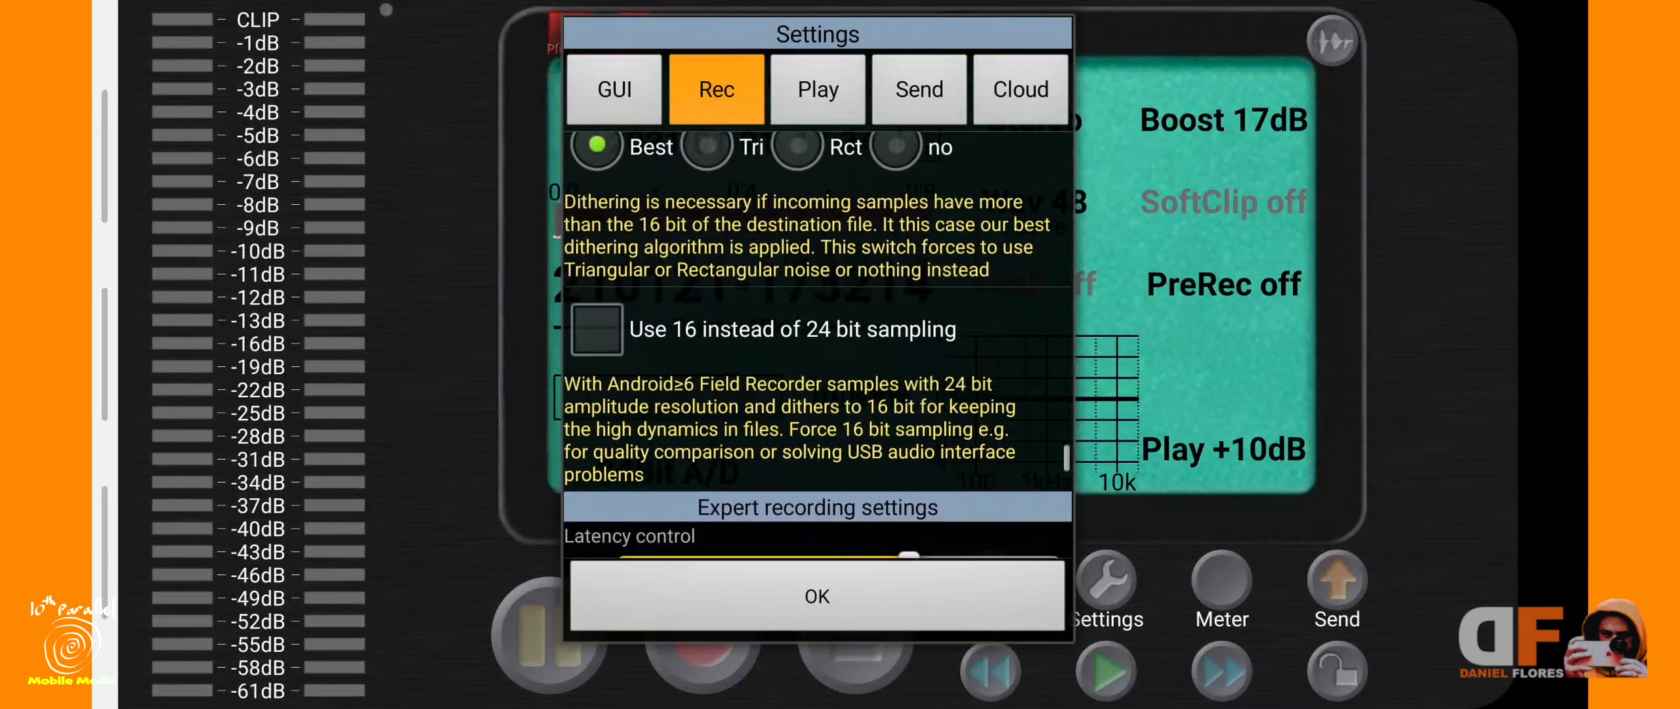
{"action": "left_click", "coordinate": [816, 596]}
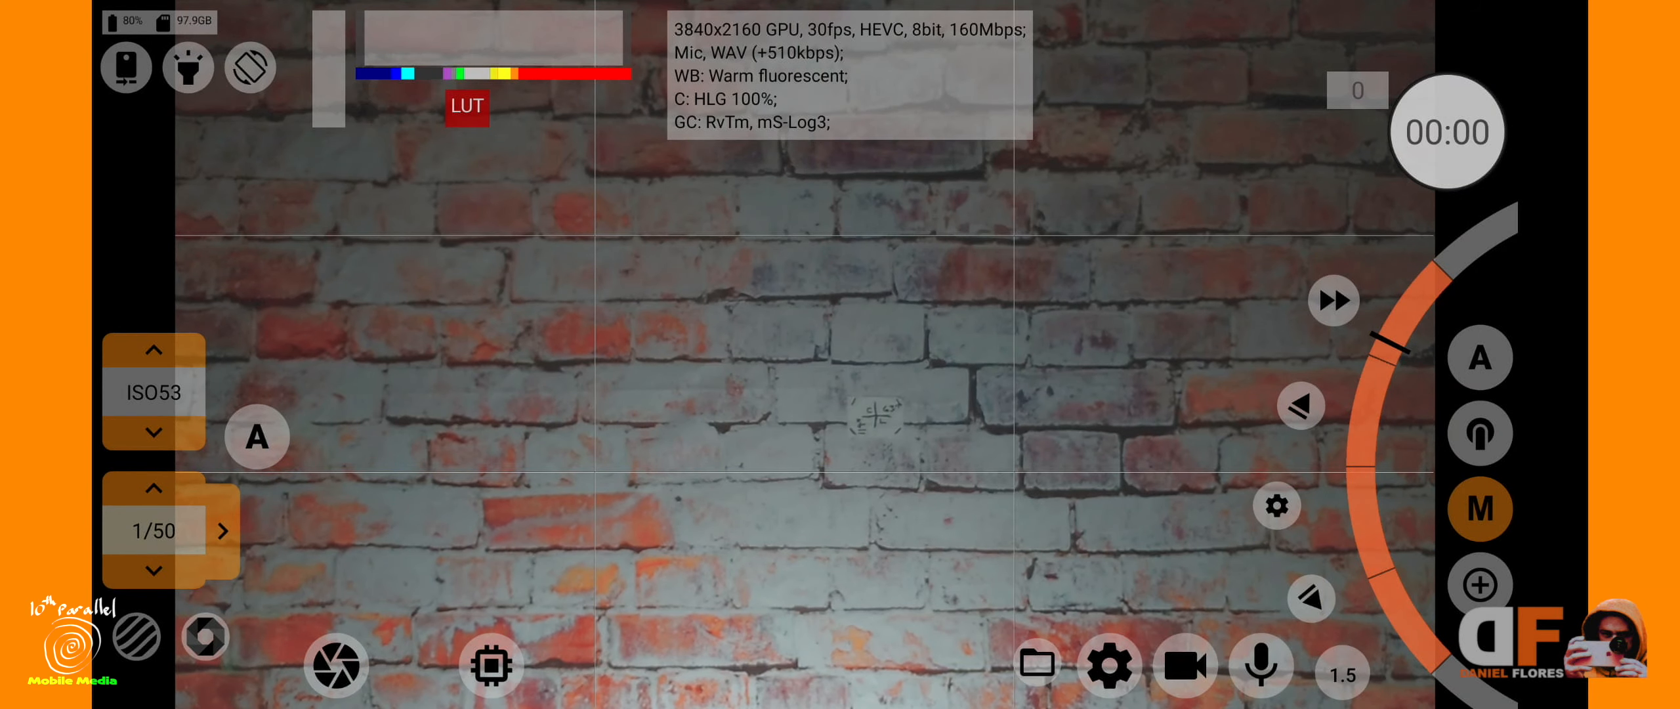
Step: Return from the mcpro24fps camera to Field Recorder's main screen
{"action": "left_click", "coordinate": [1185, 665]}
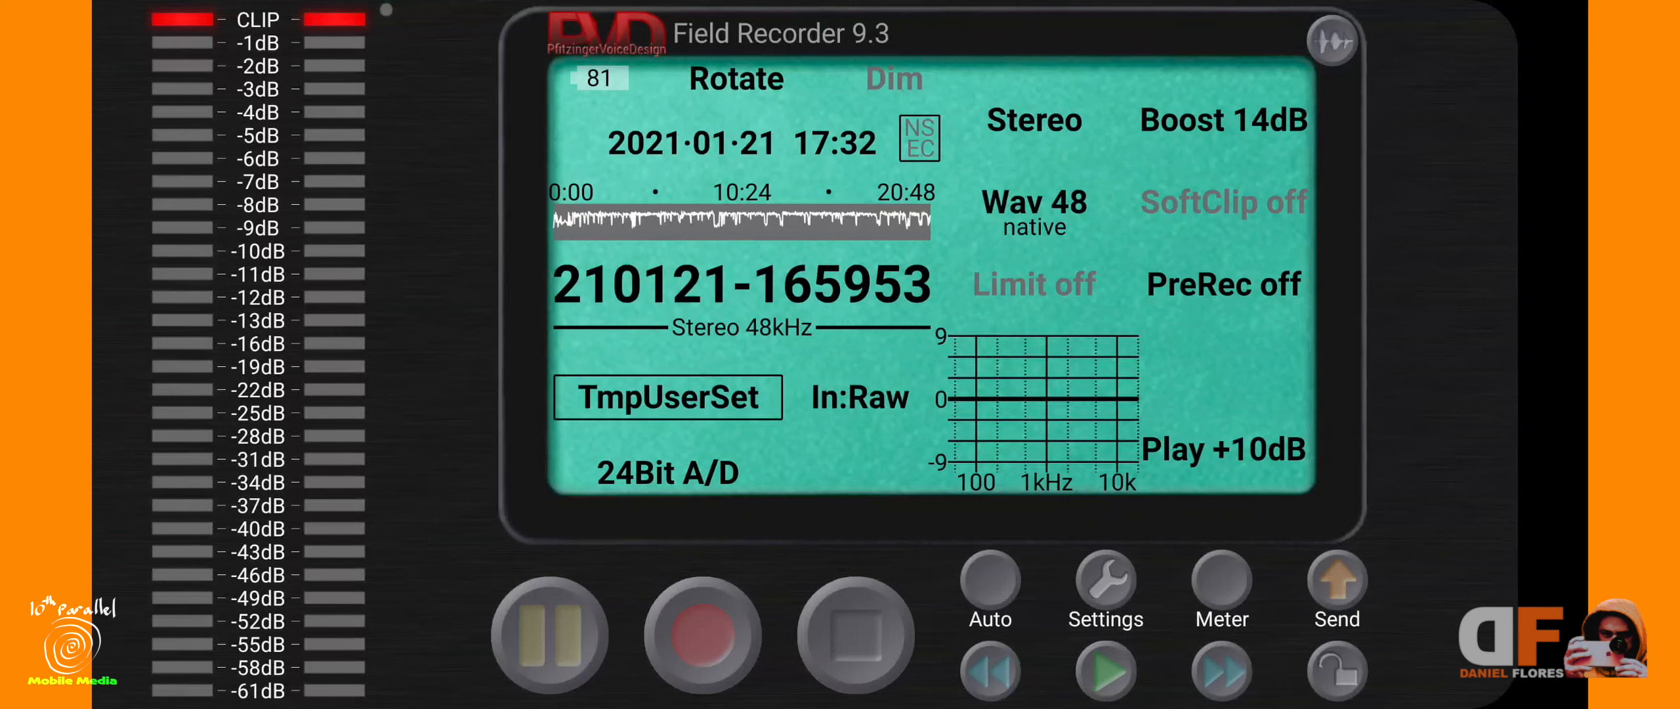
Step: Show date, time and waveform on the display and switch recording to Stereo
{"action": "left_click", "coordinate": [700, 635]}
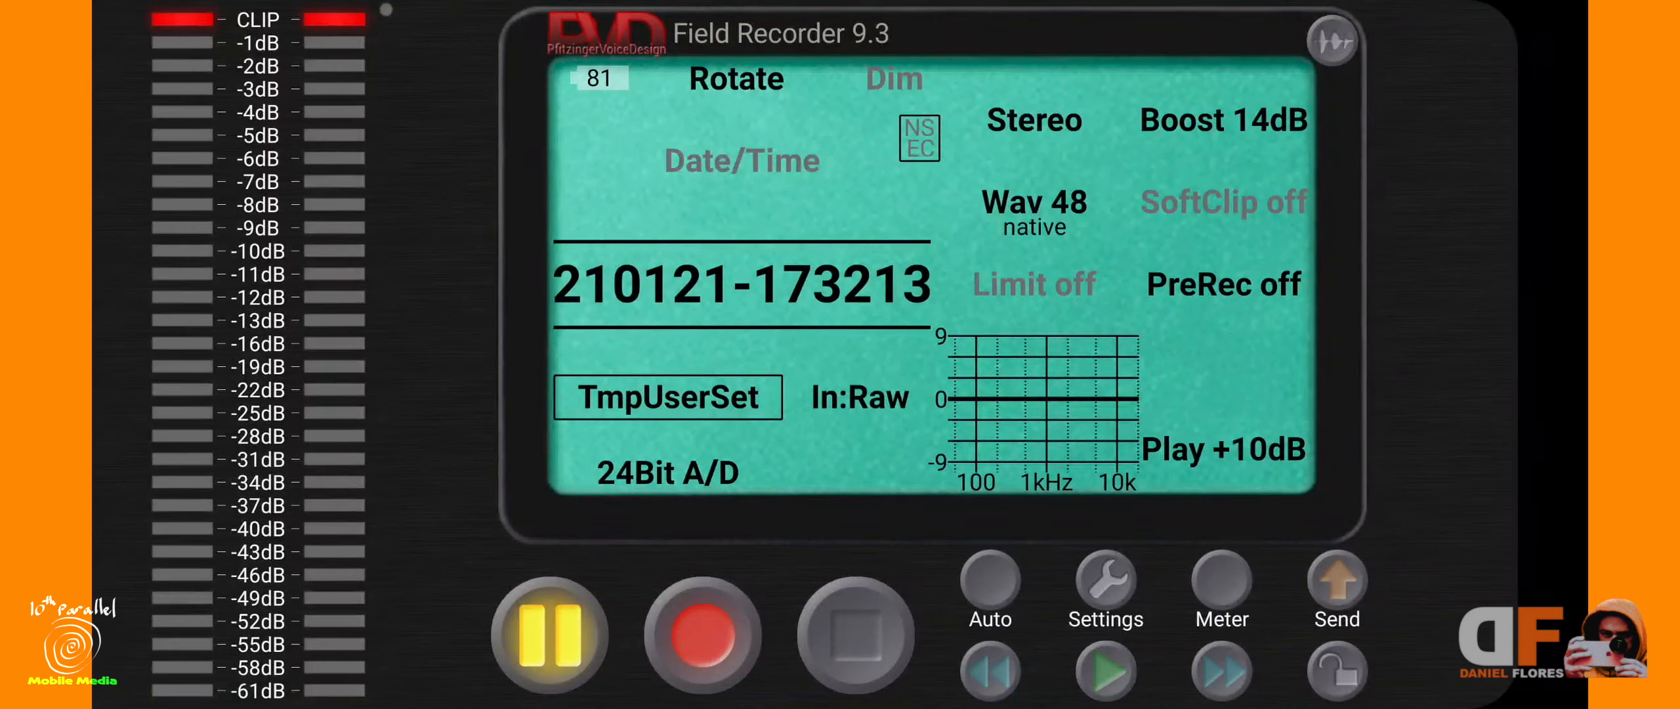
{"action": "left_click", "coordinate": [702, 633]}
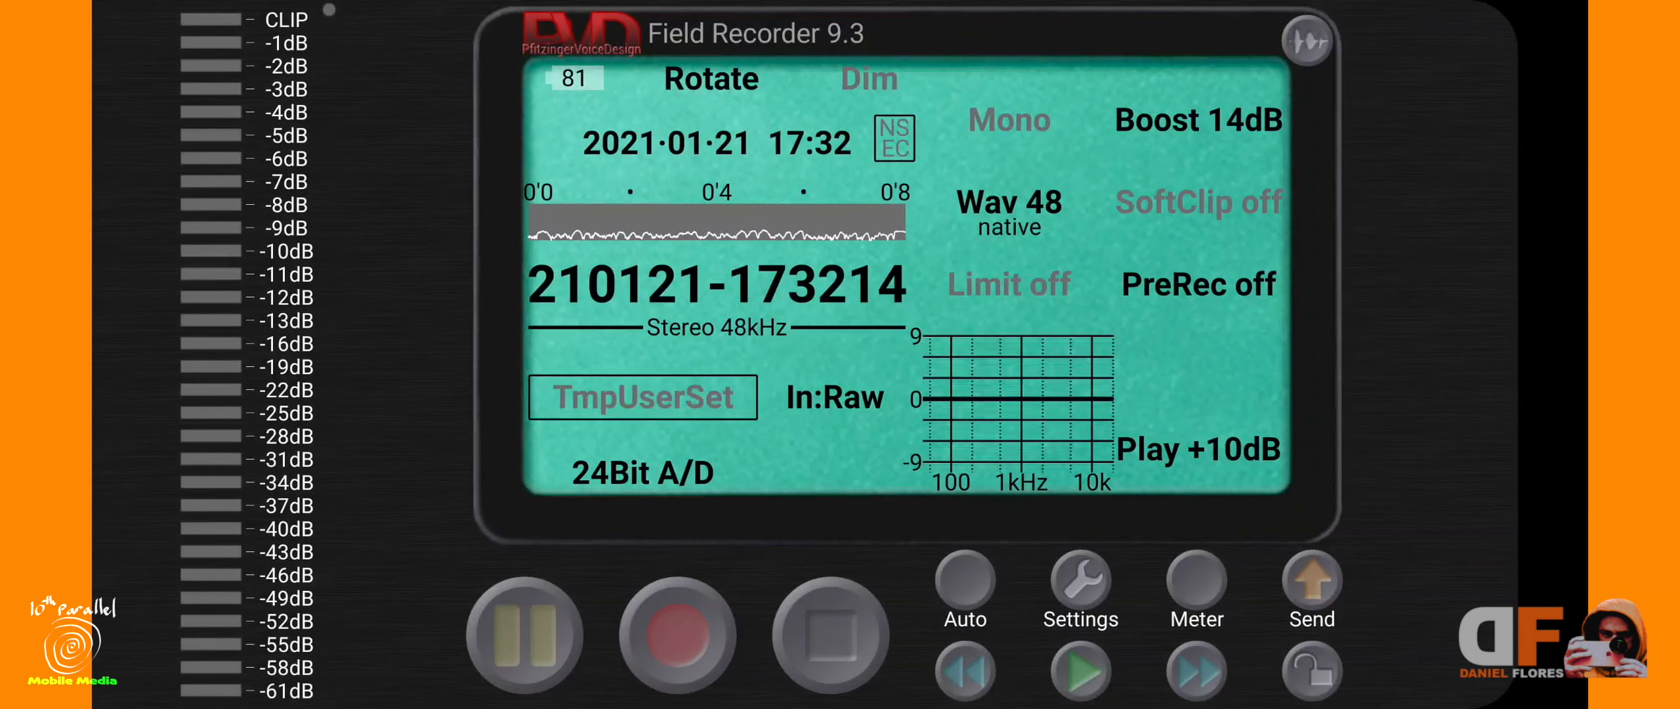
{"action": "left_click", "coordinate": [1006, 119]}
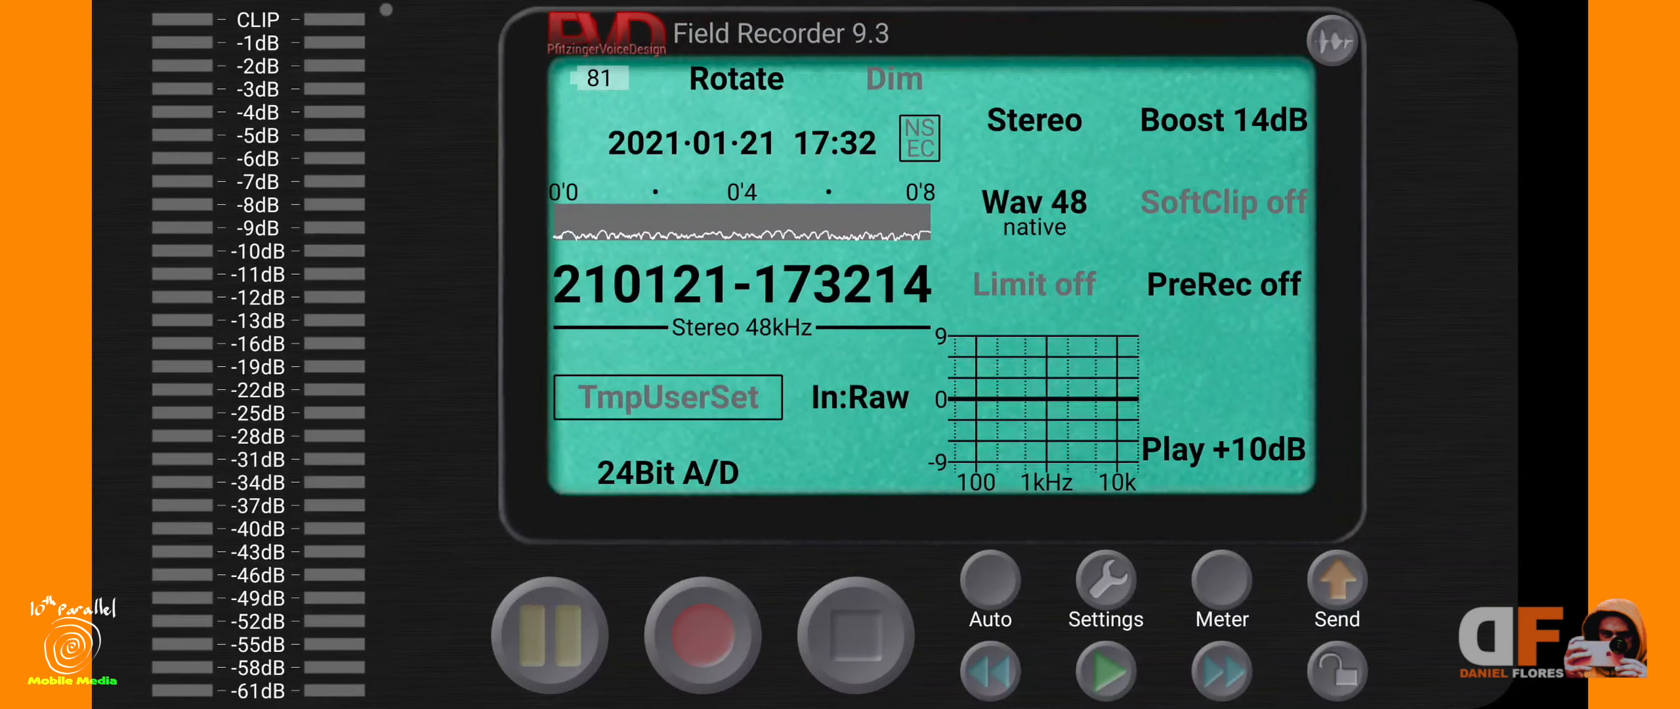
Step: Set the recording boost back to 17 dB with the gain slider
{"action": "left_click", "coordinate": [1222, 119]}
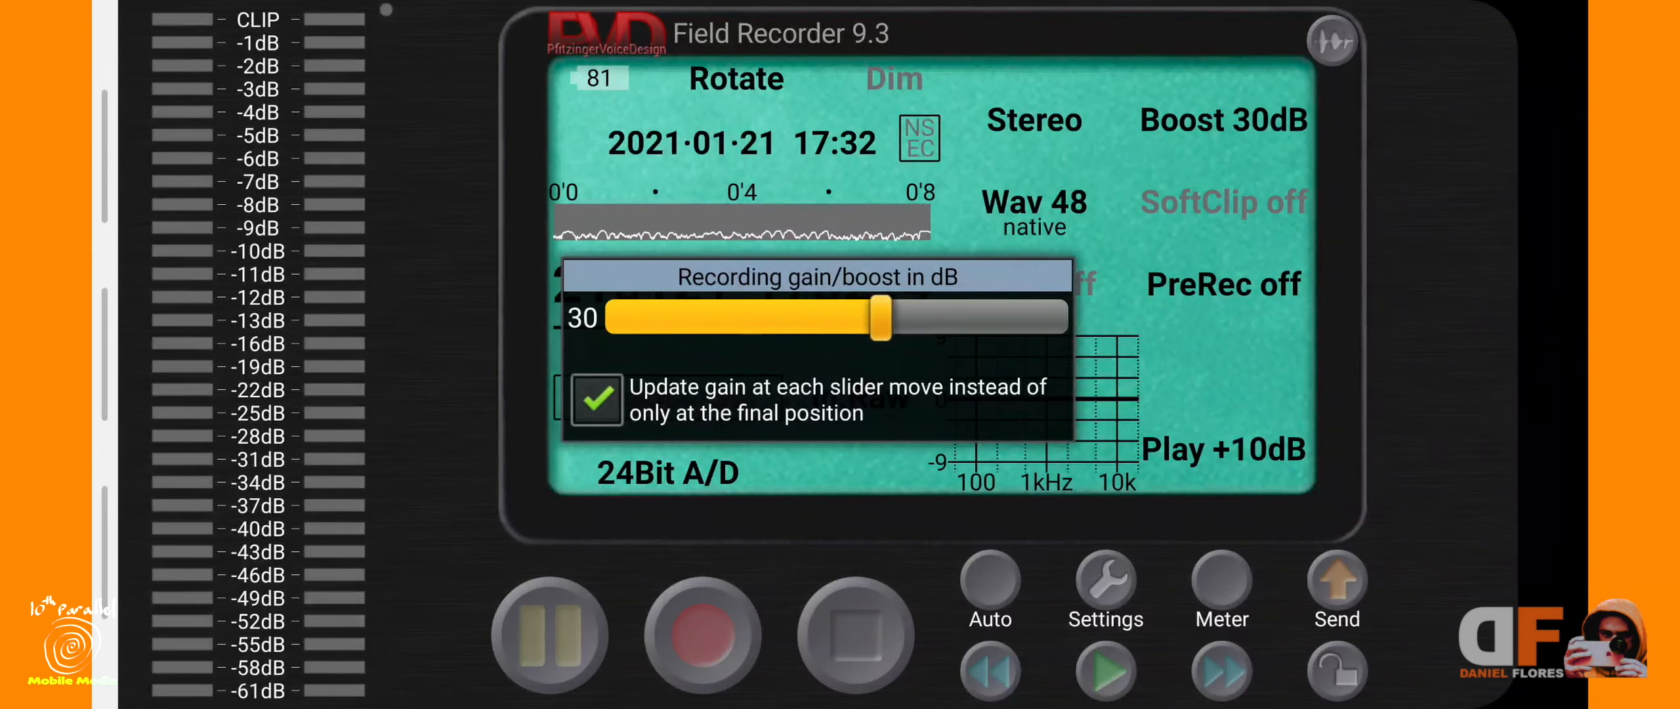
{"action": "left_click_drag", "start_coordinate": [882, 314], "coordinate": [777, 315]}
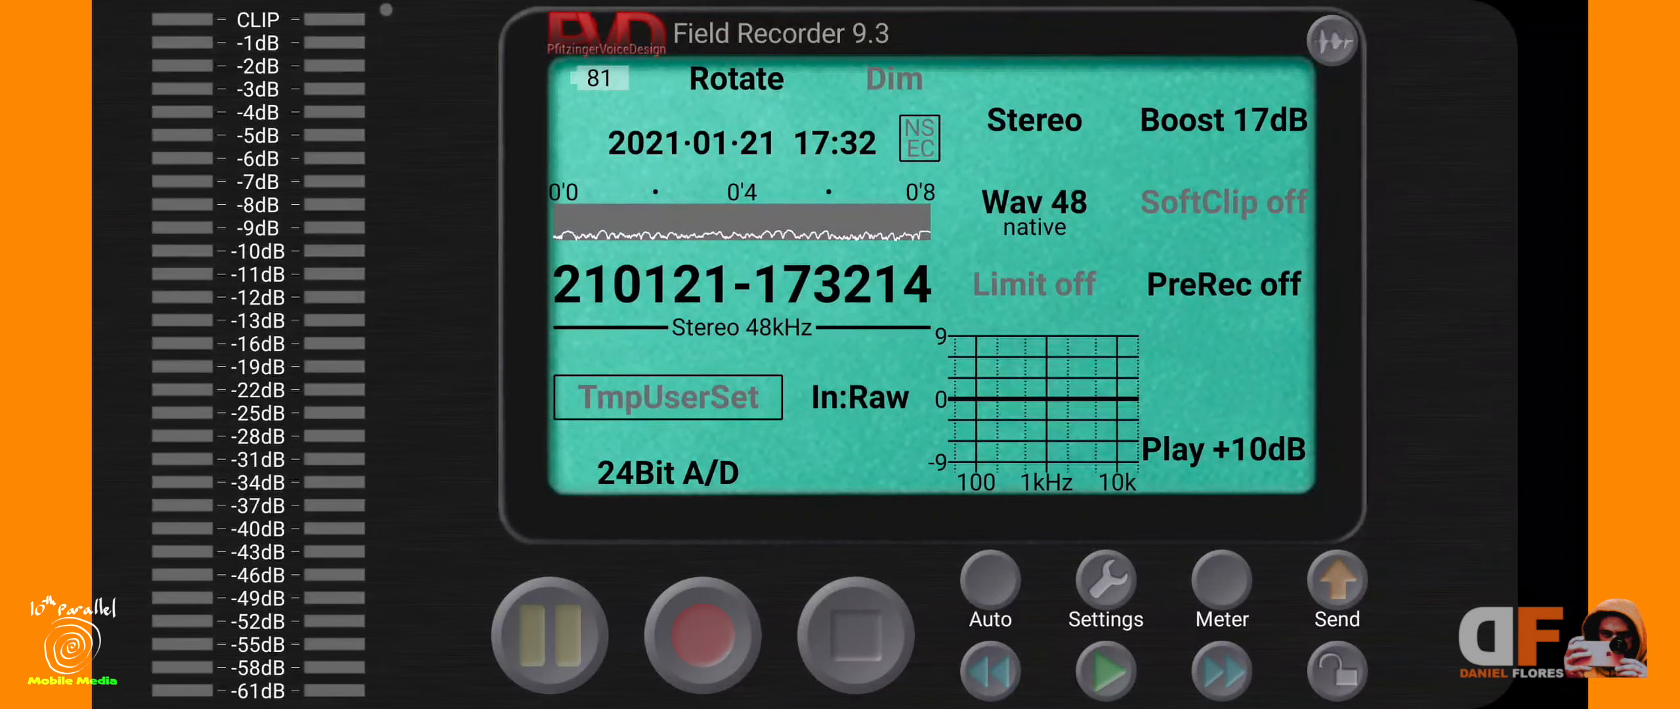
{"action": "left_click", "coordinate": [859, 397]}
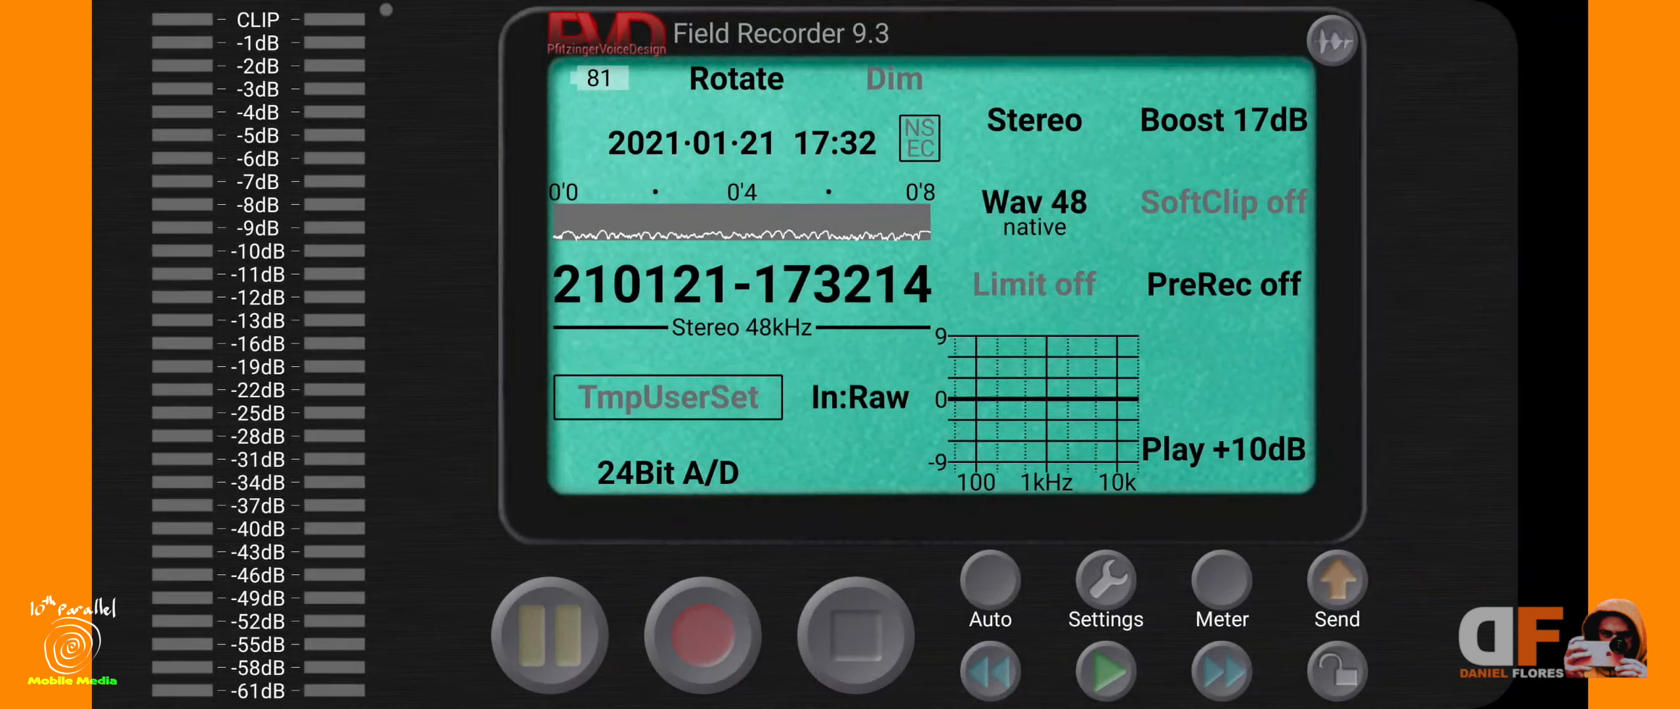
{"action": "left_click", "coordinate": [1031, 202]}
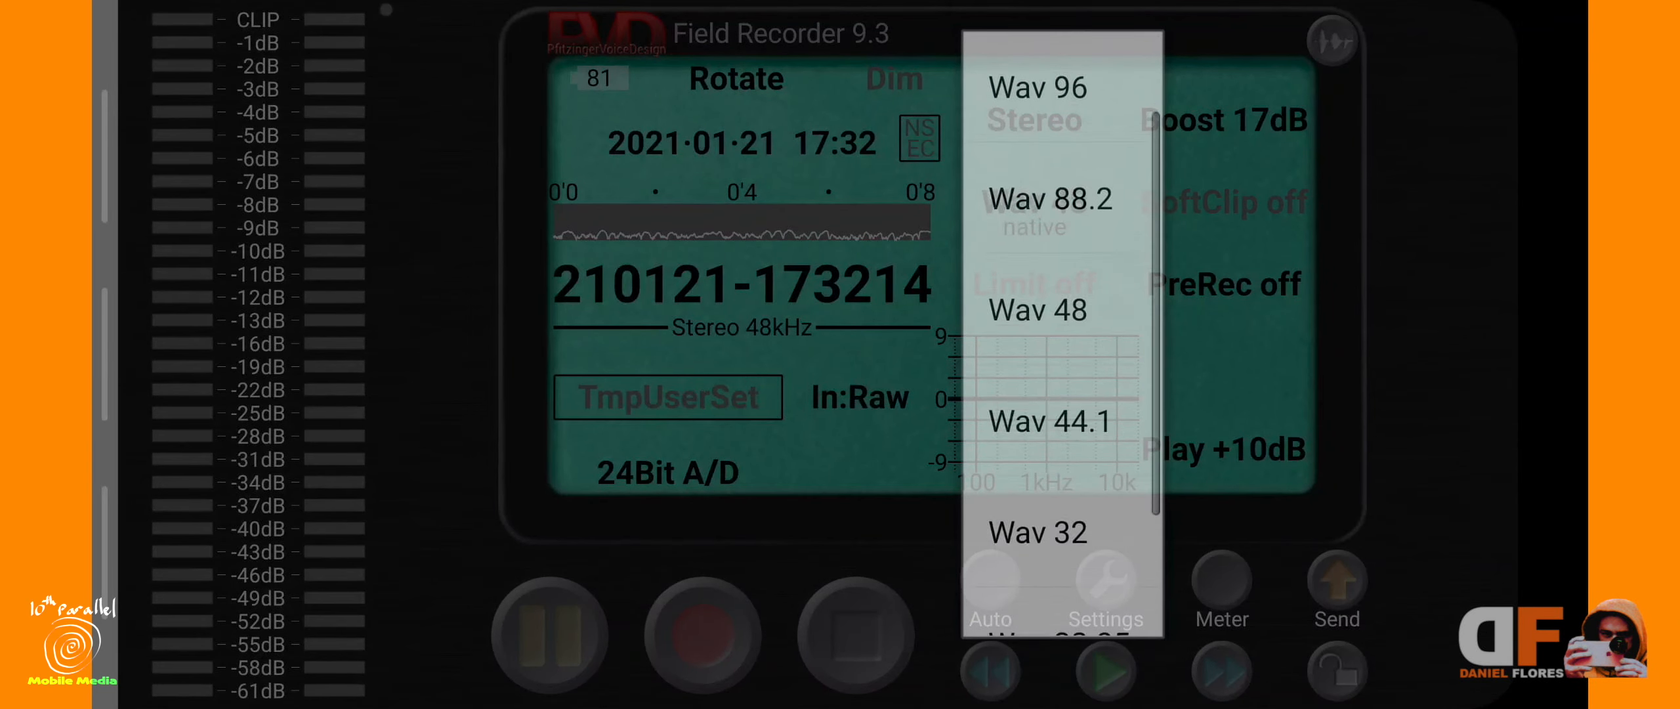
{"action": "scroll", "scroll_direction": "down", "scroll_amount": 3}
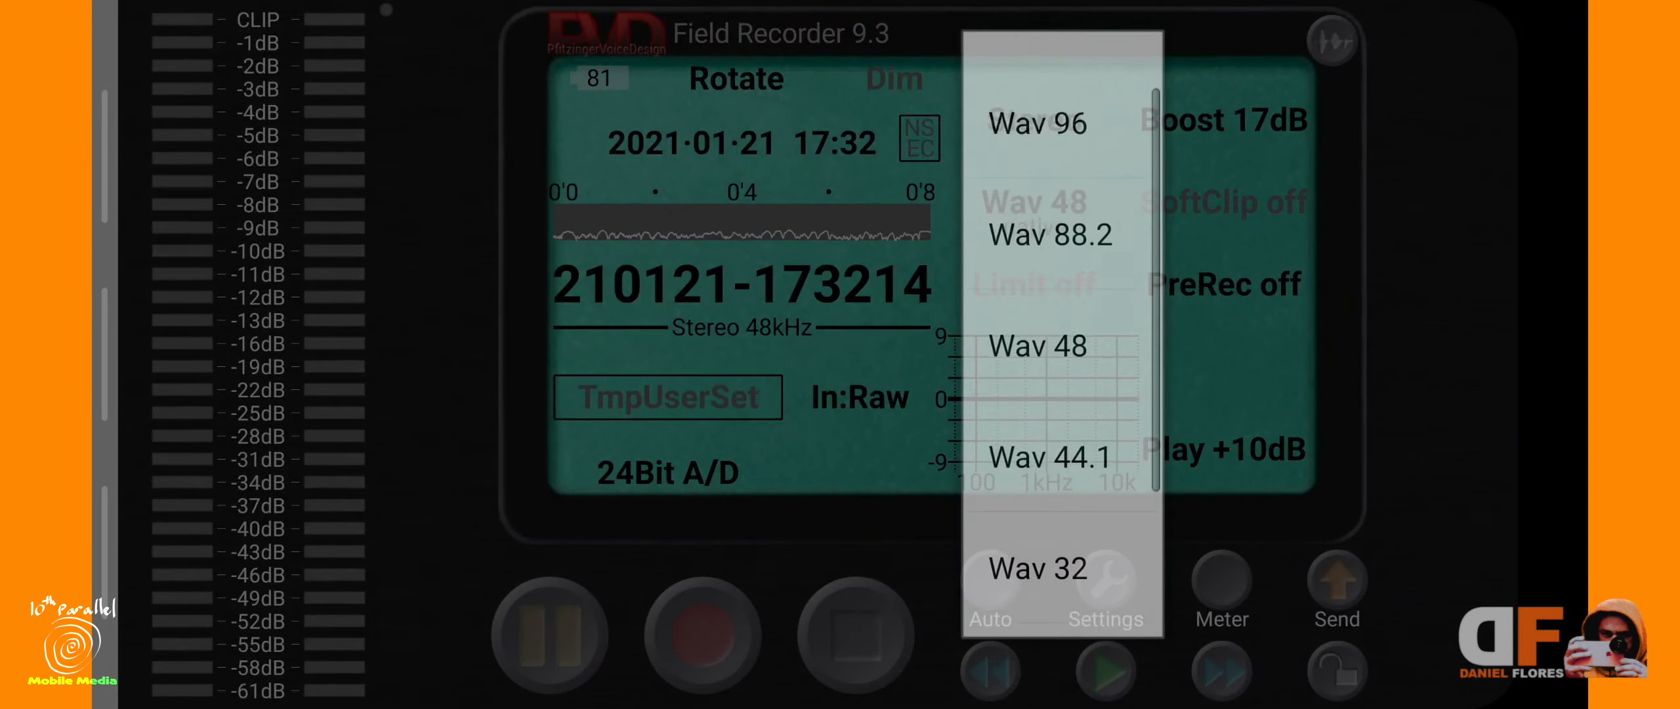
{"action": "scroll", "scroll_direction": "up", "scroll_amount": 3}
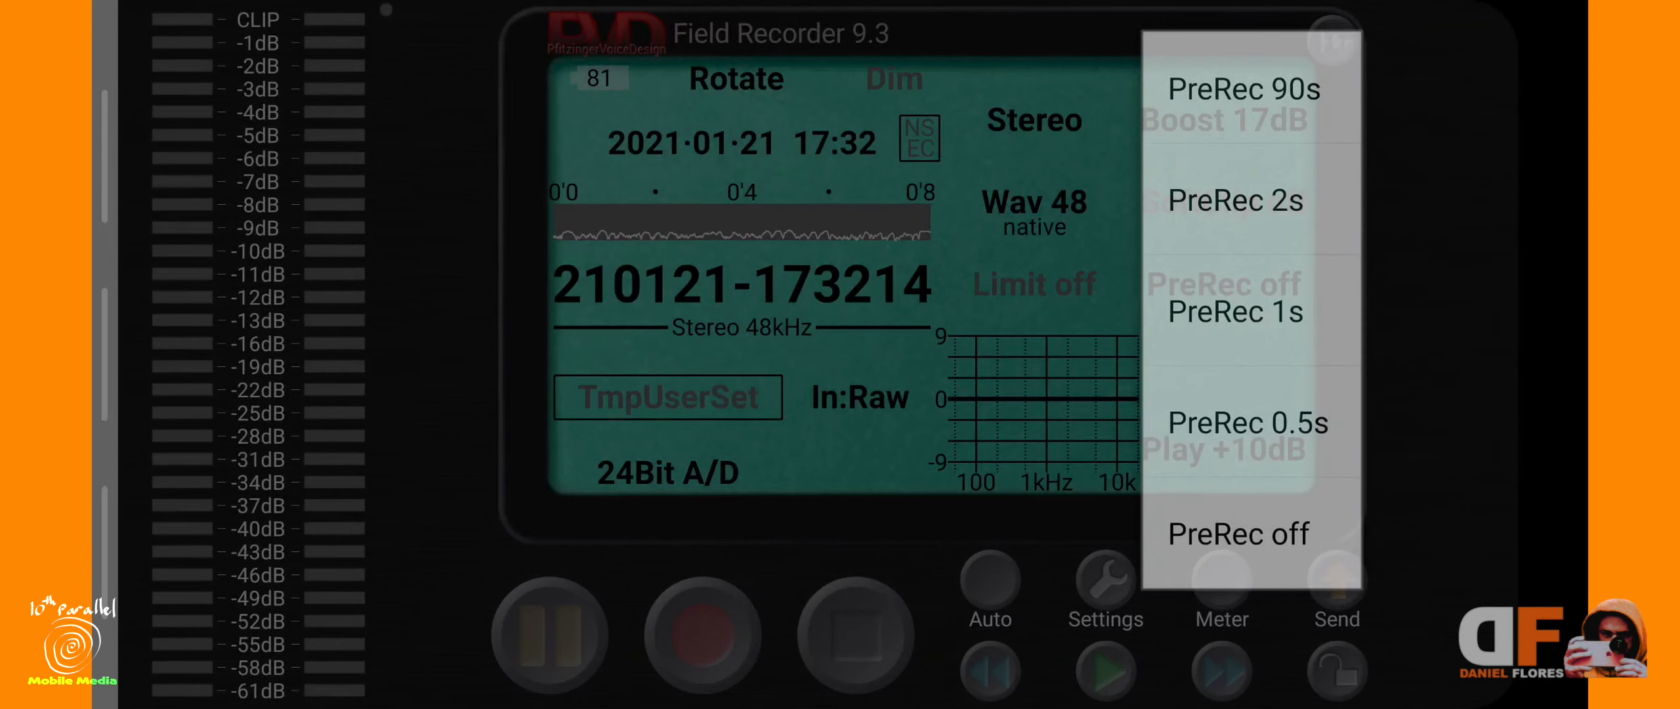
{"action": "left_click", "coordinate": [1237, 533]}
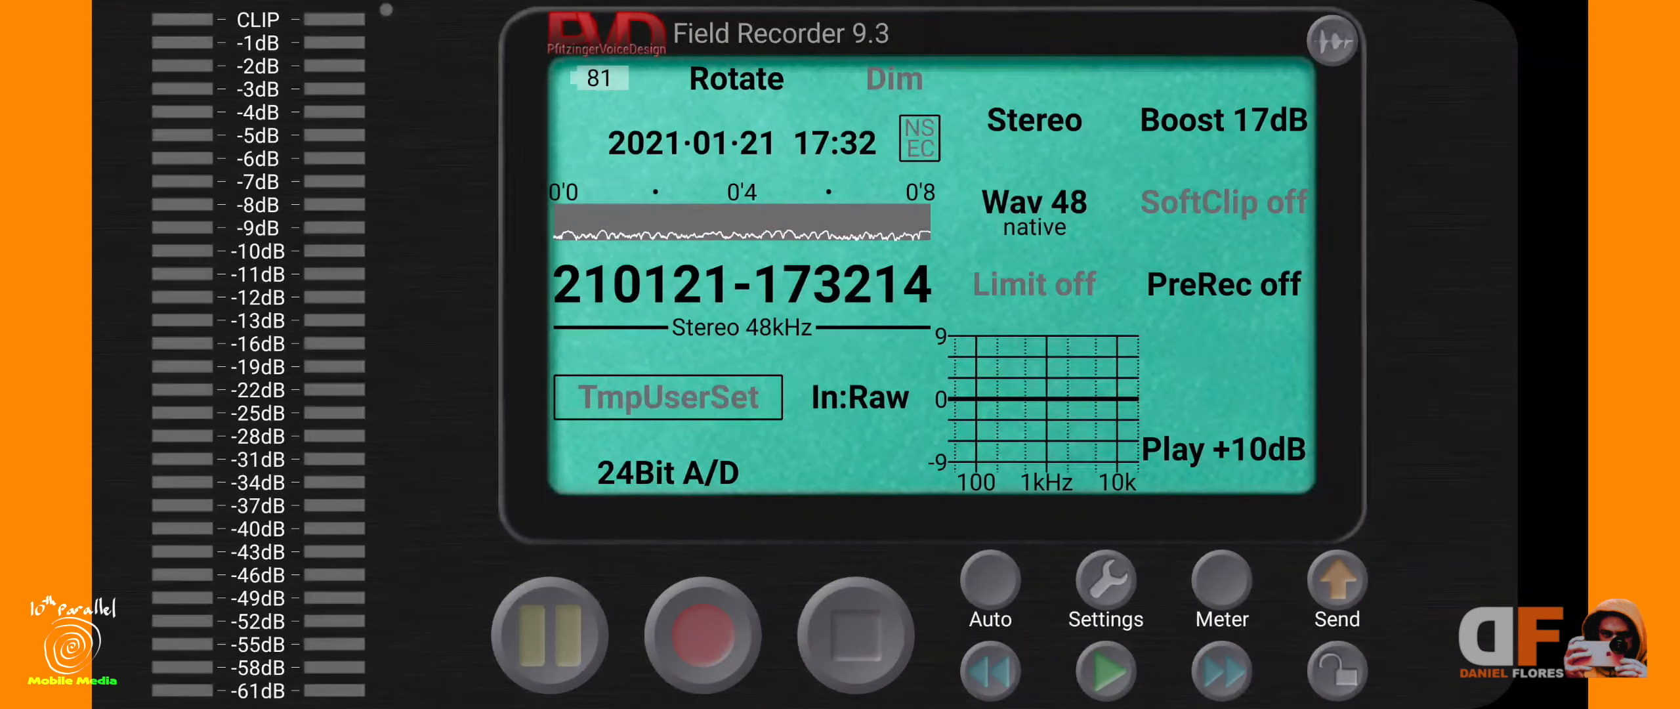
{"action": "left_click", "coordinate": [1105, 584]}
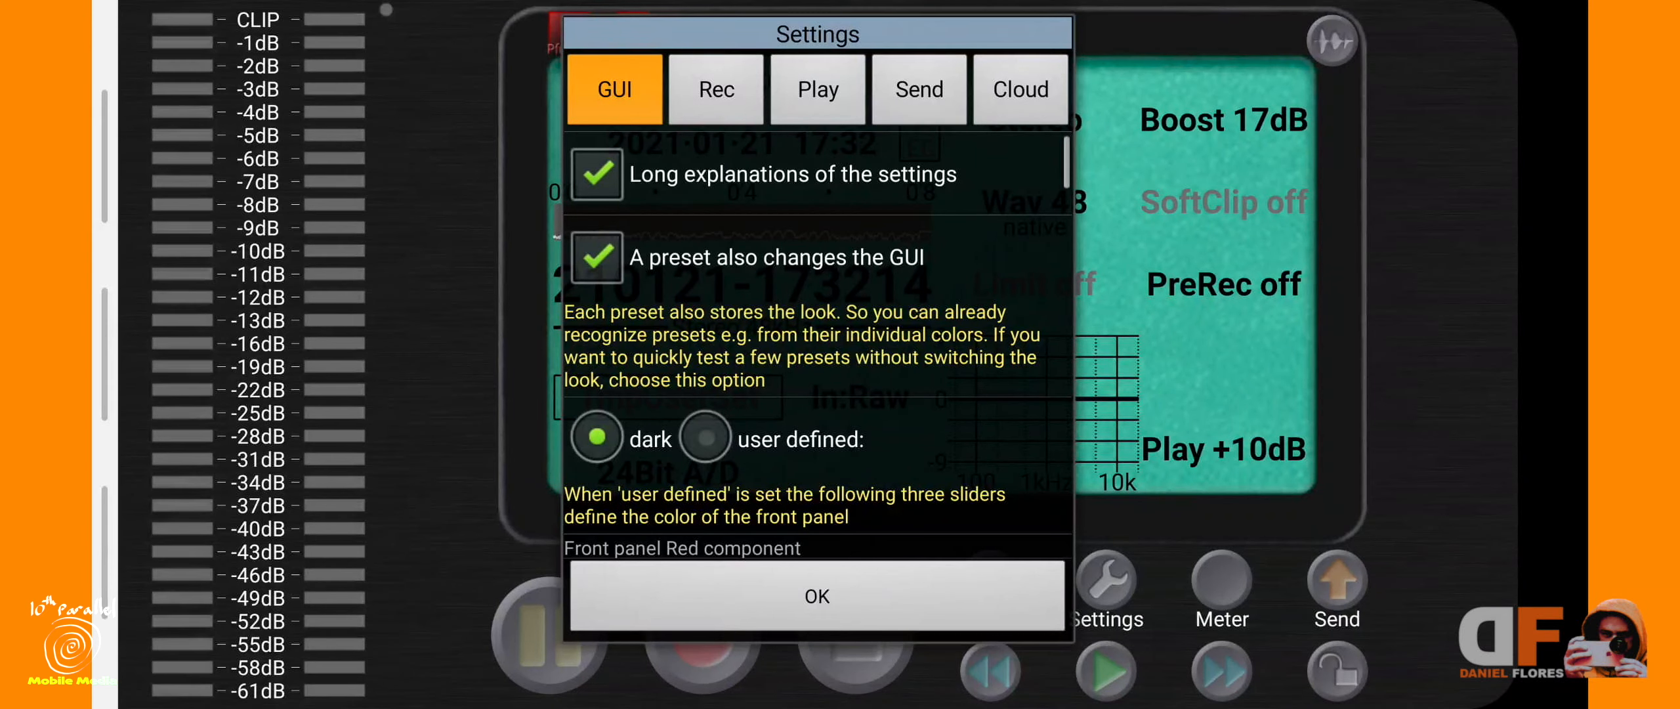
{"action": "scroll", "scroll_direction": "down", "scroll_amount": 3}
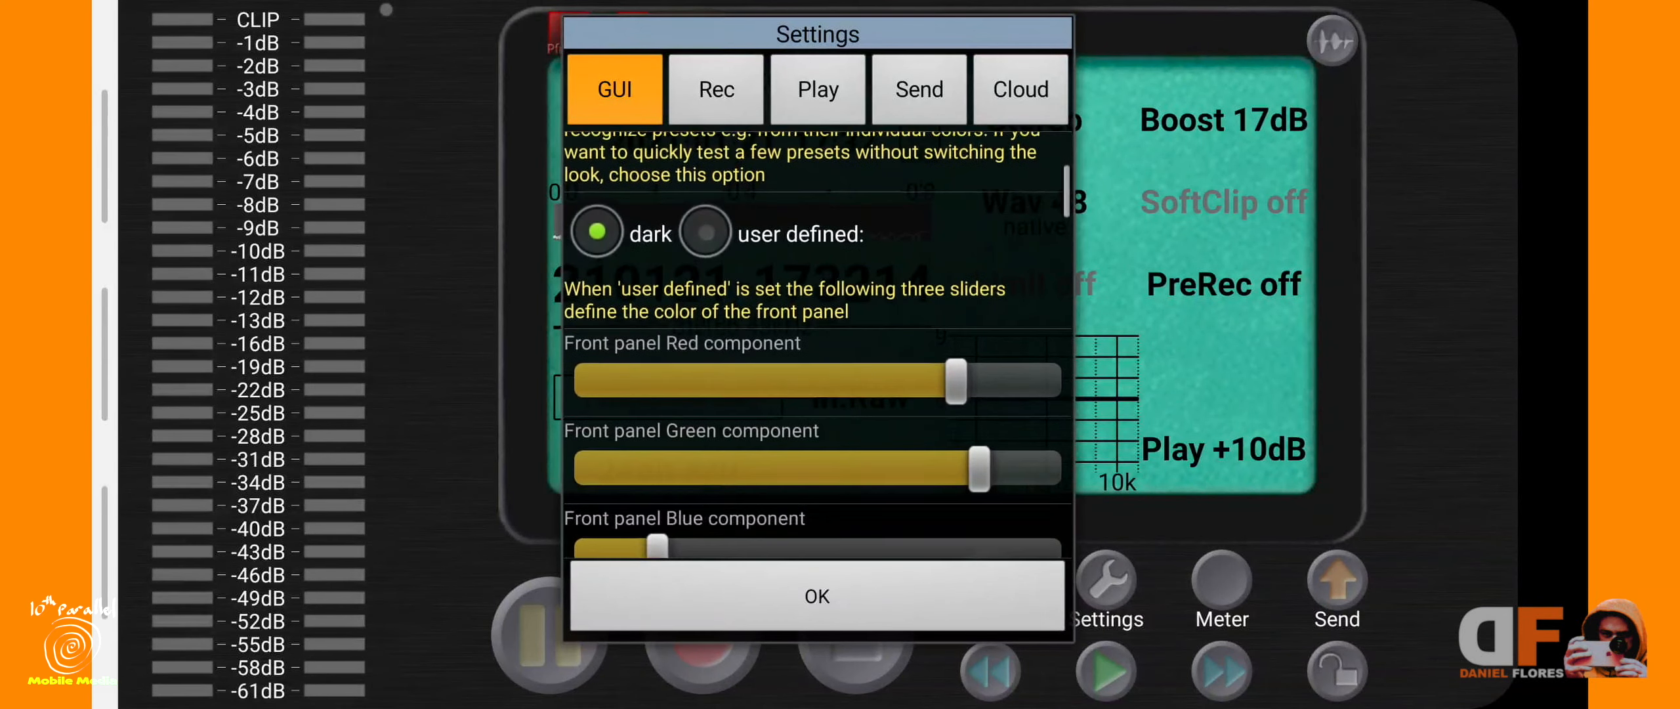
{"action": "scroll", "scroll_direction": "down", "scroll_amount": 3}
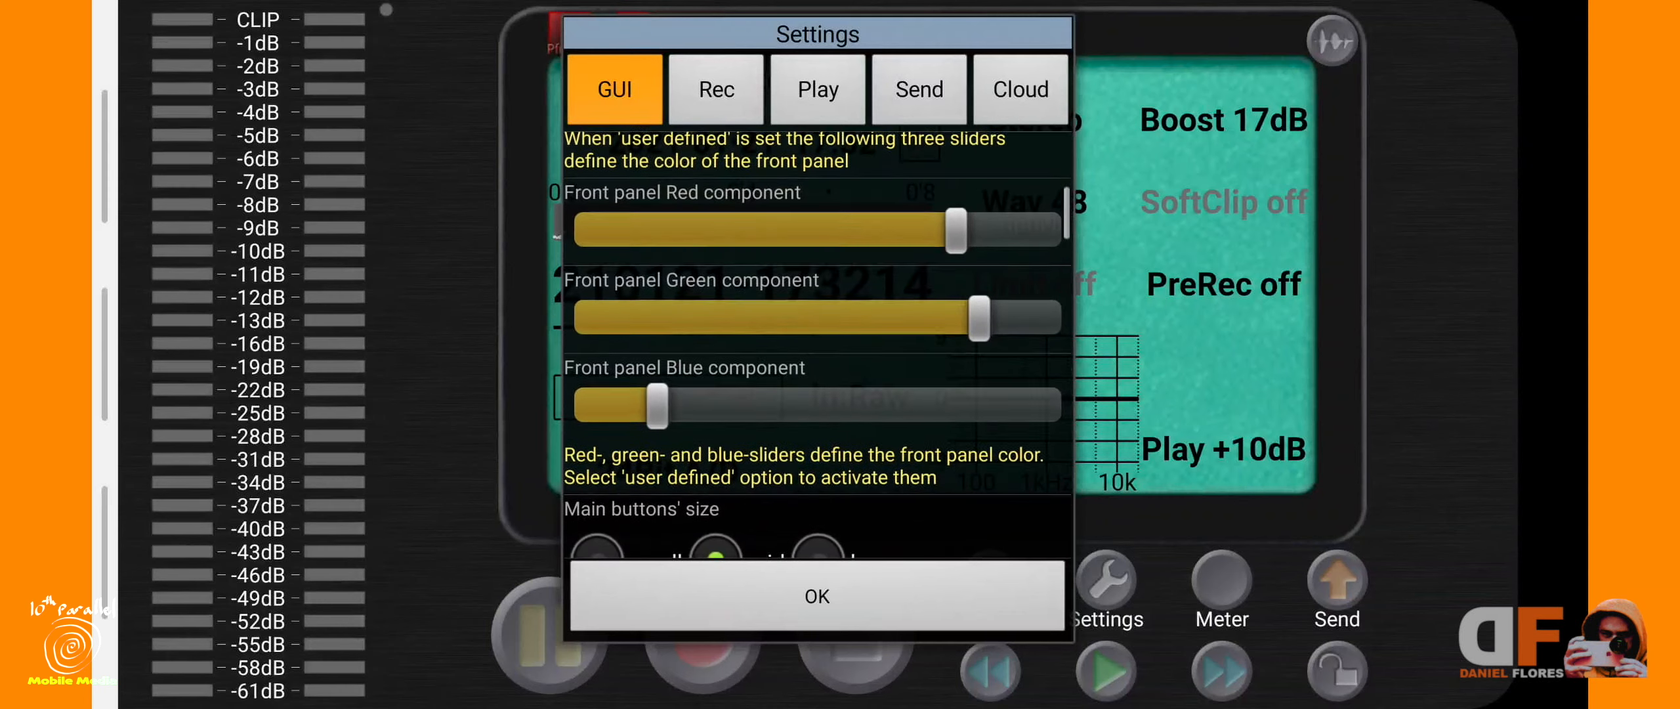
{"action": "scroll", "scroll_direction": "down", "scroll_amount": 3}
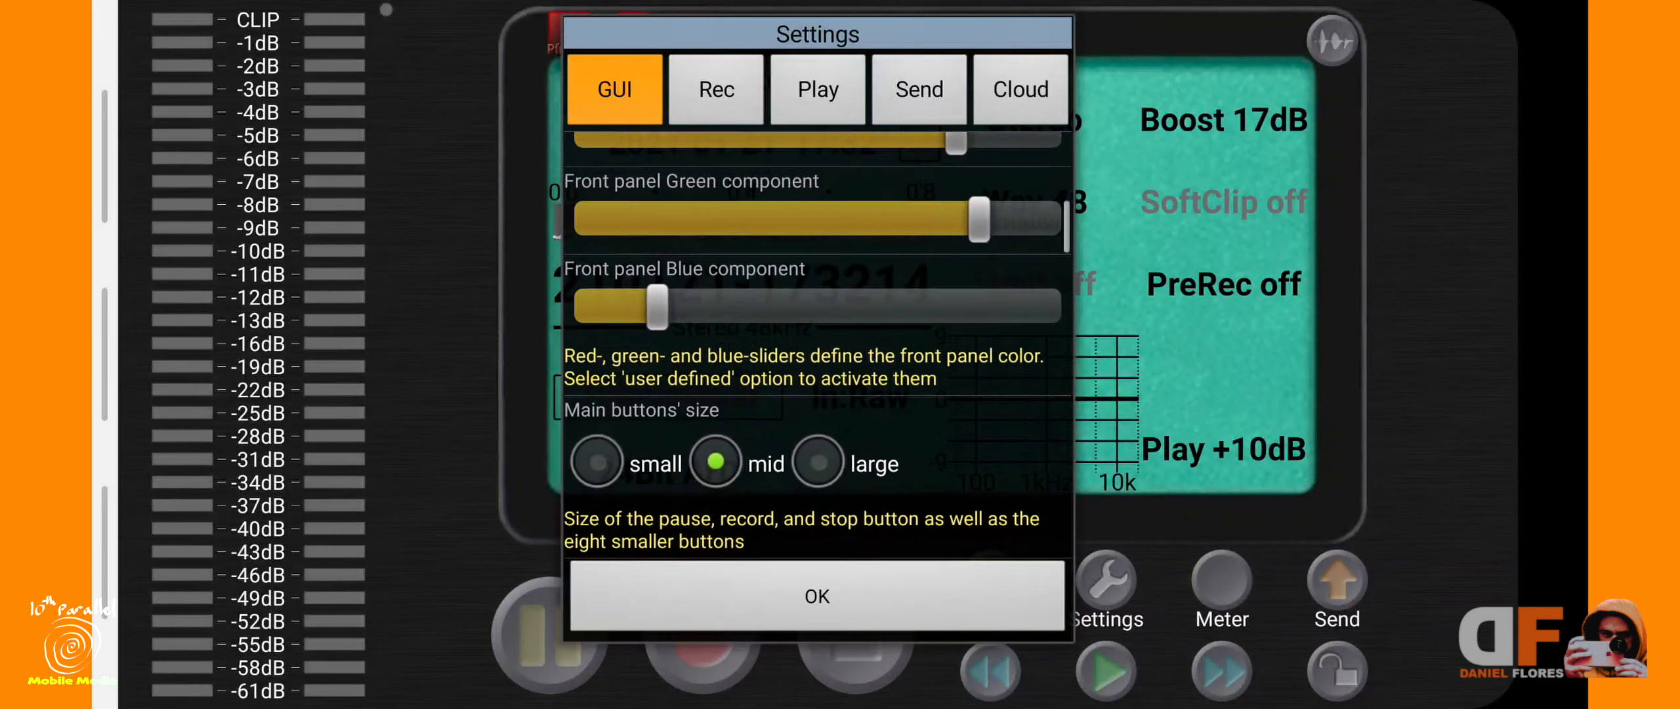
{"action": "scroll", "scroll_direction": "down", "scroll_amount": 3}
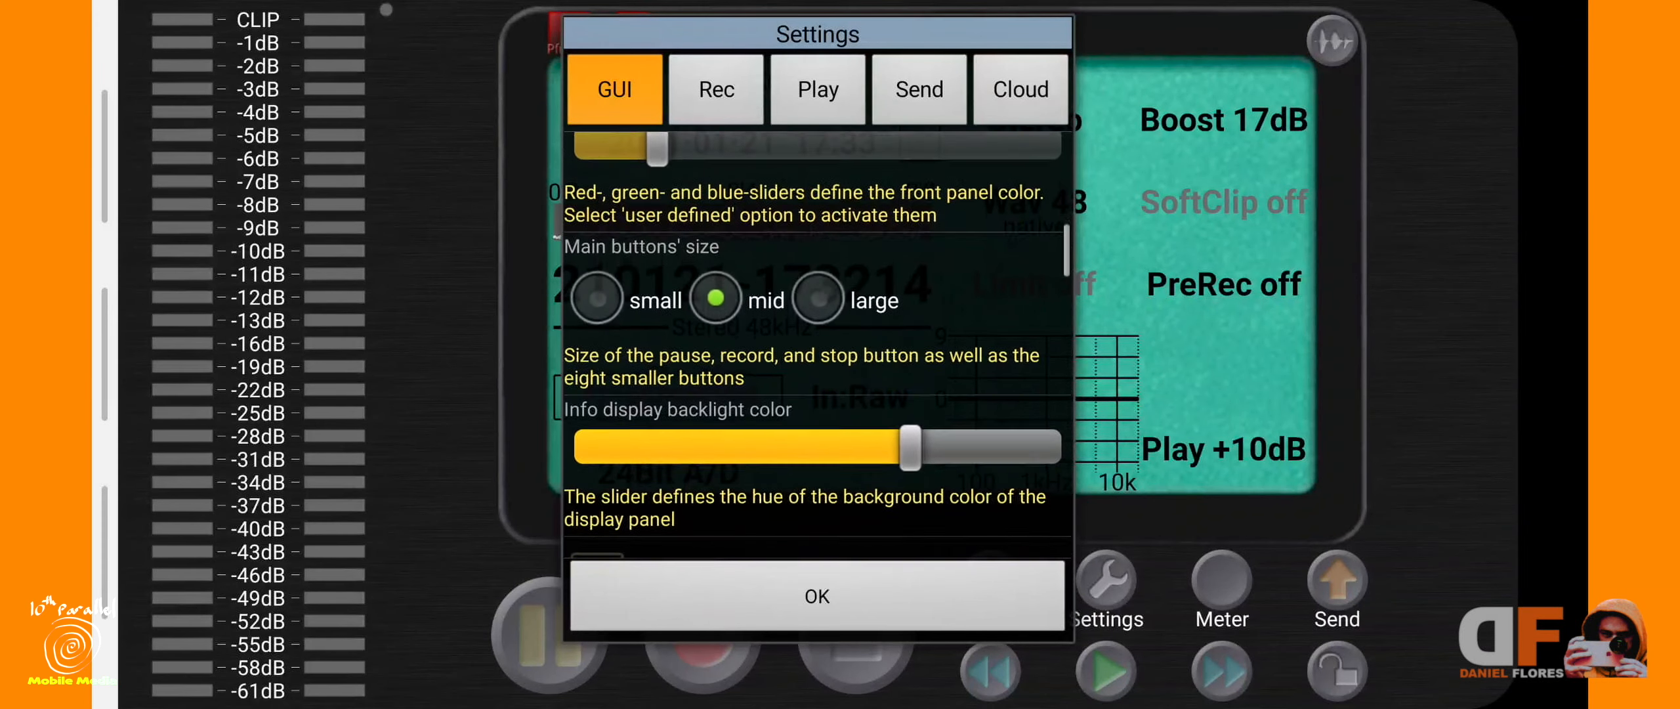
{"action": "scroll", "scroll_direction": "down", "scroll_amount": 3}
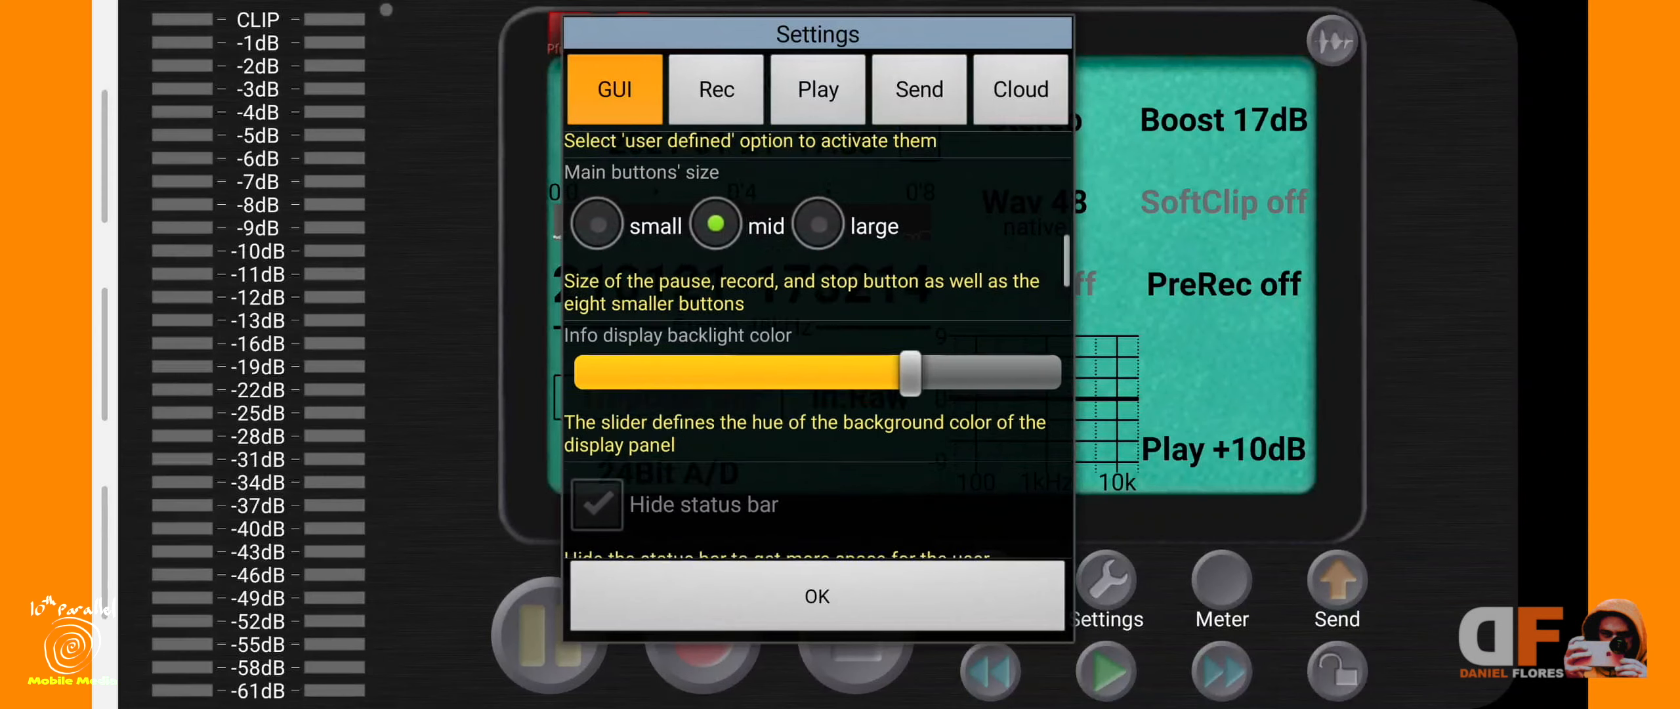
{"action": "scroll", "scroll_direction": "down", "scroll_amount": 3}
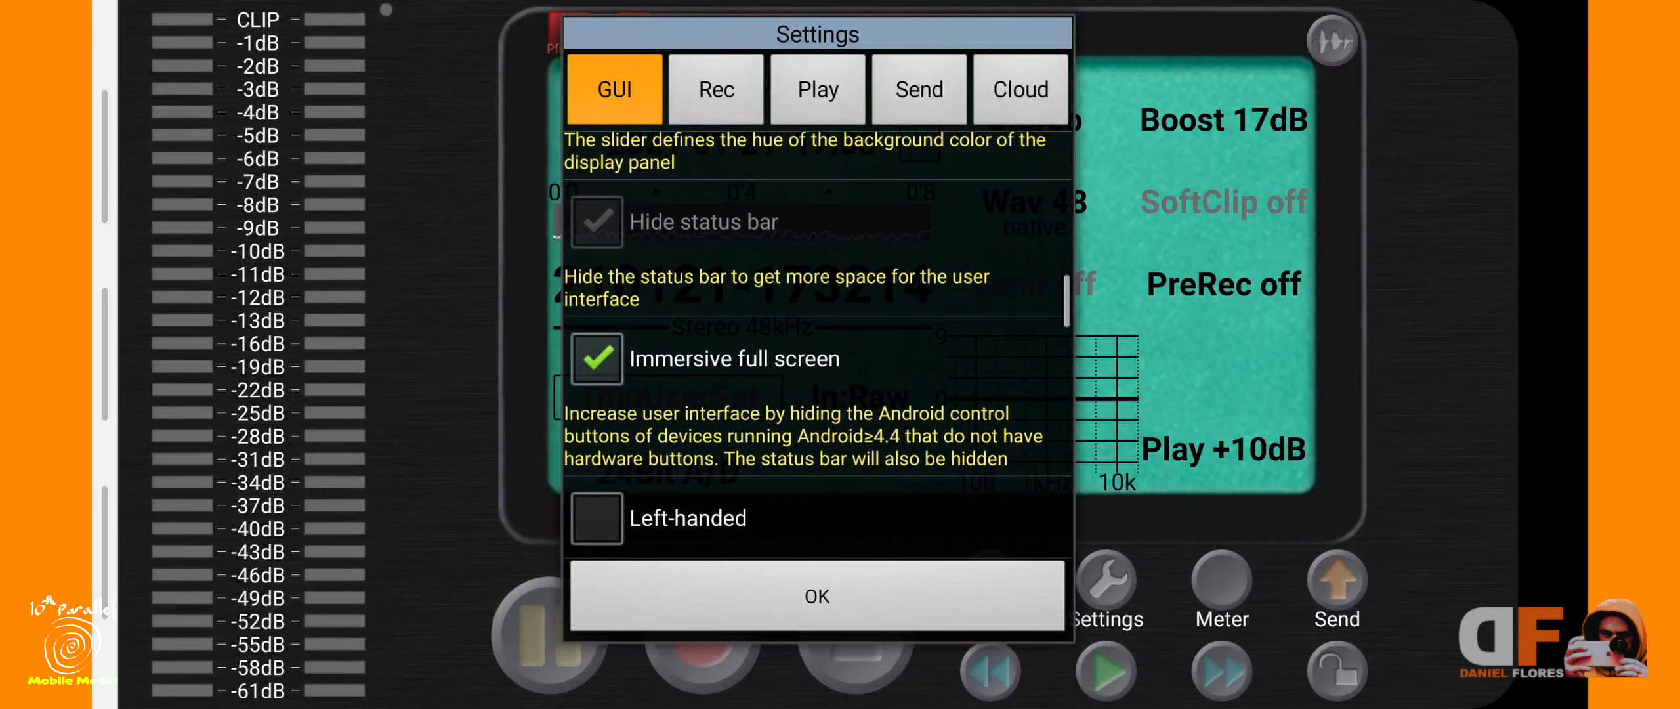
{"action": "scroll", "scroll_direction": "down", "scroll_amount": 3}
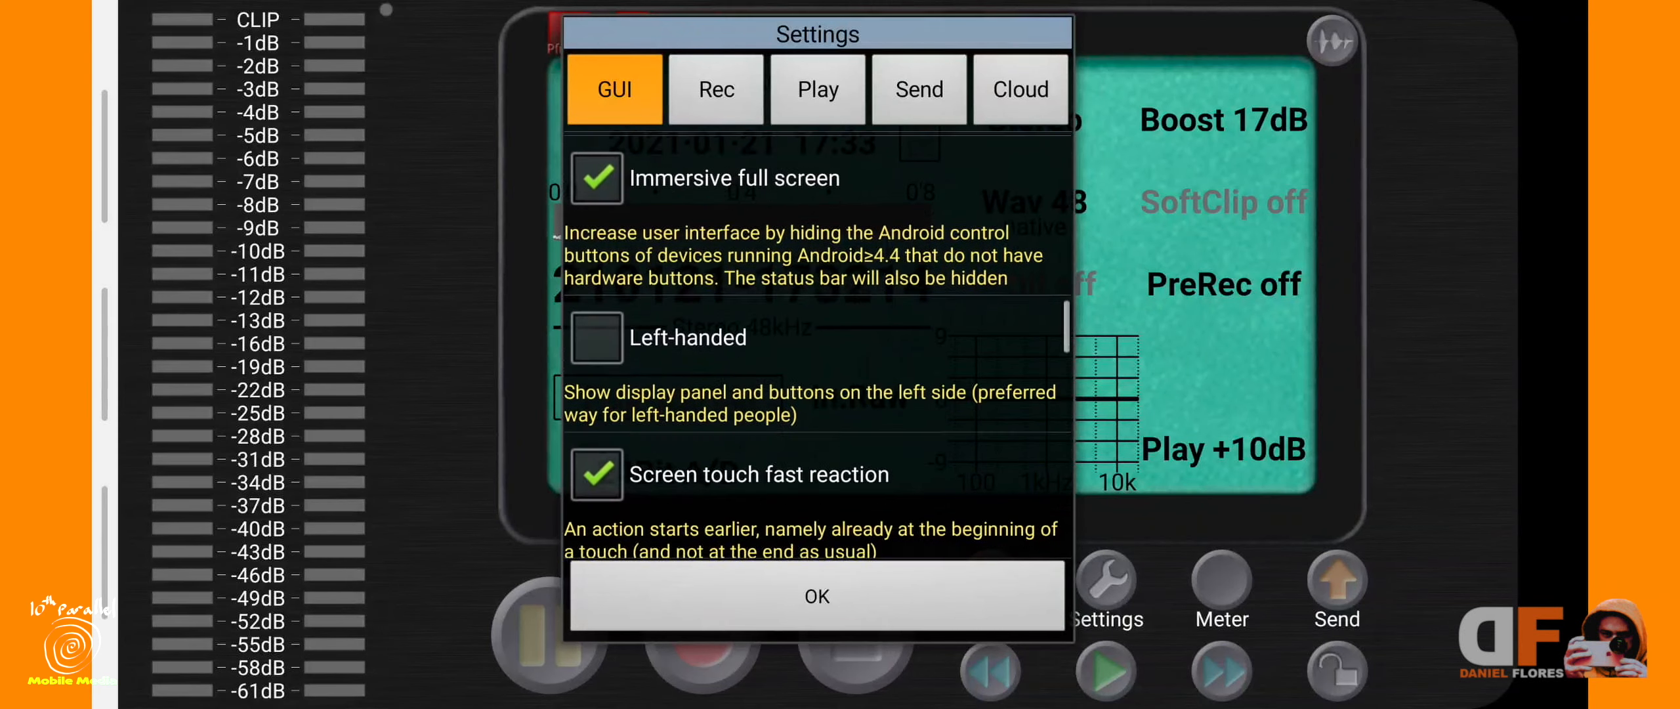
{"action": "scroll", "scroll_direction": "down", "scroll_amount": 3}
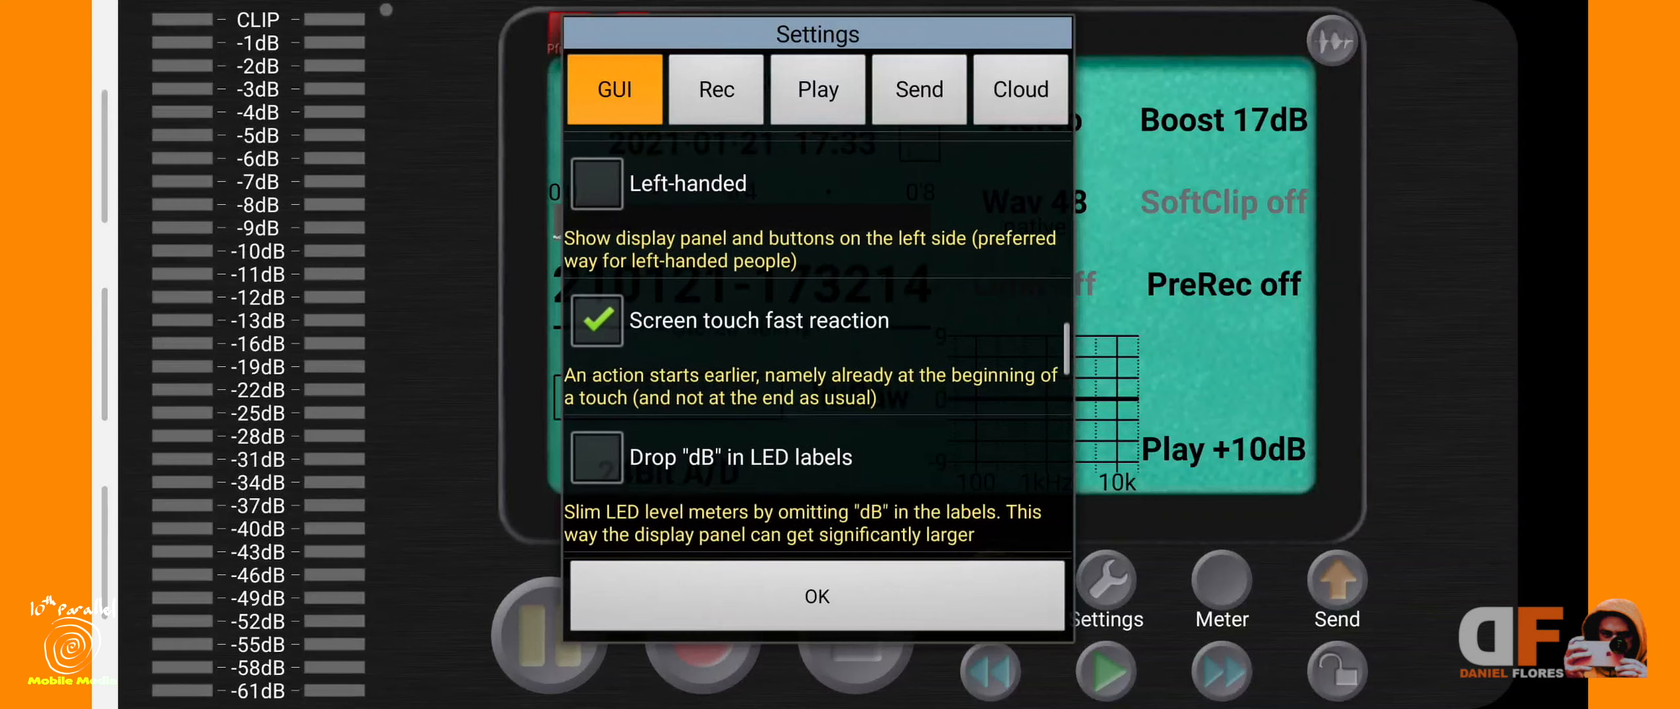
{"action": "scroll", "scroll_direction": "down", "scroll_amount": 3}
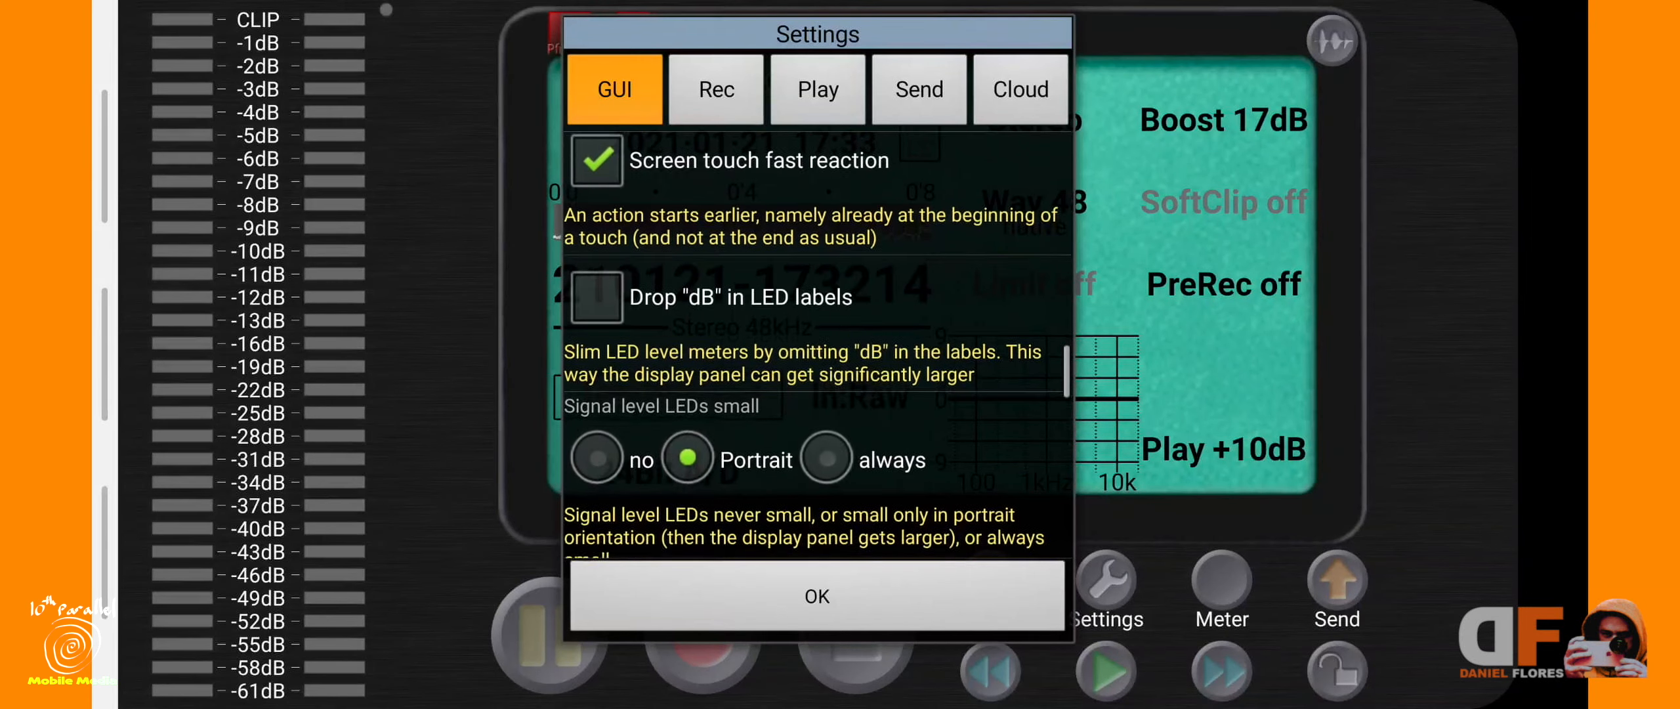
{"action": "scroll", "scroll_direction": "down", "scroll_amount": 3}
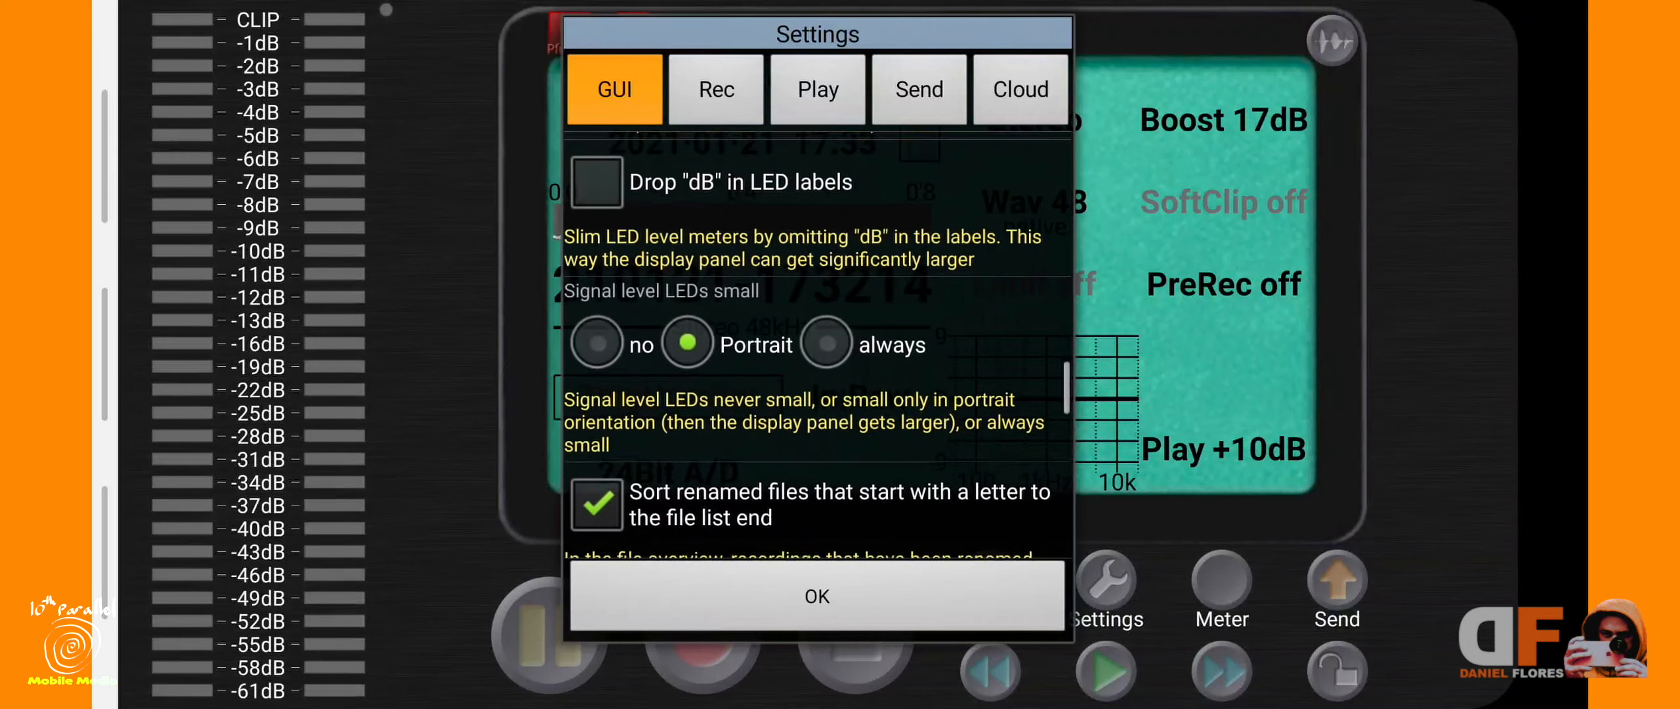
{"action": "scroll", "scroll_direction": "up", "scroll_amount": 3}
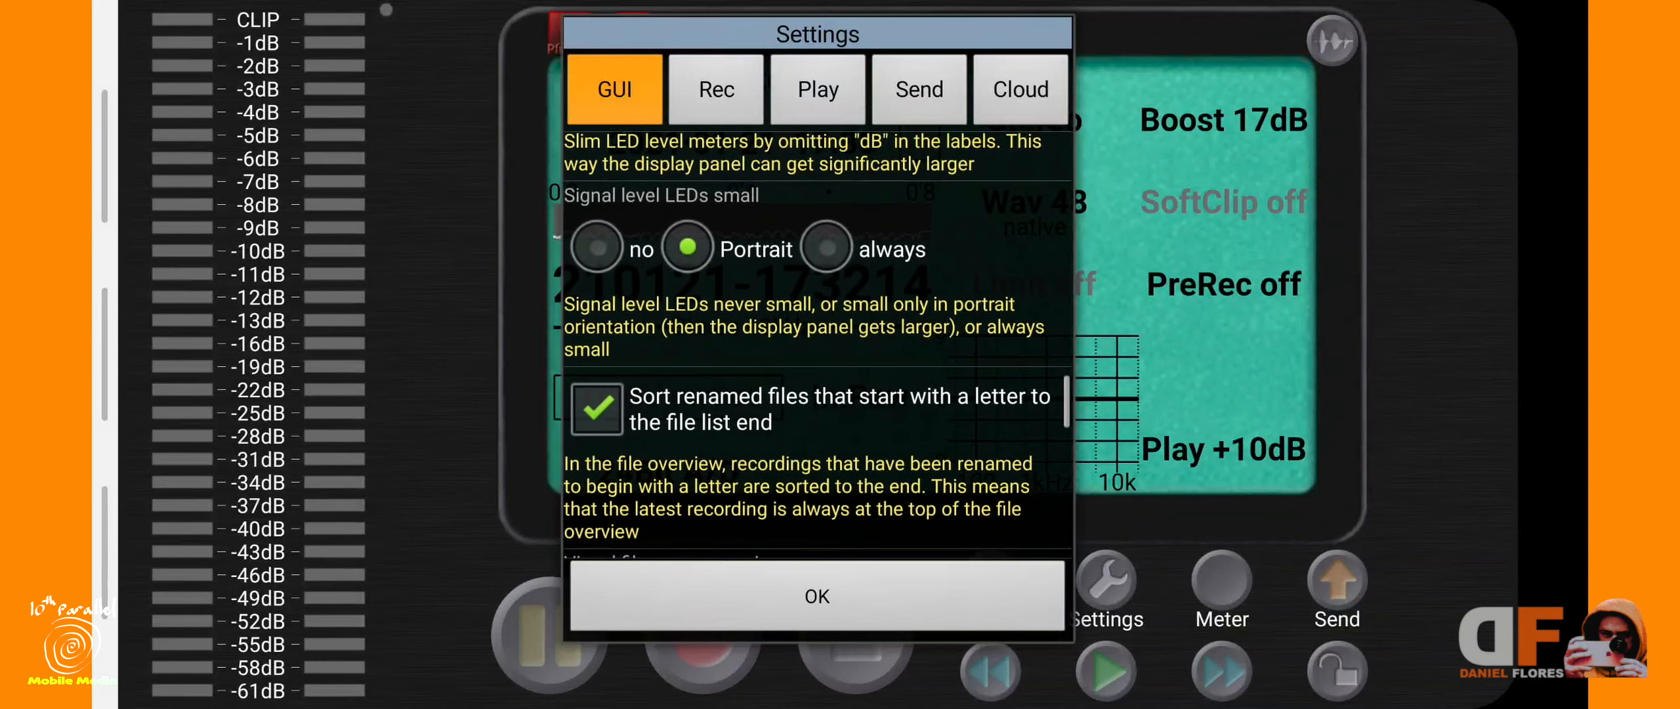
{"action": "scroll", "scroll_direction": "down", "scroll_amount": 3}
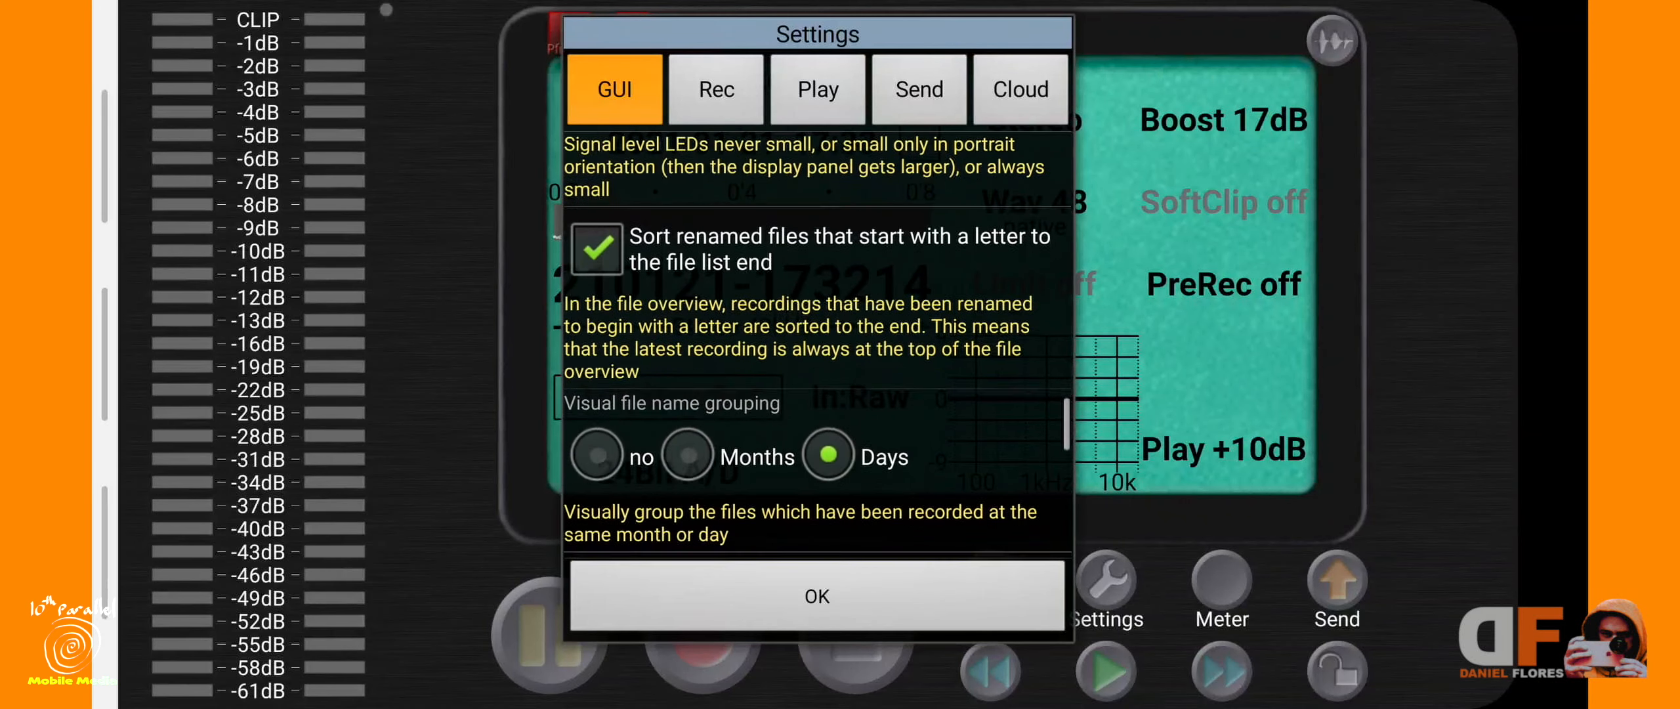
{"action": "scroll", "scroll_direction": "down", "scroll_amount": 3}
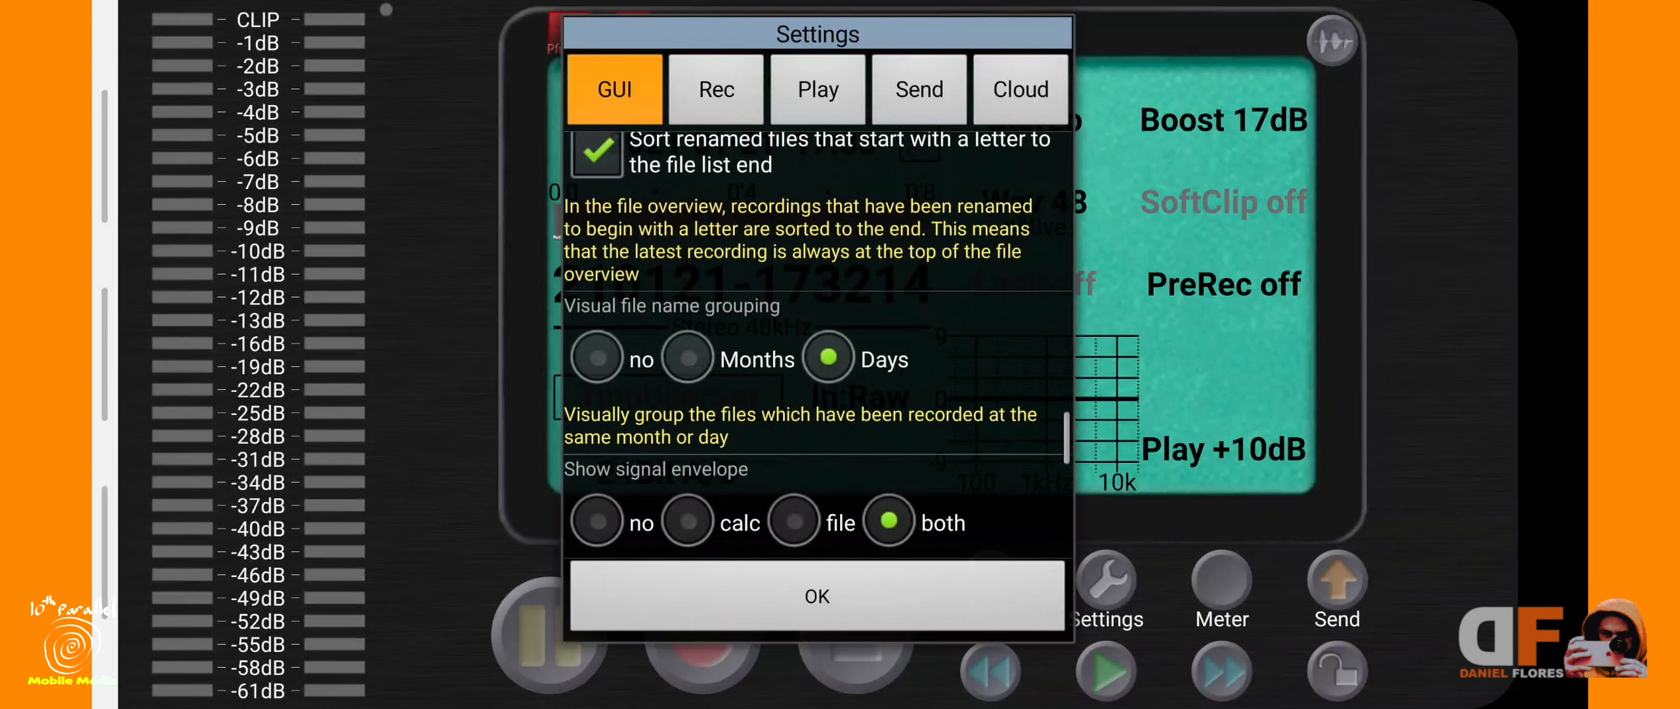
{"action": "scroll", "scroll_direction": "down", "scroll_amount": 3}
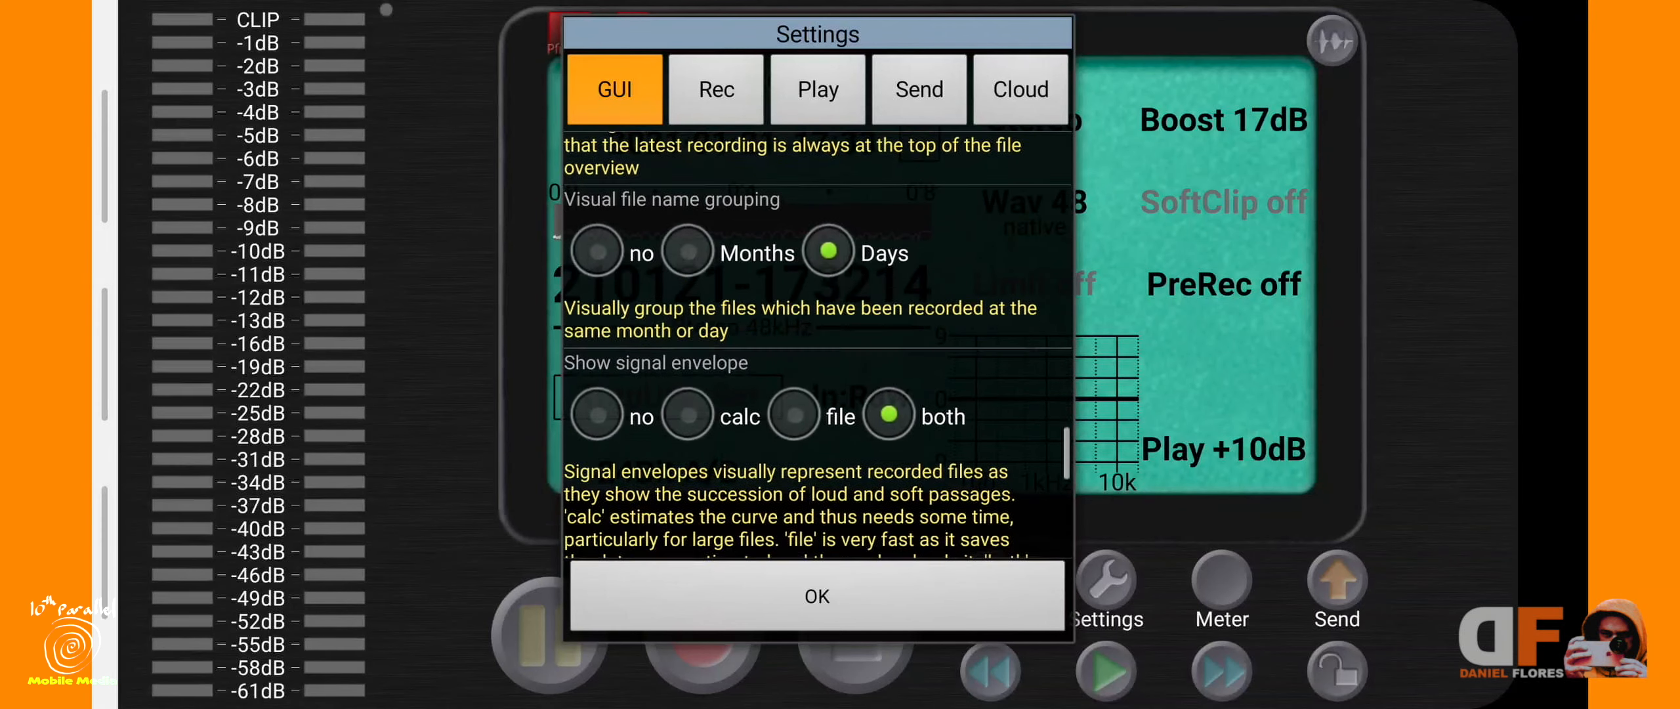
{"action": "scroll", "scroll_direction": "down", "scroll_amount": 3}
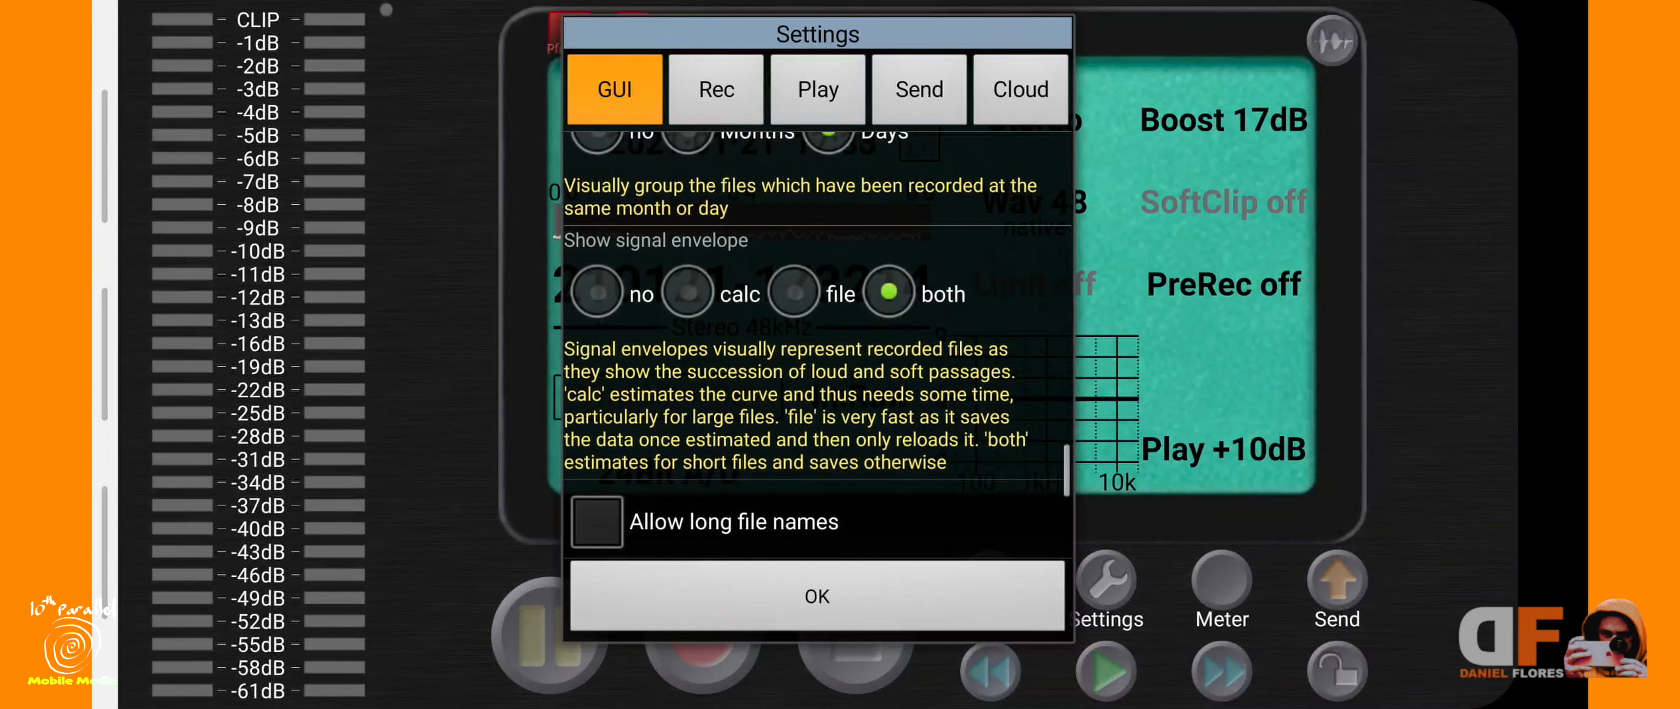
{"action": "scroll", "scroll_direction": "down", "scroll_amount": 3}
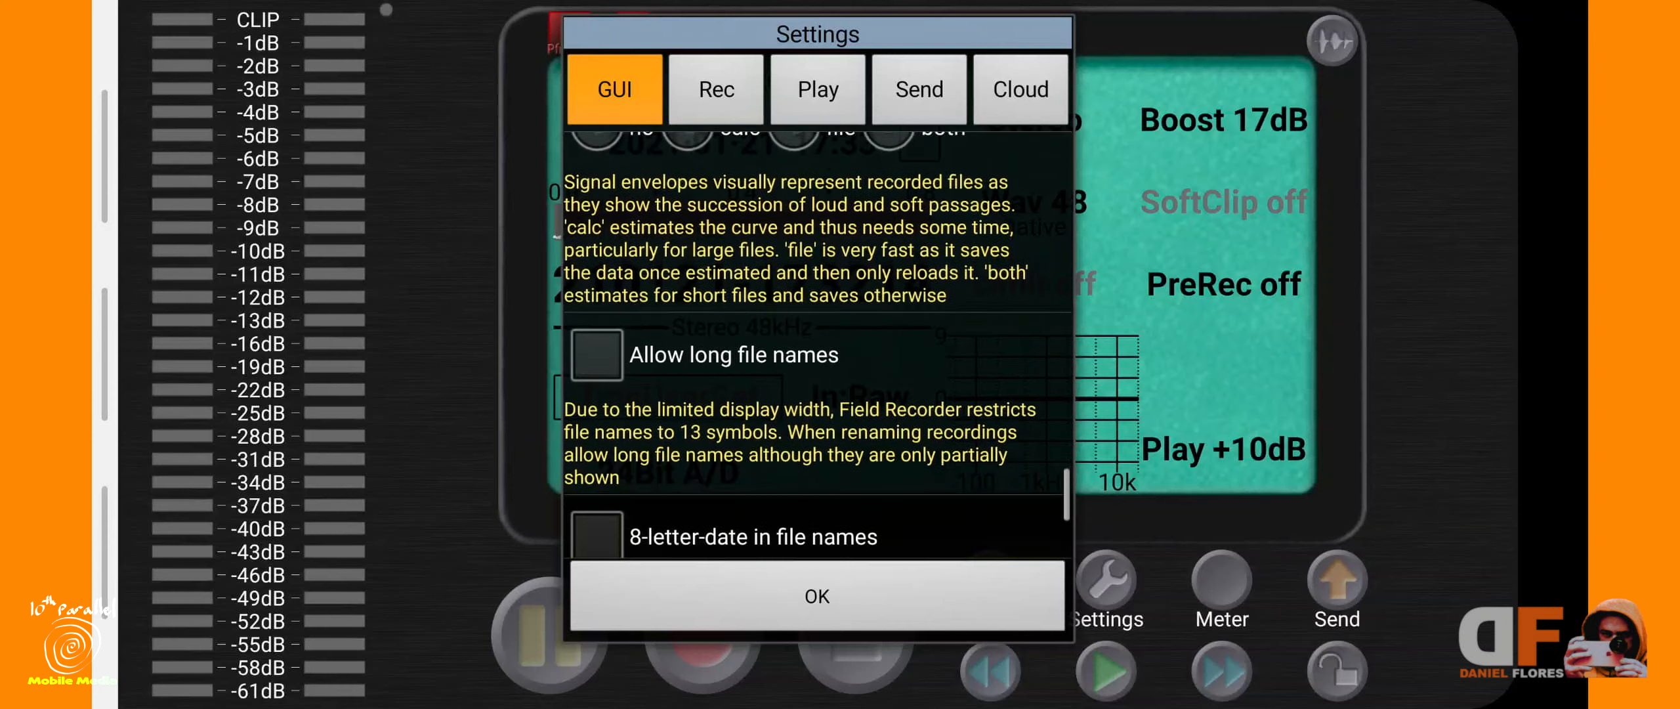
{"action": "scroll", "scroll_direction": "down", "scroll_amount": 3}
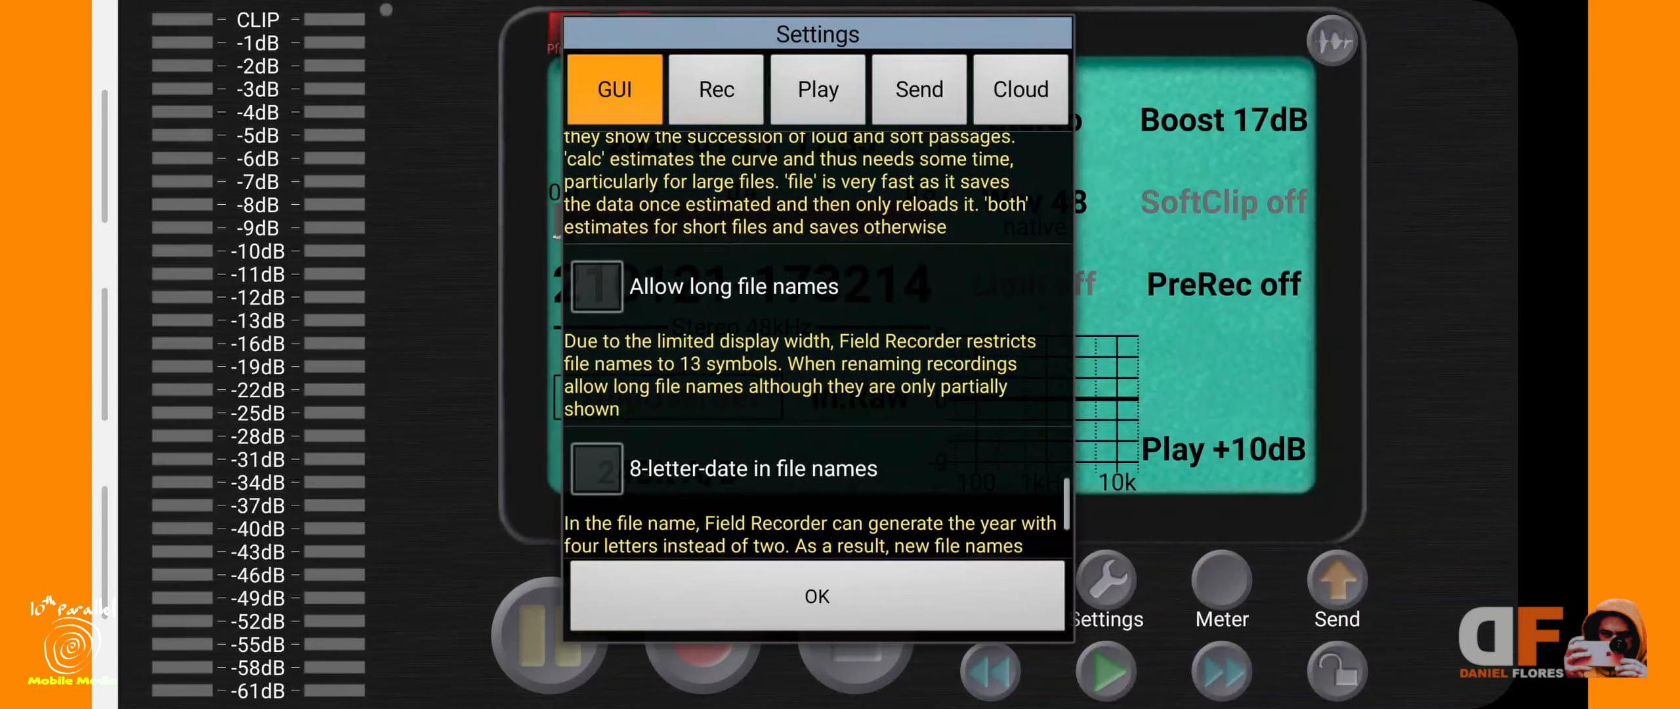
{"action": "scroll", "scroll_direction": "down", "scroll_amount": 3}
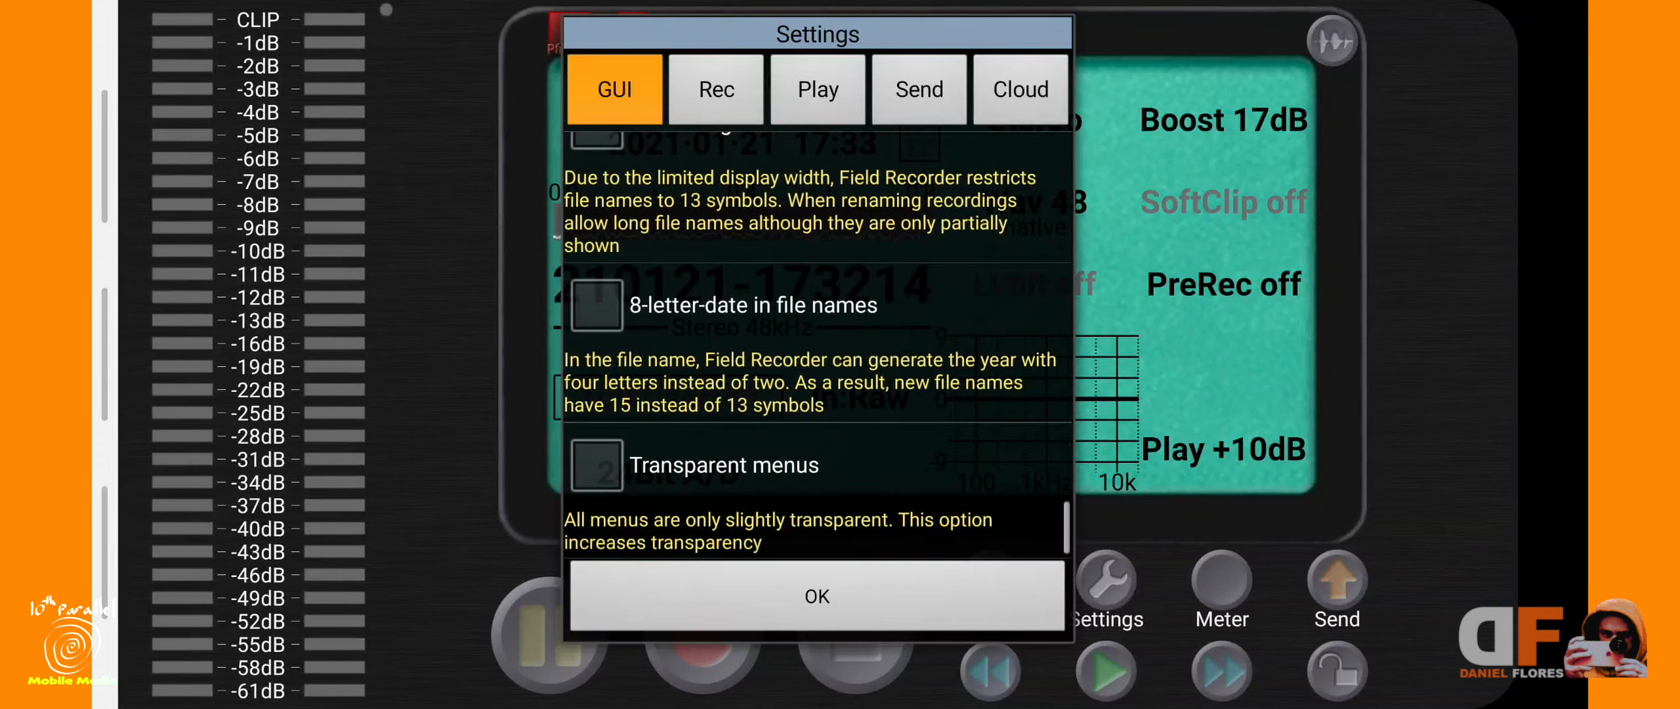
Step: Review the Rec options top to bottom, then move on to the Play options
{"action": "left_click", "coordinate": [714, 90]}
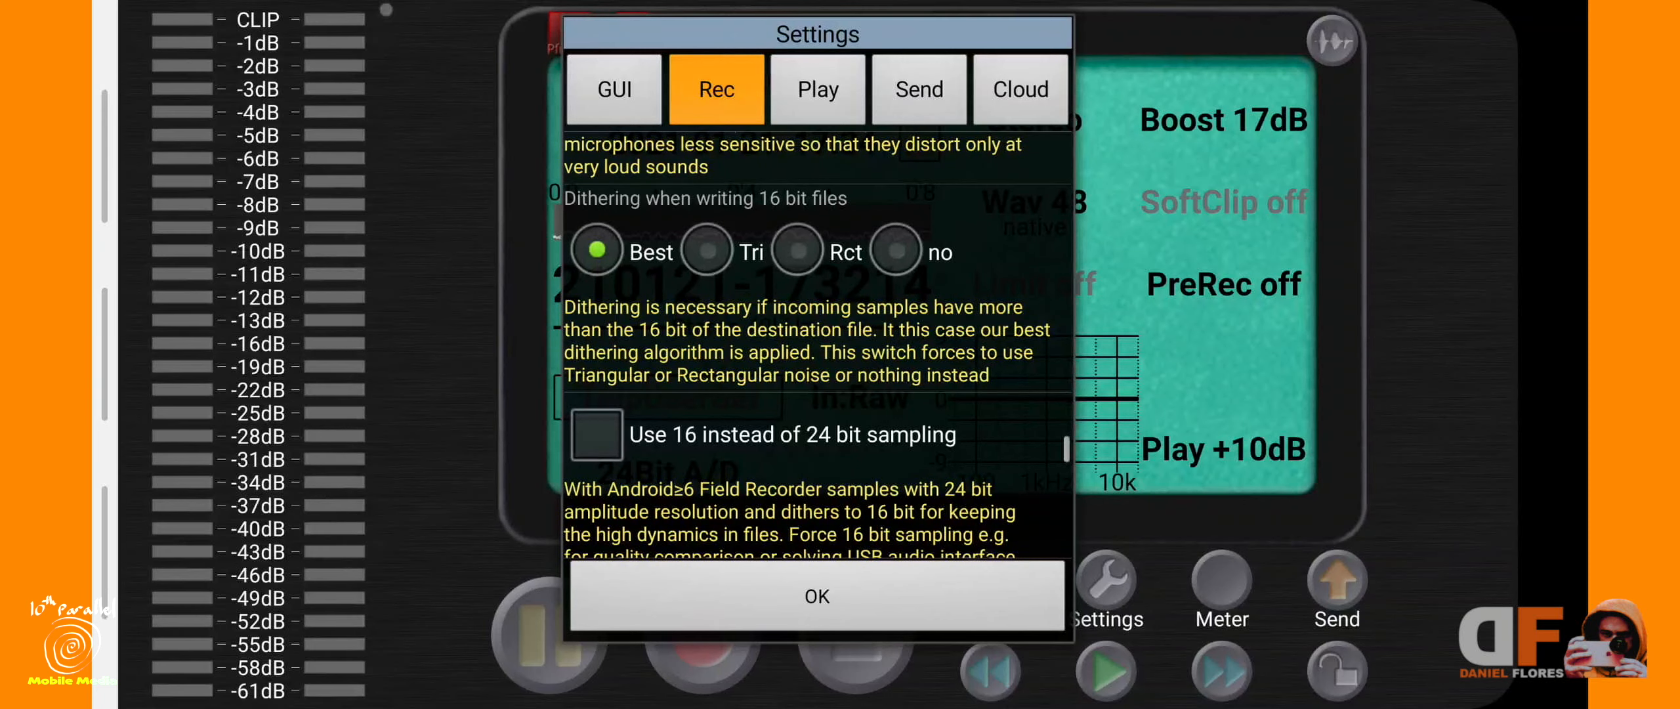
{"action": "scroll", "scroll_direction": "down", "scroll_amount": 3}
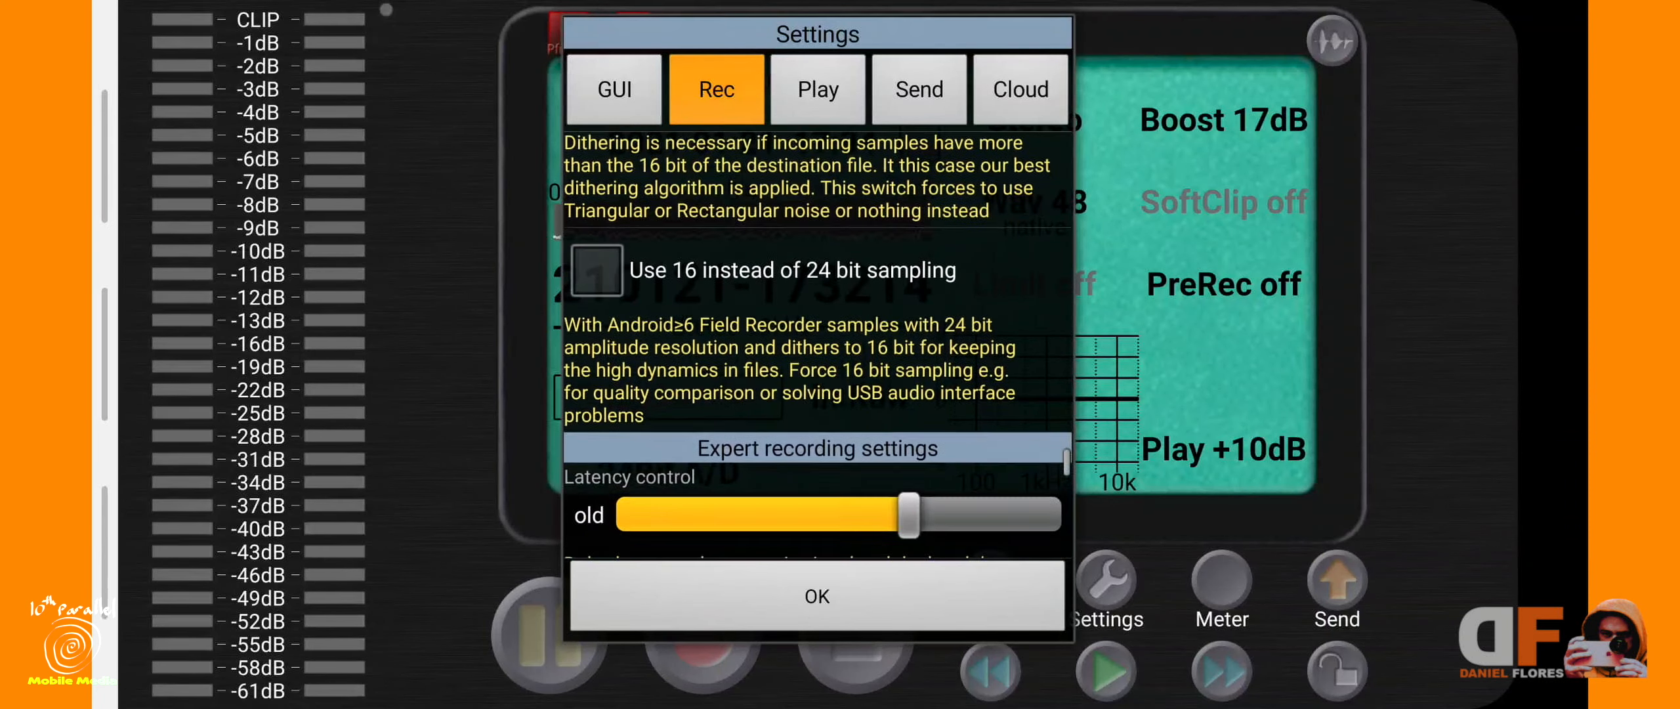
{"action": "scroll", "scroll_direction": "down", "scroll_amount": 3}
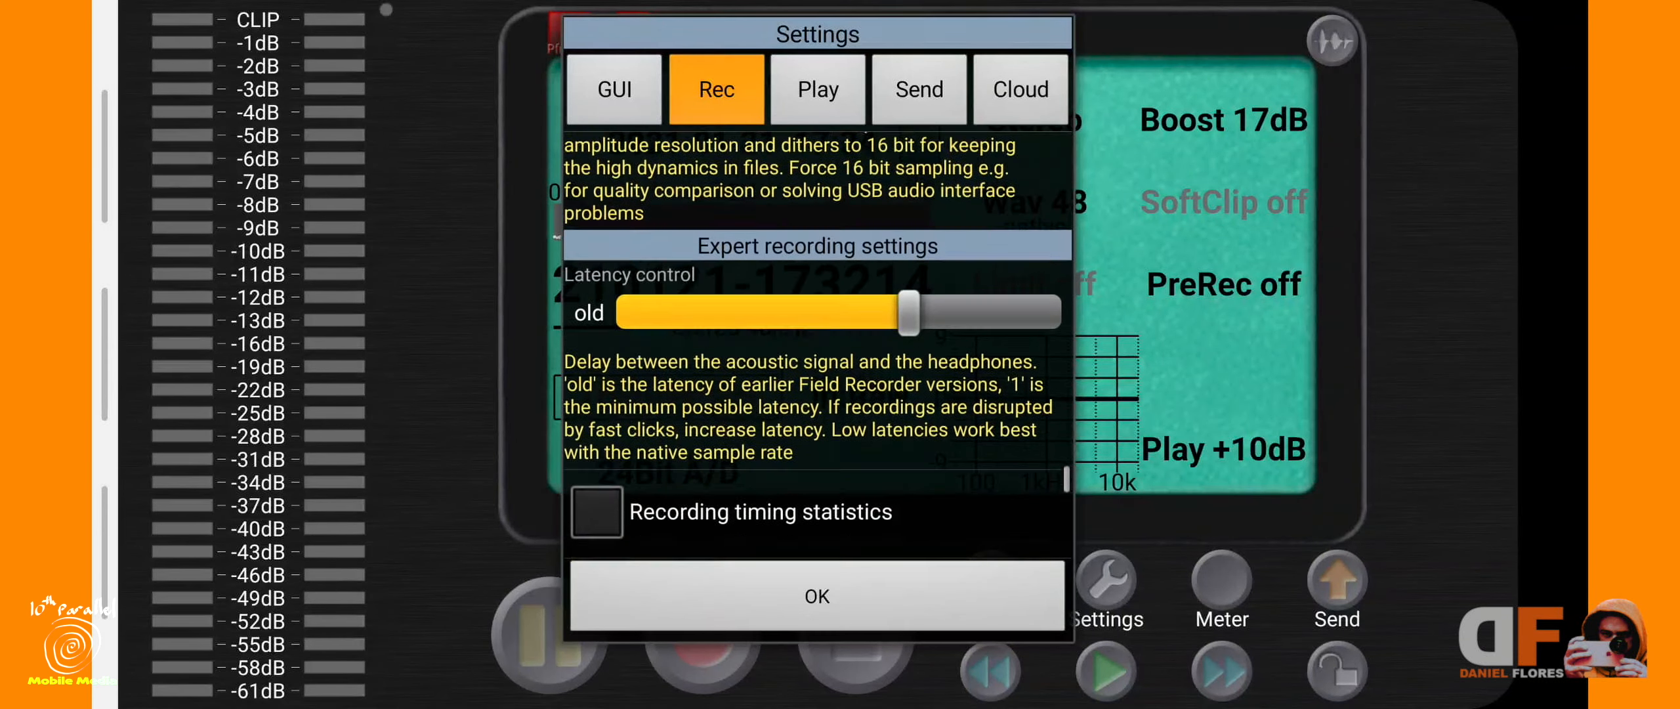
{"action": "scroll", "scroll_direction": "down", "scroll_amount": 3}
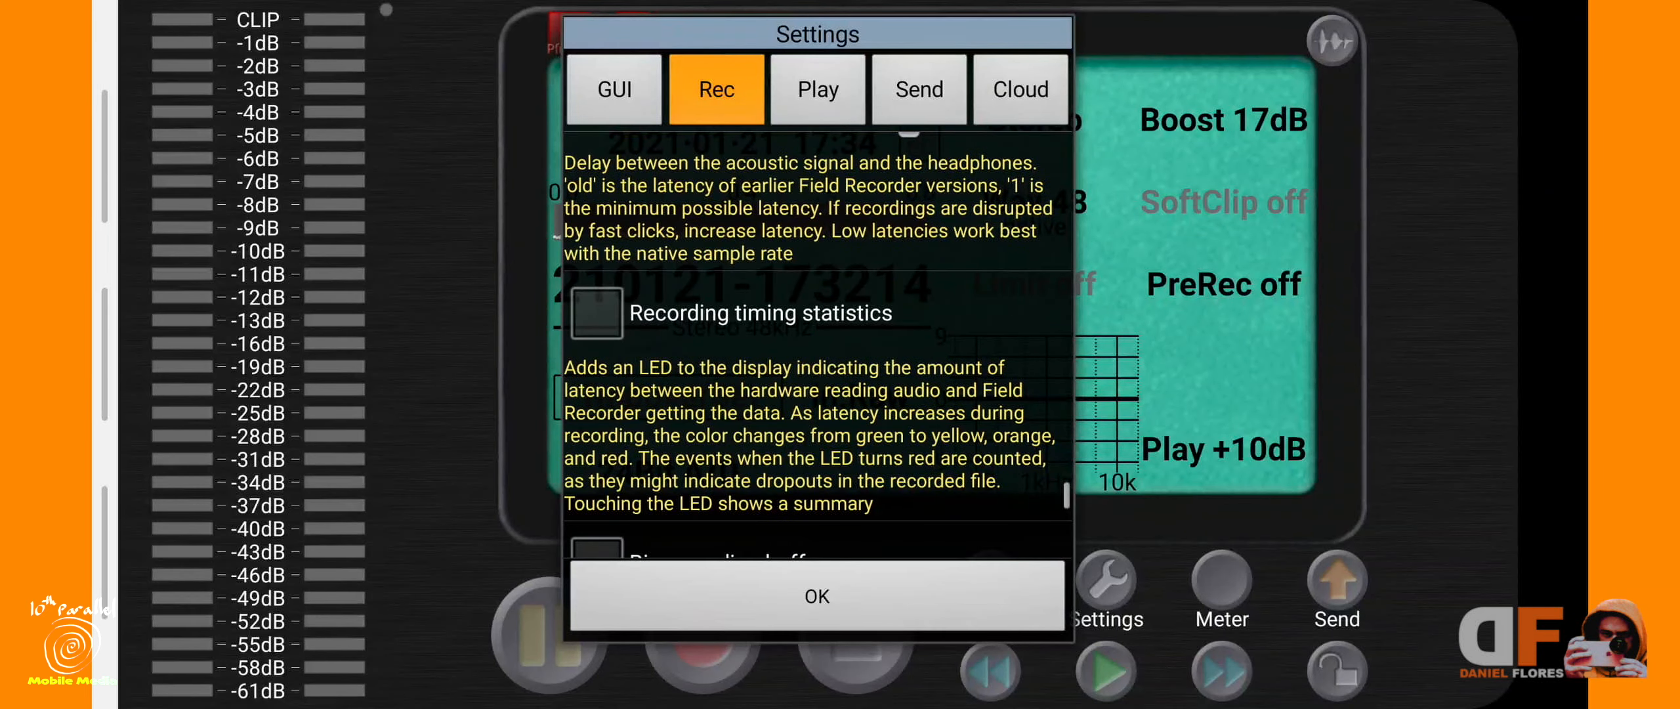
{"action": "scroll", "scroll_direction": "down", "scroll_amount": 3}
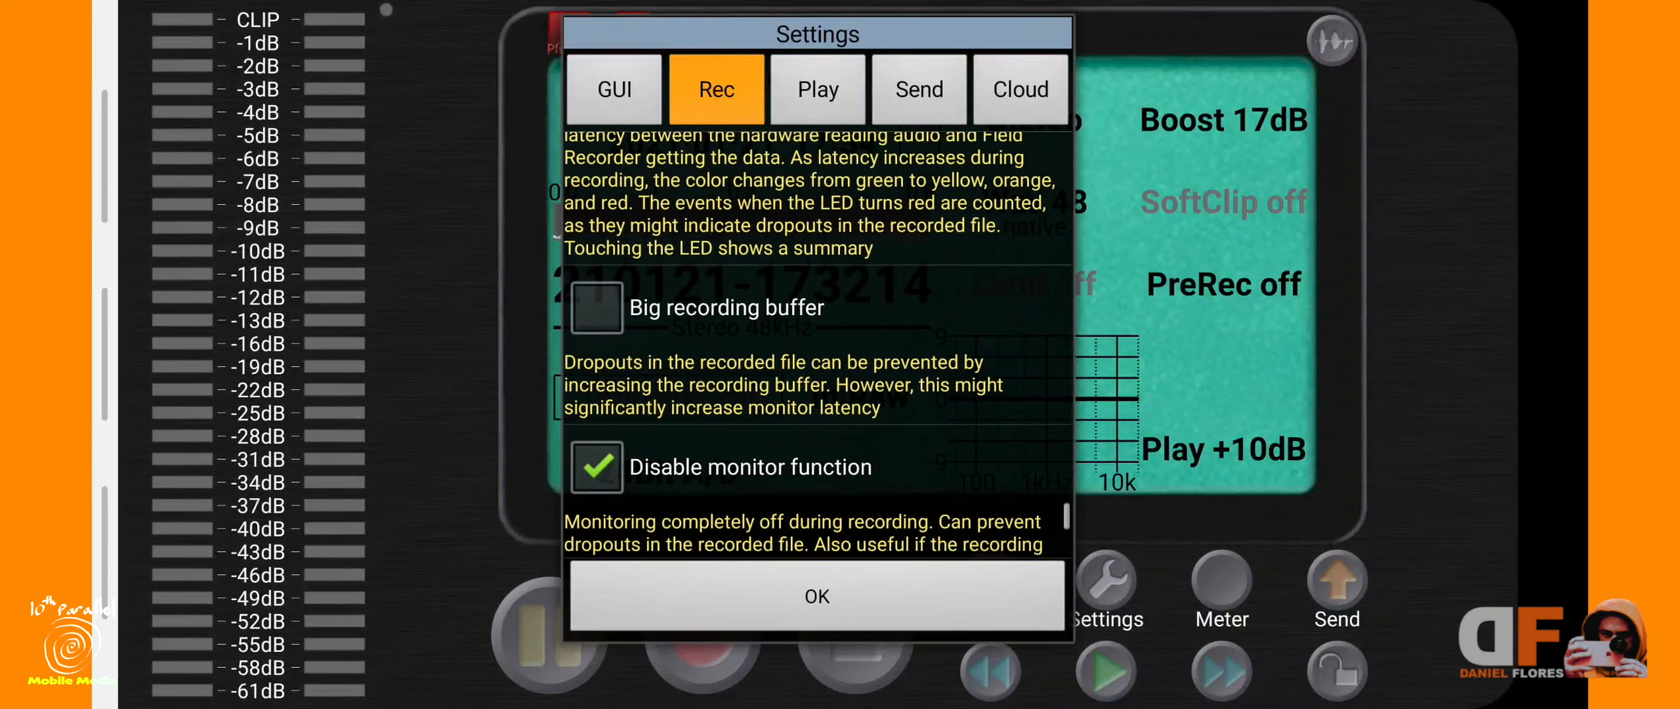
{"action": "scroll", "scroll_direction": "down", "scroll_amount": 3}
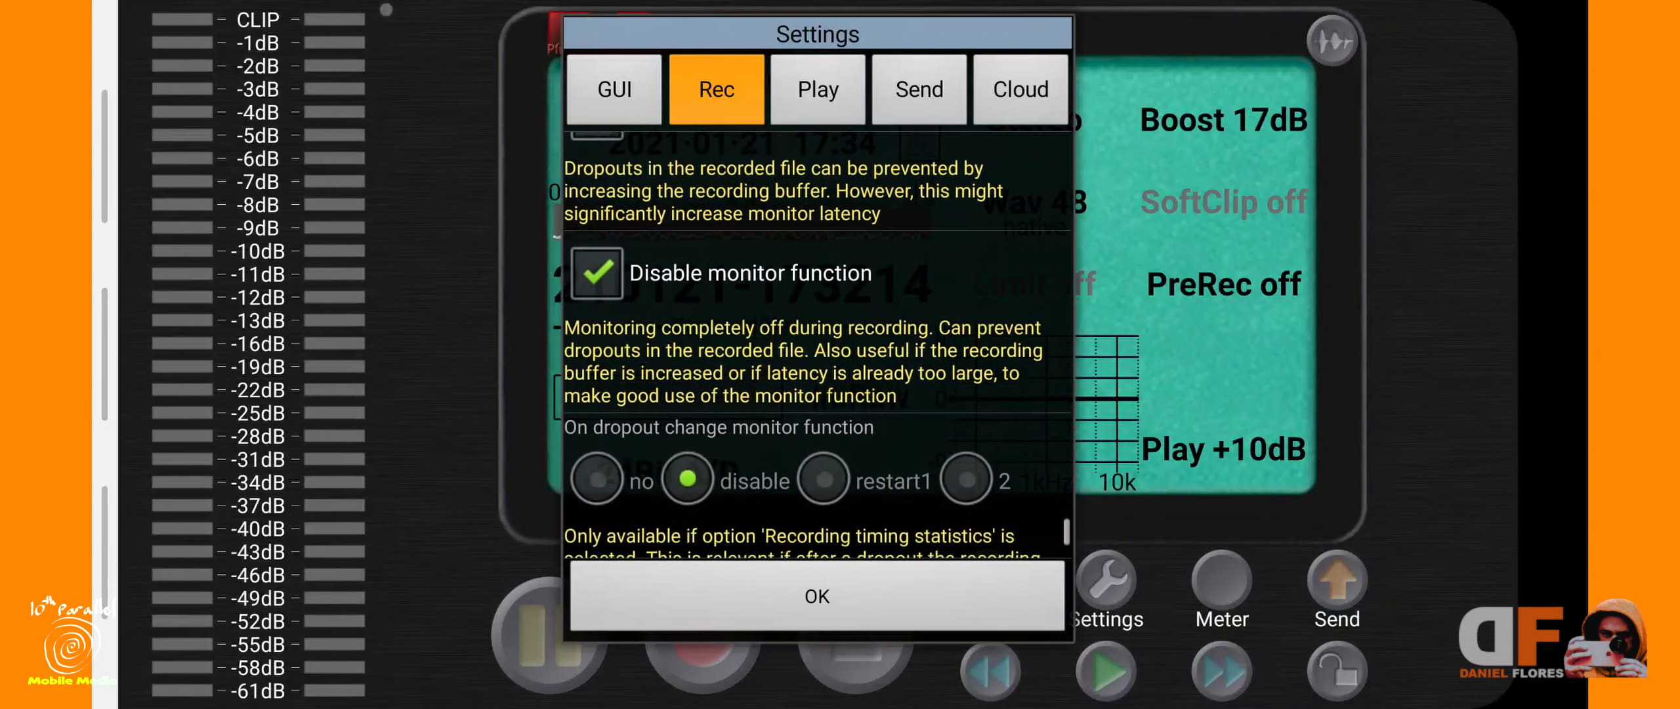
{"action": "left_click", "coordinate": [816, 89]}
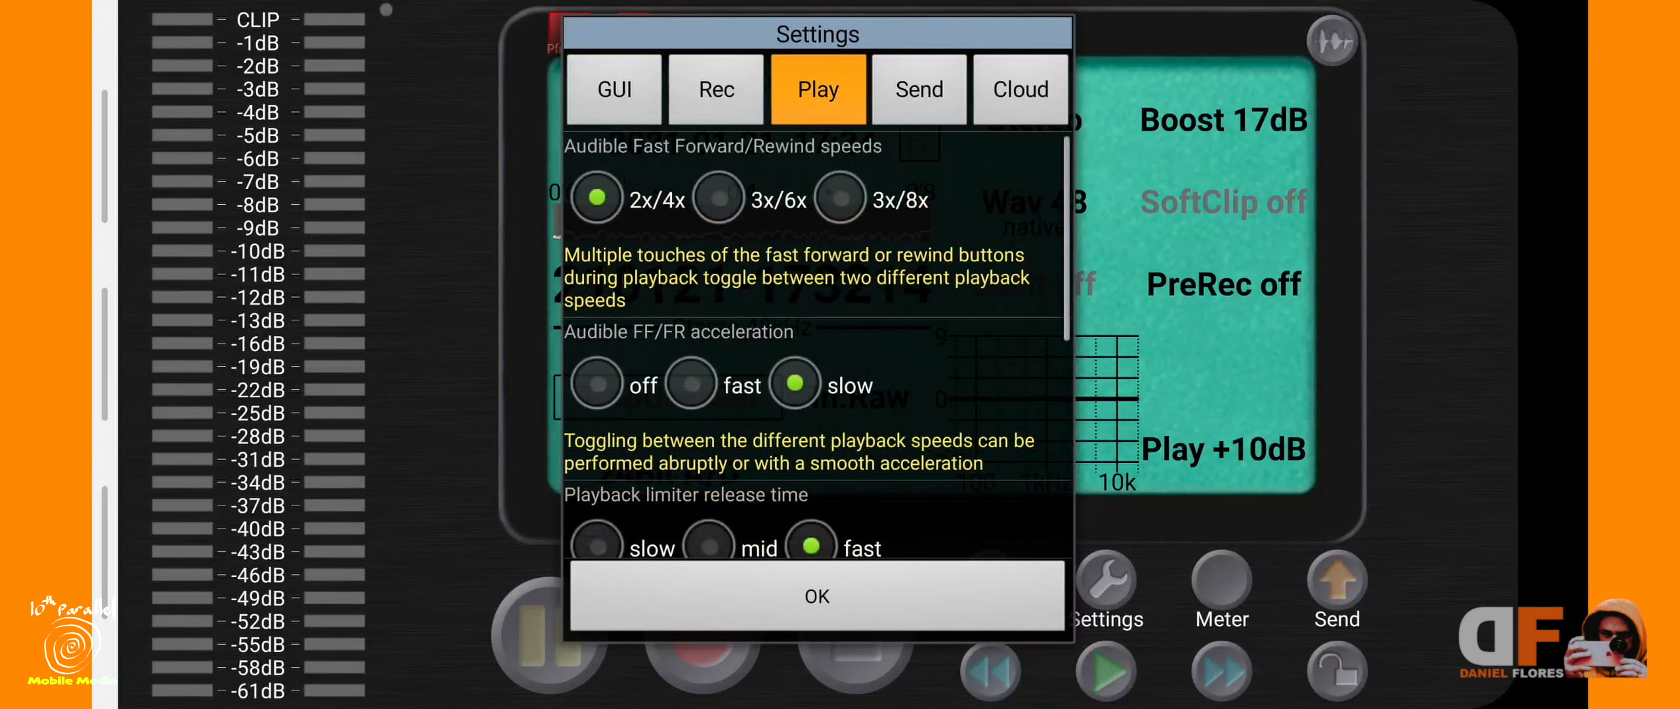
Step: Review the Send tab's FTP fields and upload warnings, then move to the Cloud presets
{"action": "left_click", "coordinate": [817, 595]}
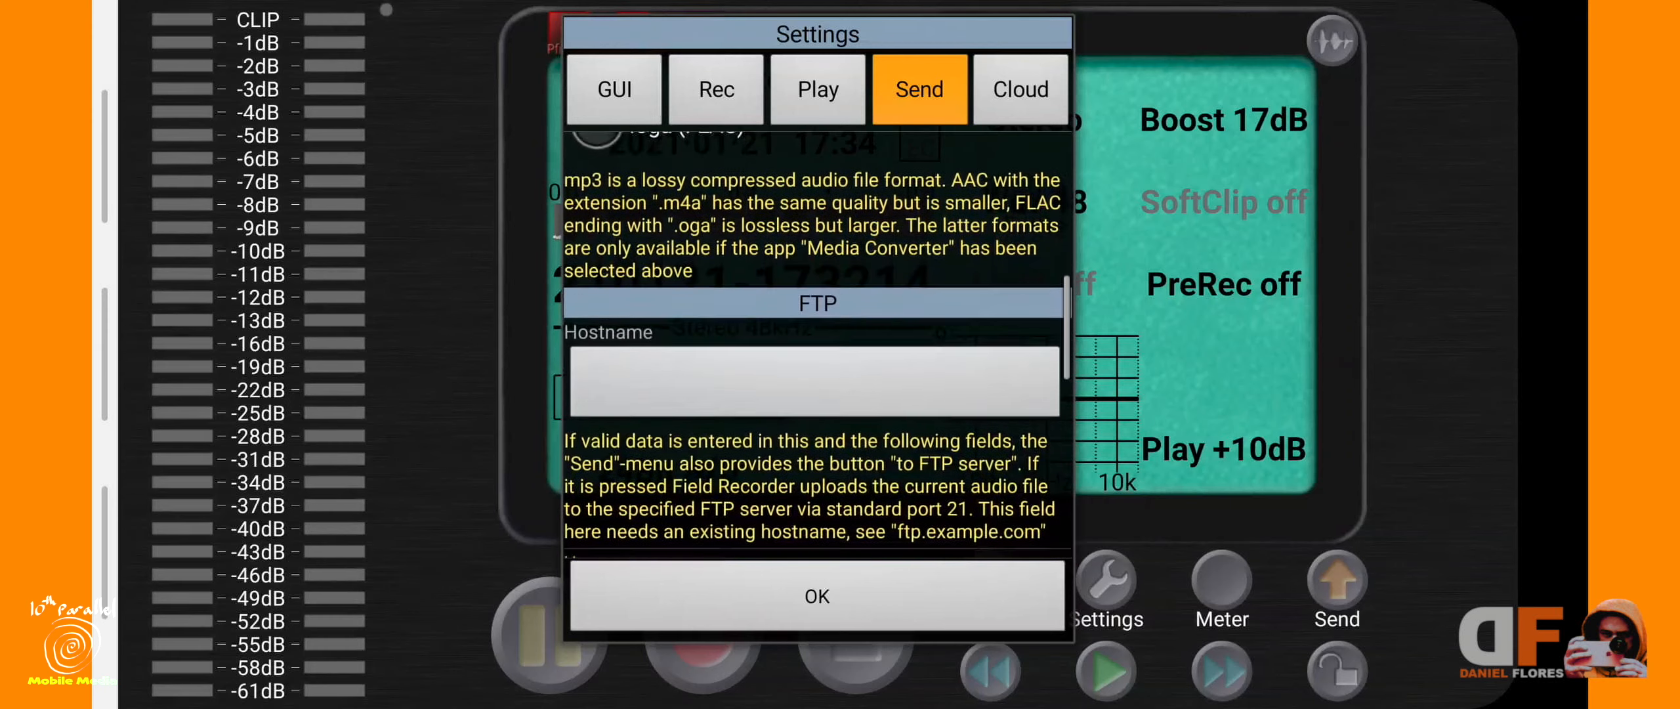
{"action": "scroll", "scroll_direction": "down", "scroll_amount": 3}
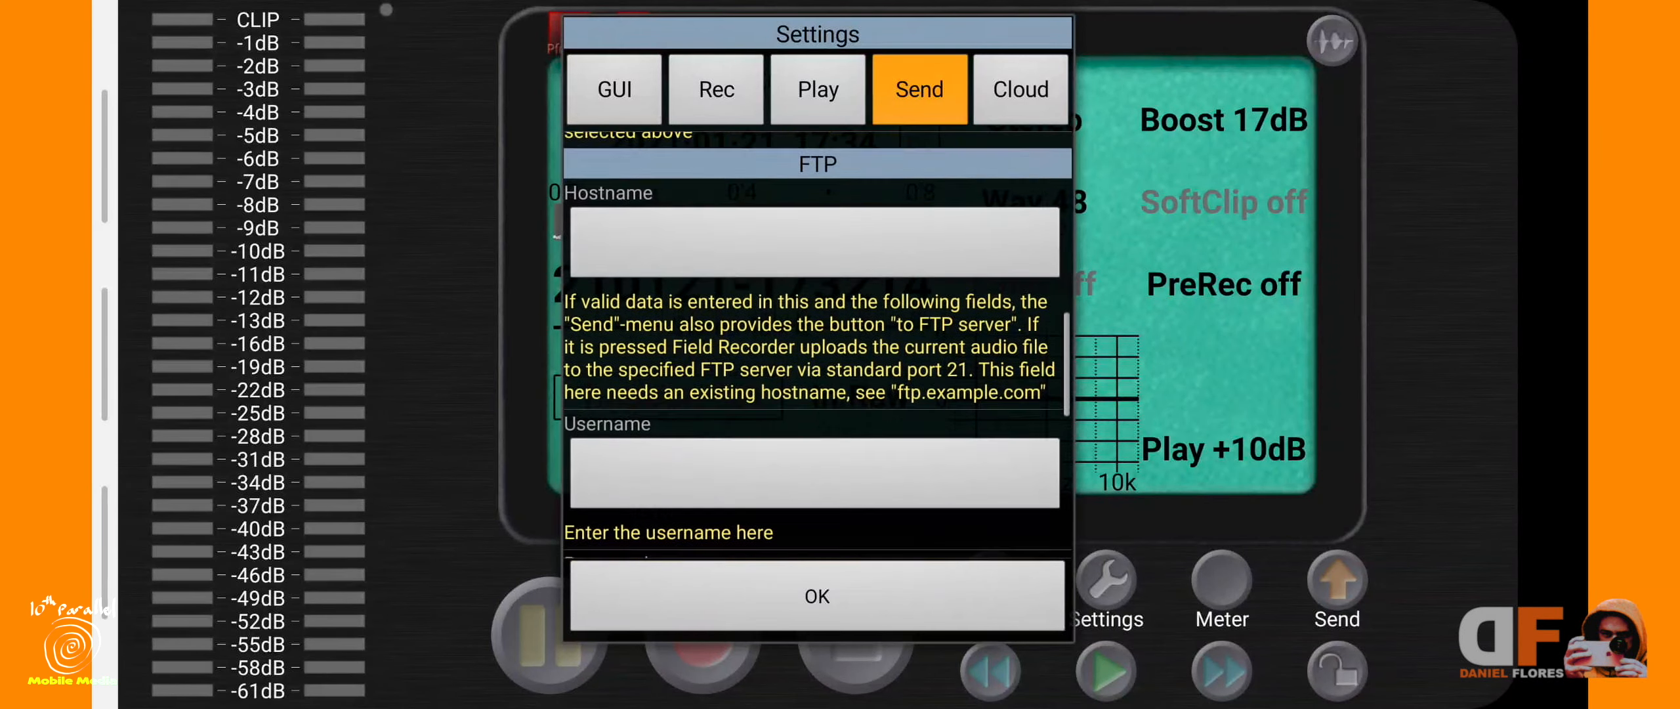
{"action": "scroll", "scroll_direction": "down", "scroll_amount": 3}
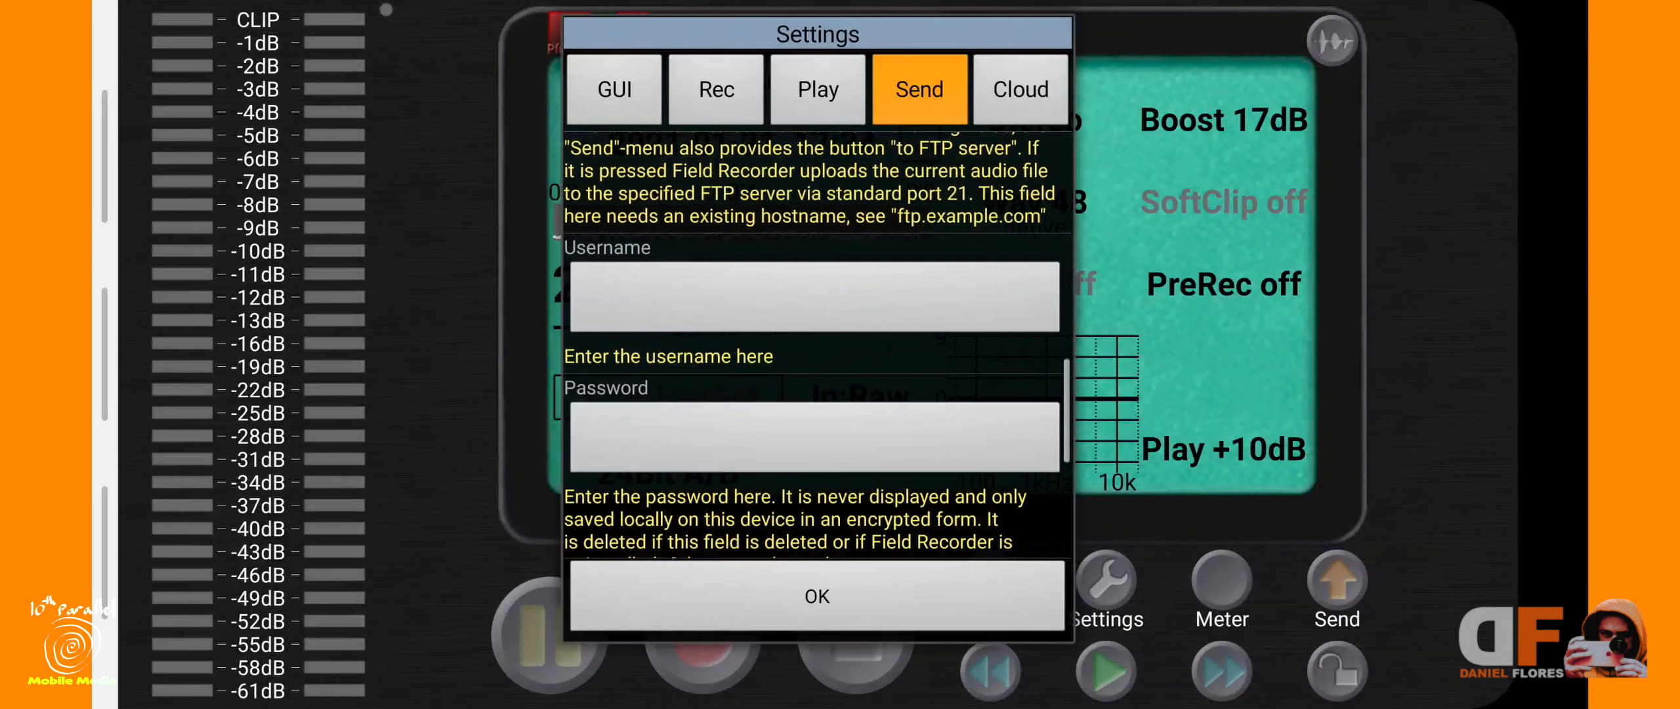
{"action": "scroll", "scroll_direction": "down", "scroll_amount": 3}
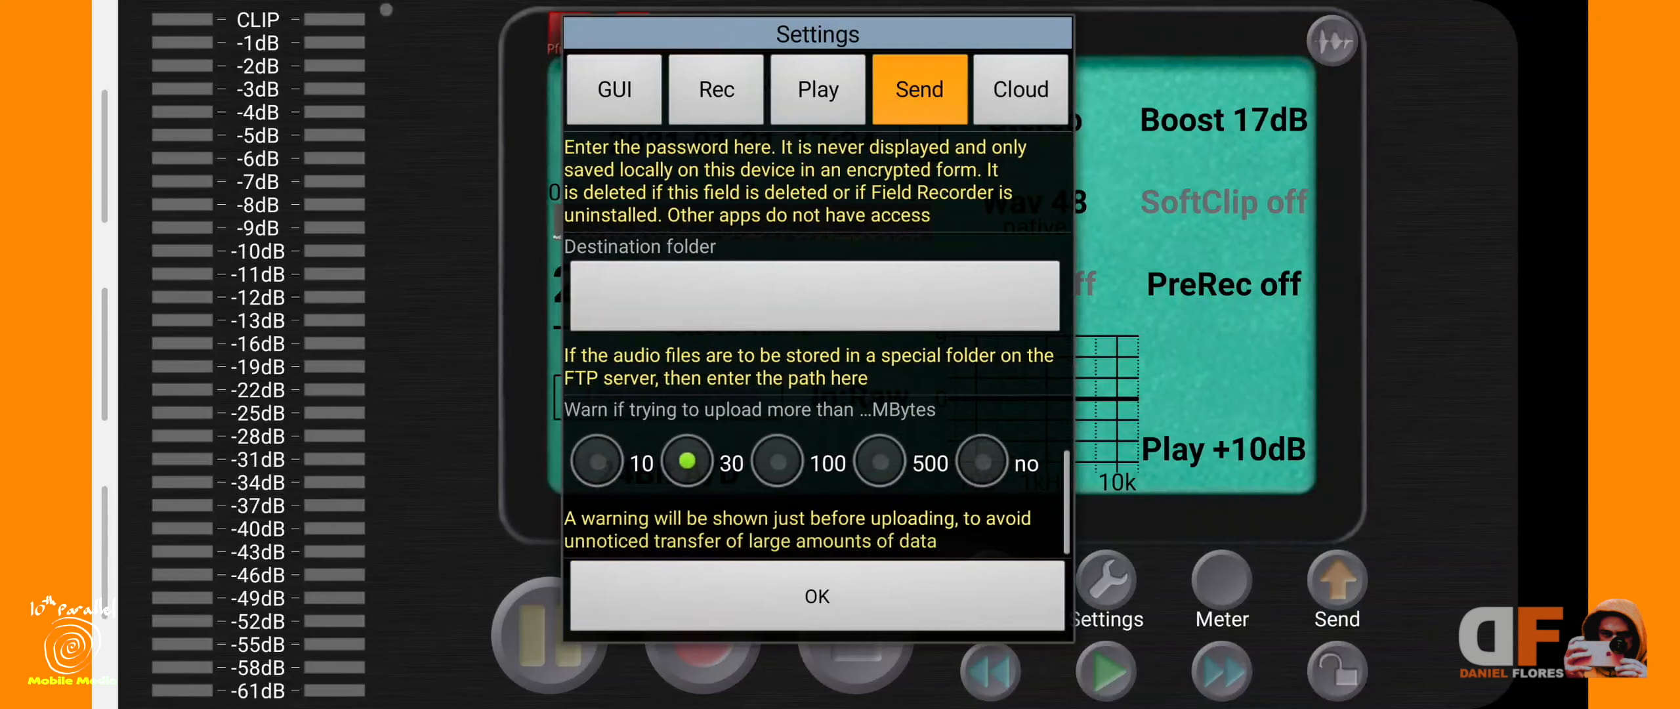
{"action": "left_click", "coordinate": [1019, 89]}
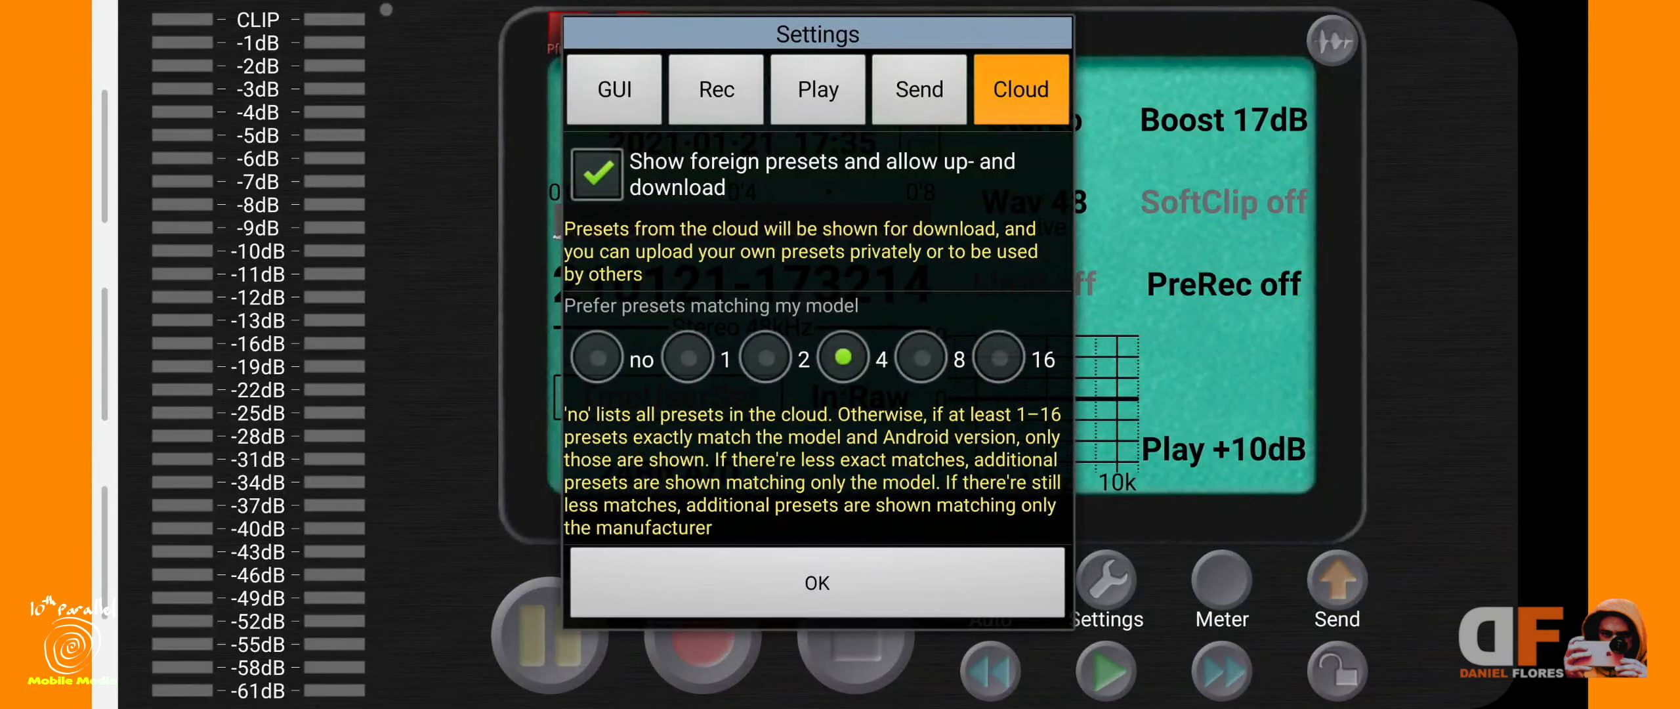
Step: Close Settings and set the display mode to Spectrum from the GUI/Signal/Spectrum/Sonagram list
{"action": "left_click", "coordinate": [815, 582]}
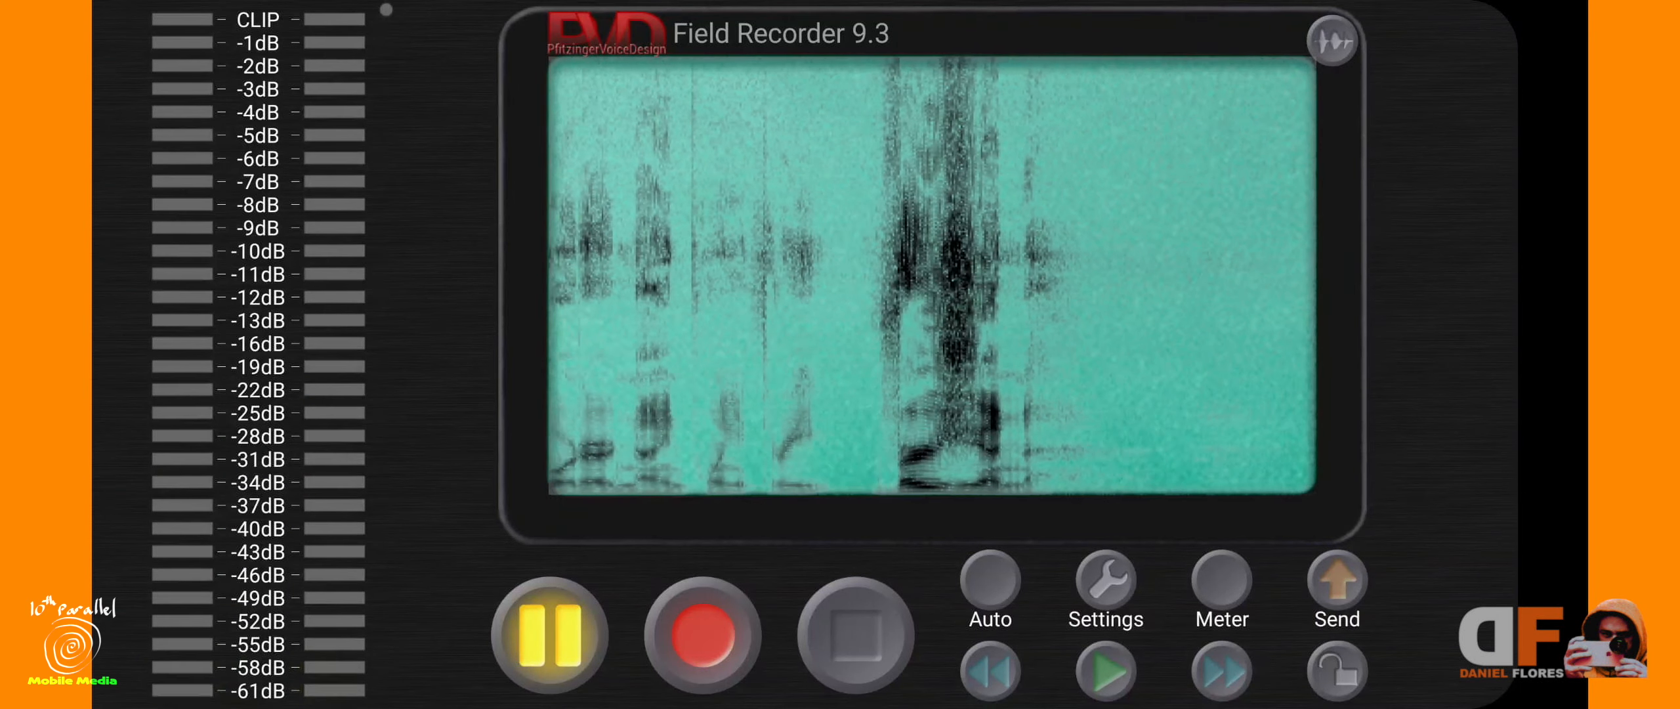
{"action": "left_click", "coordinate": [1332, 41]}
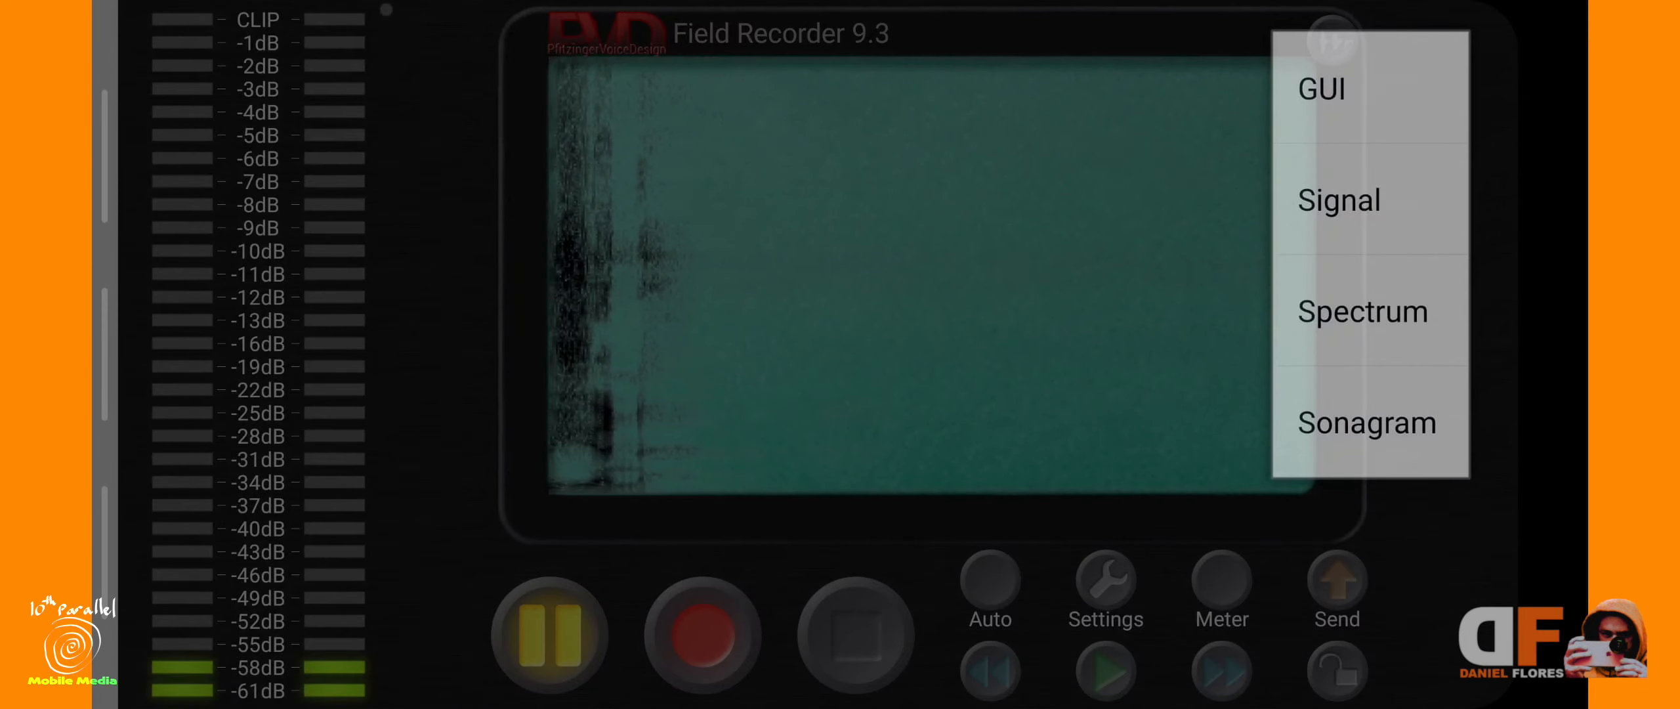
{"action": "left_click", "coordinate": [1362, 311]}
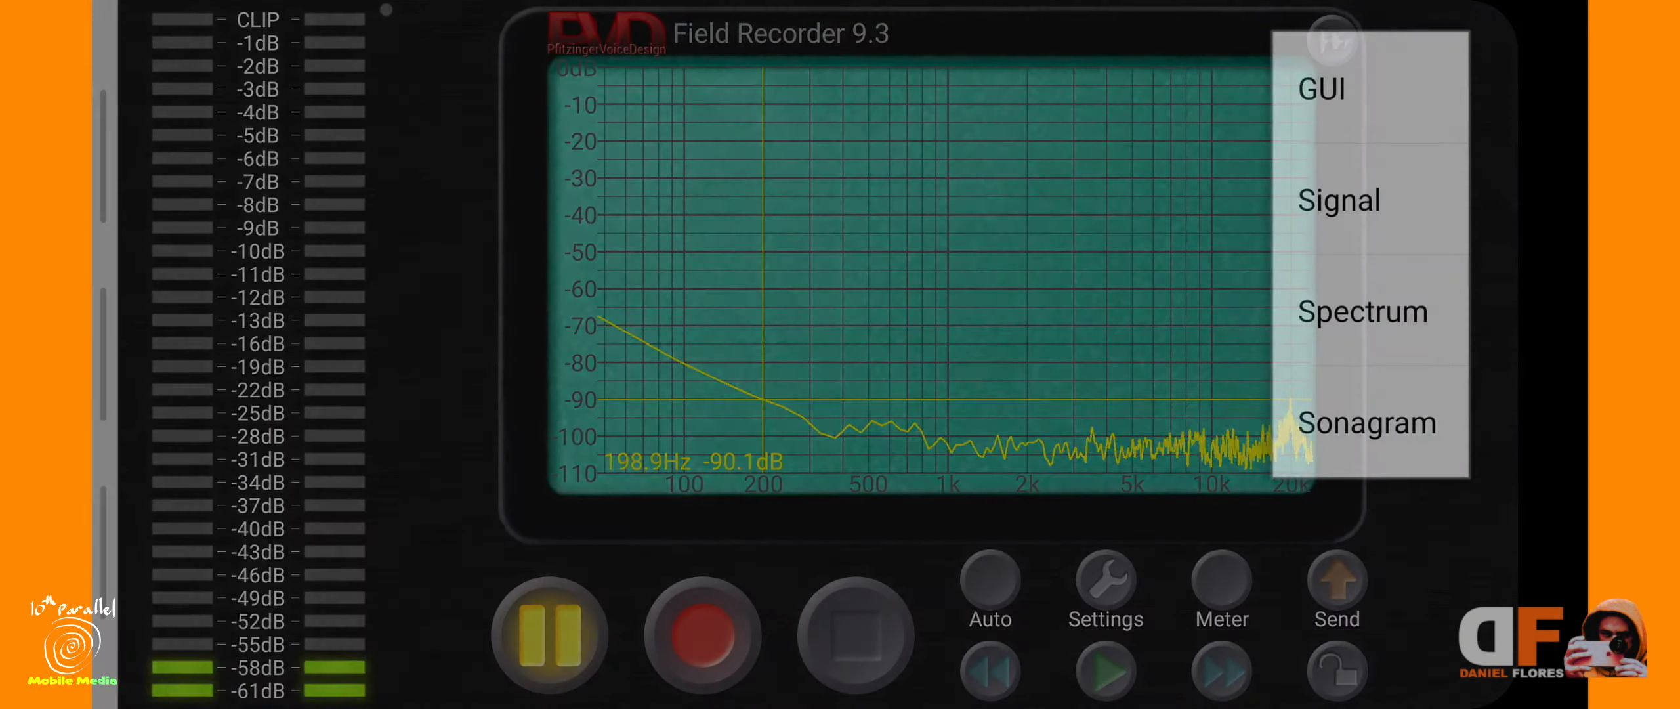